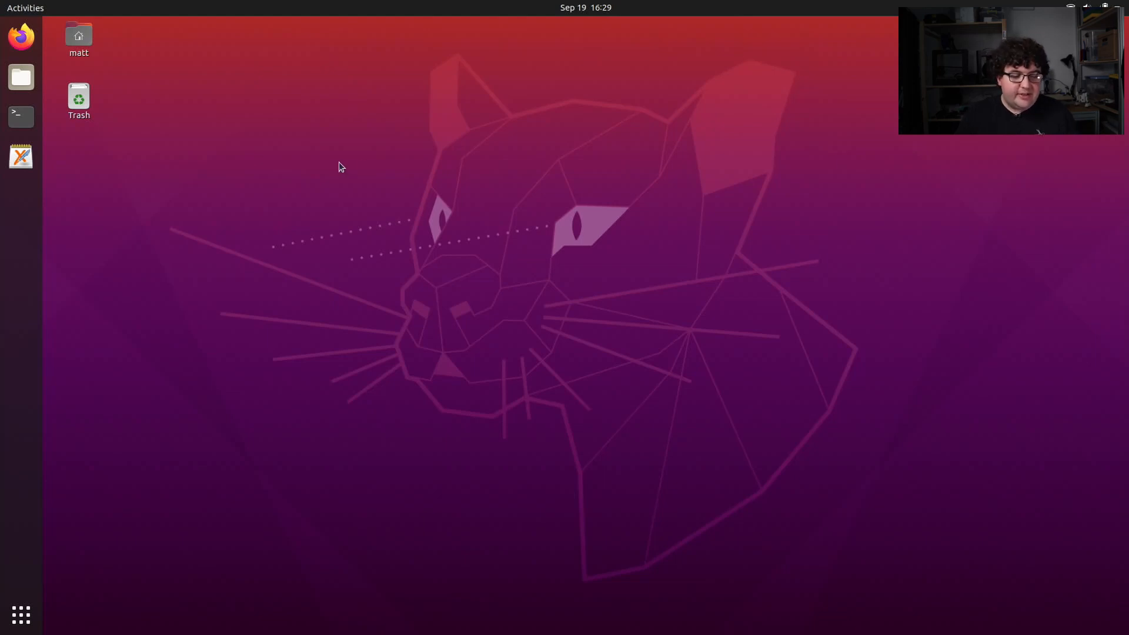
Open a terminal and source /opt/ros/noetic/setup.bash
left_click(21, 116)
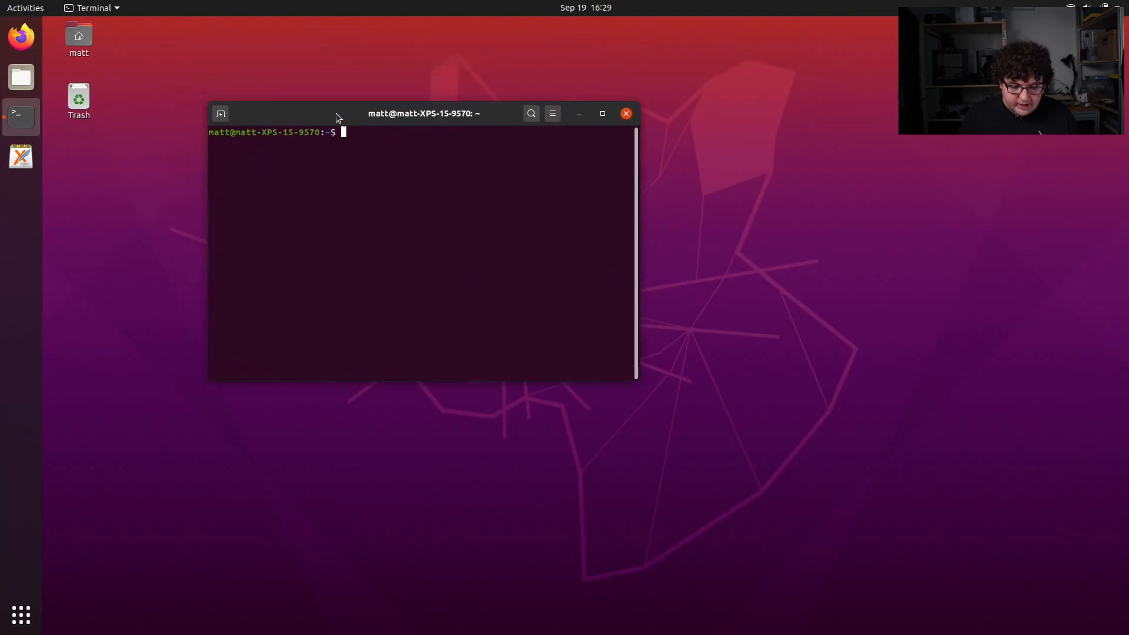
type("source /opt/")
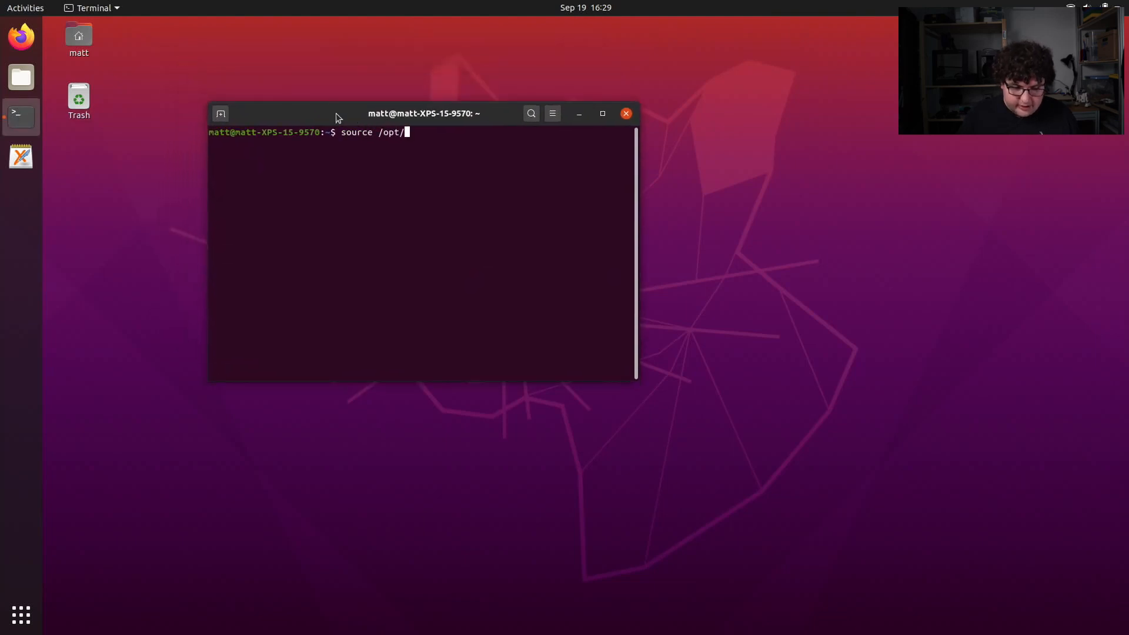
type("ros/noet")
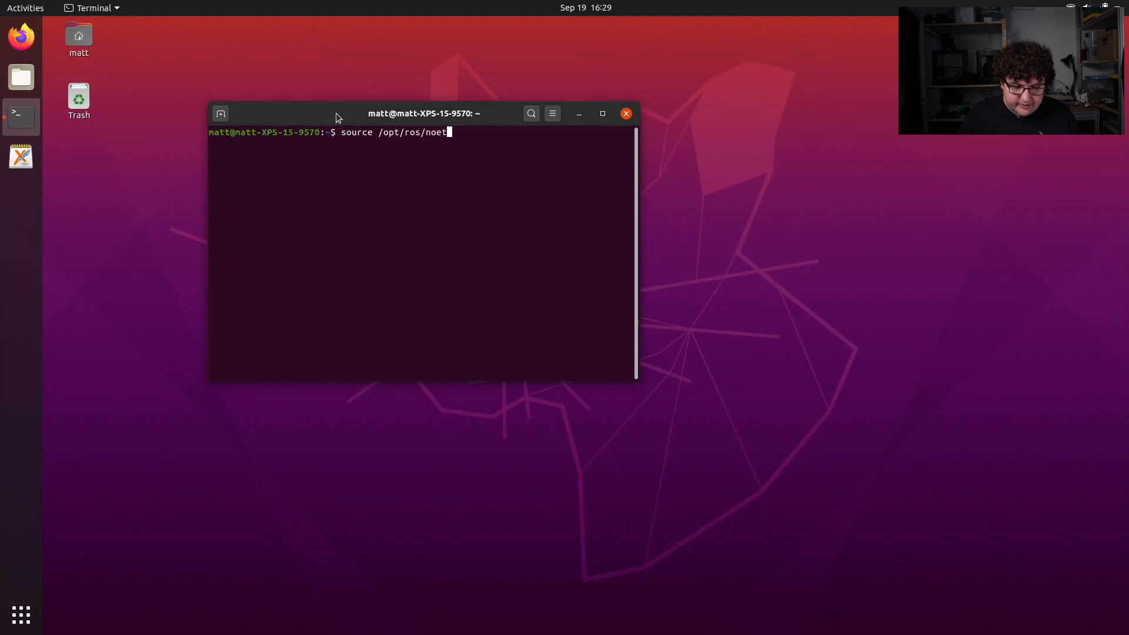
type("ic/setup.bash")
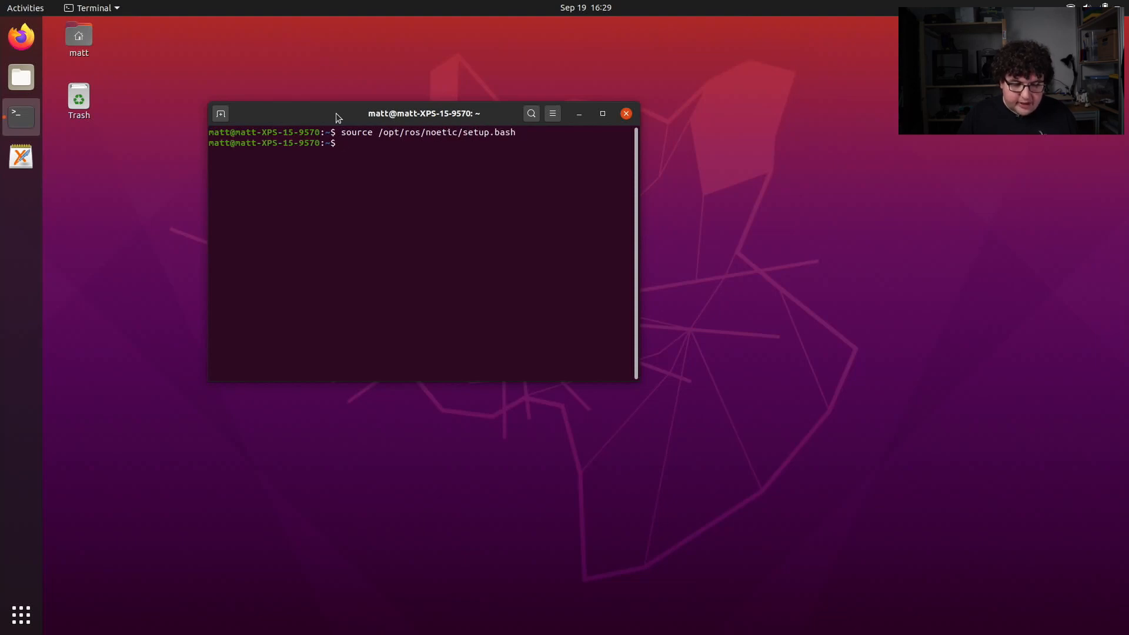
Launch the turtlesim node with rosrun turtlesim turtlesim_node
type("rosrun turtle")
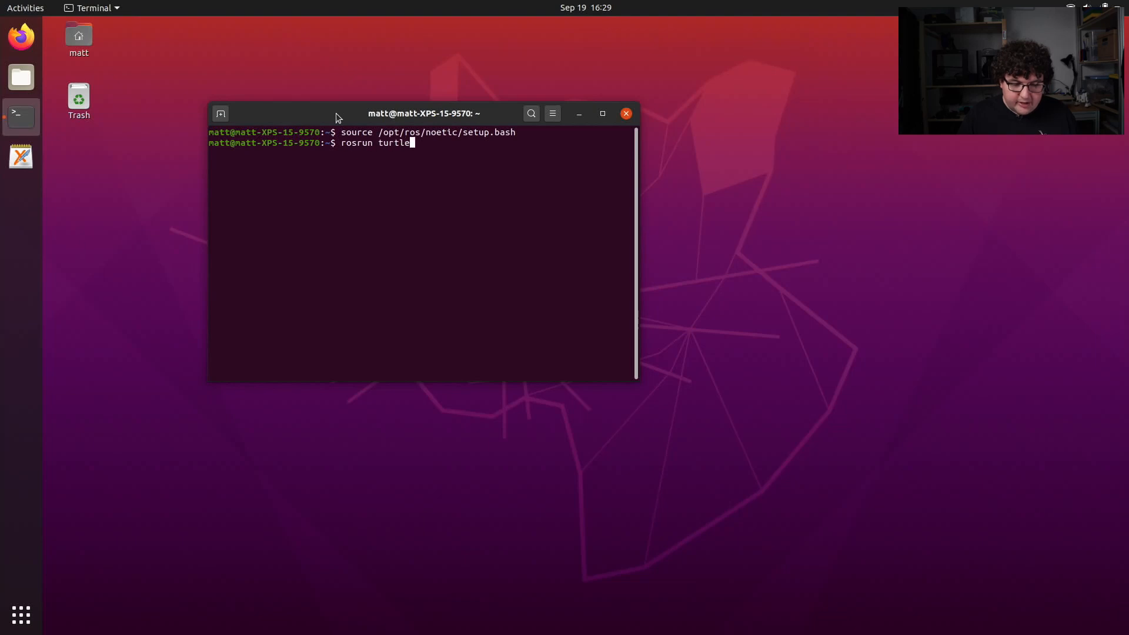
type("sim turtle")
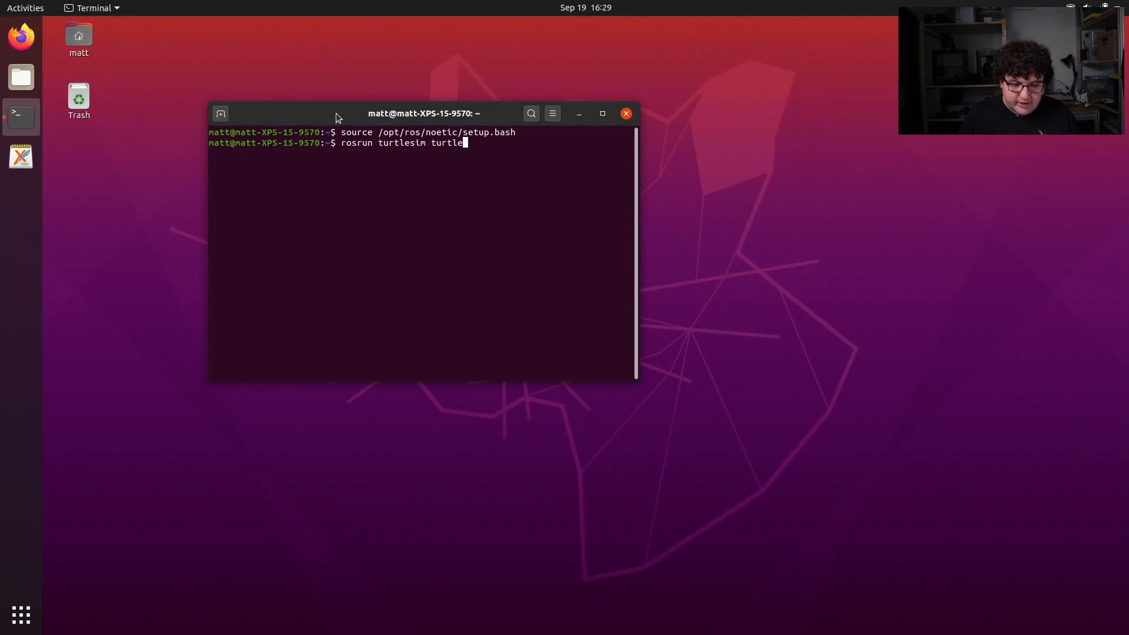
key("Return")
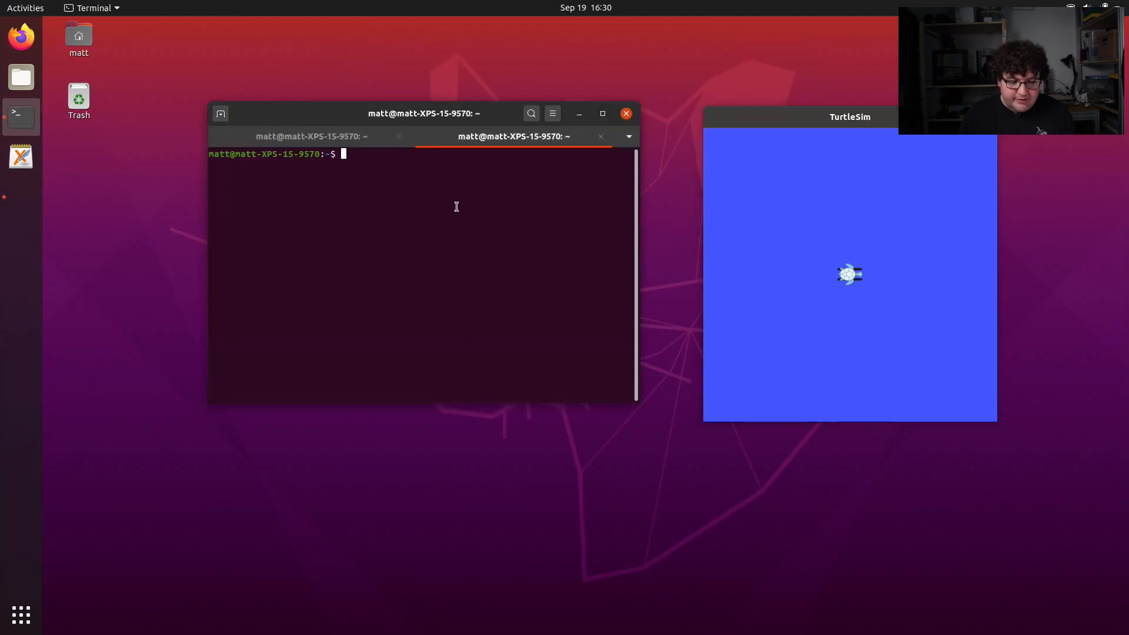
In a new tab, source ROS Noetic and start turtlesim turtle_teleop_key
type("source /opt/ros/")
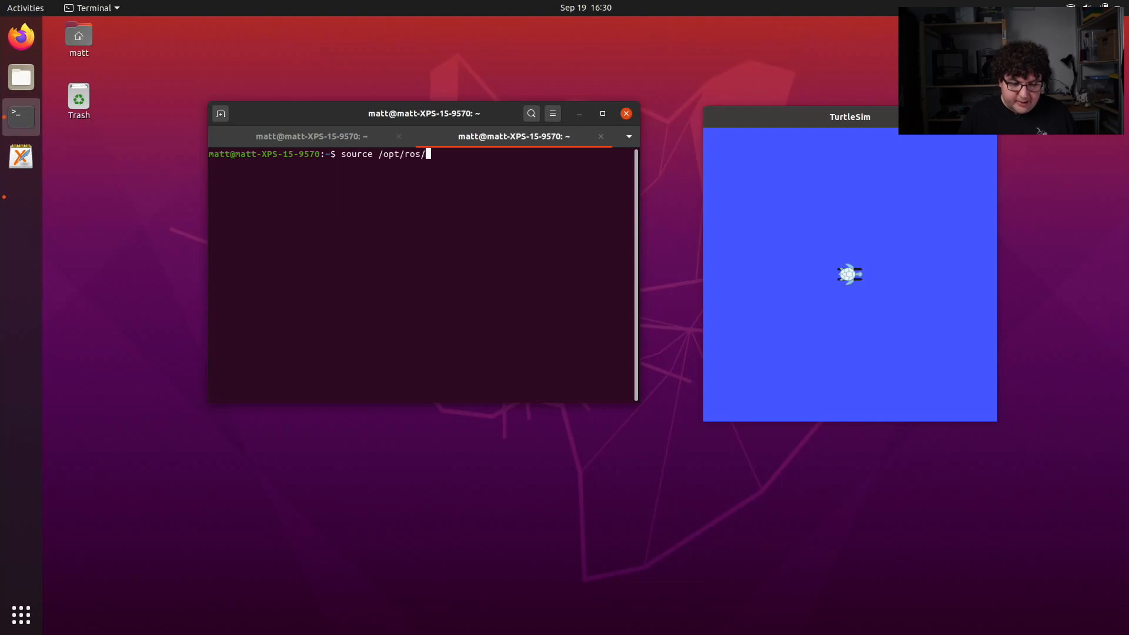
type("noetic/setup.bash")
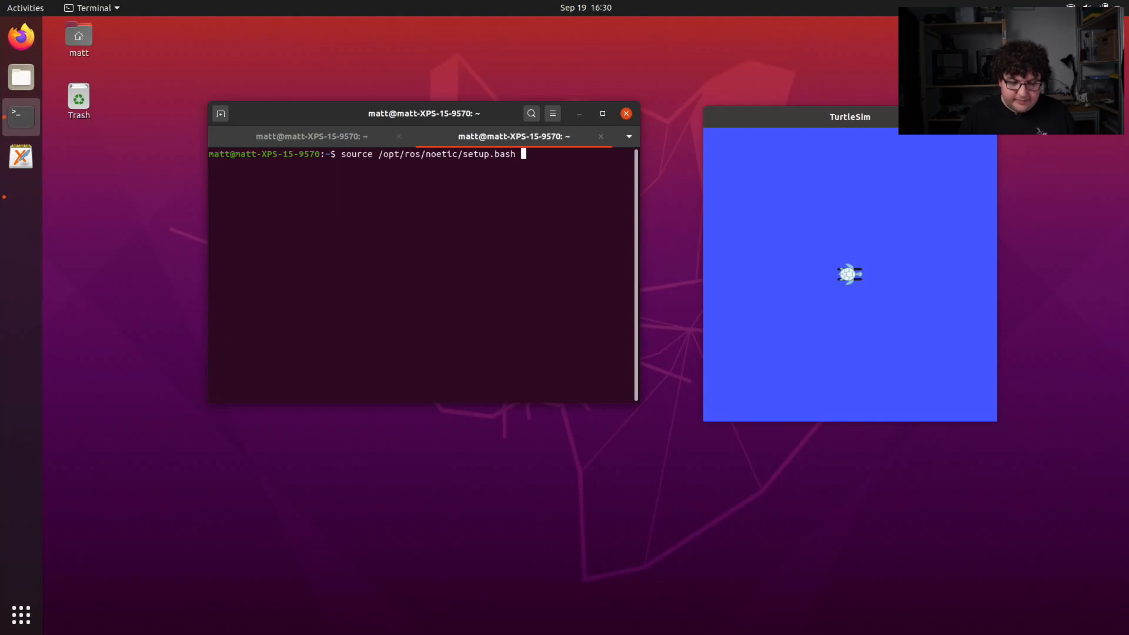
type("rosrun turtlesim")
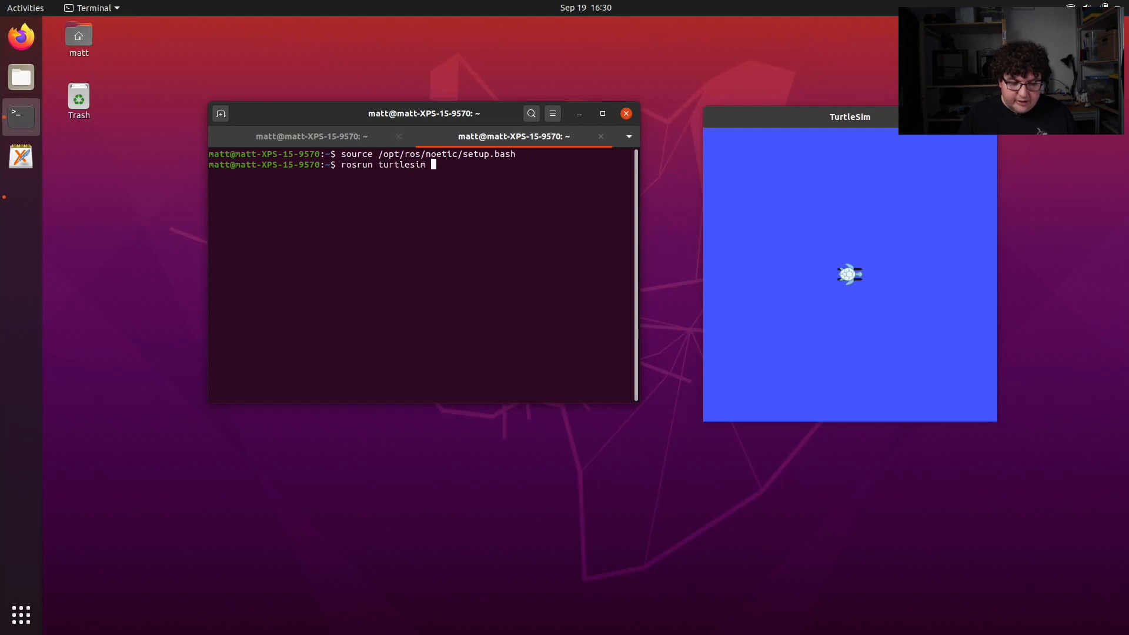
type("turtle_")
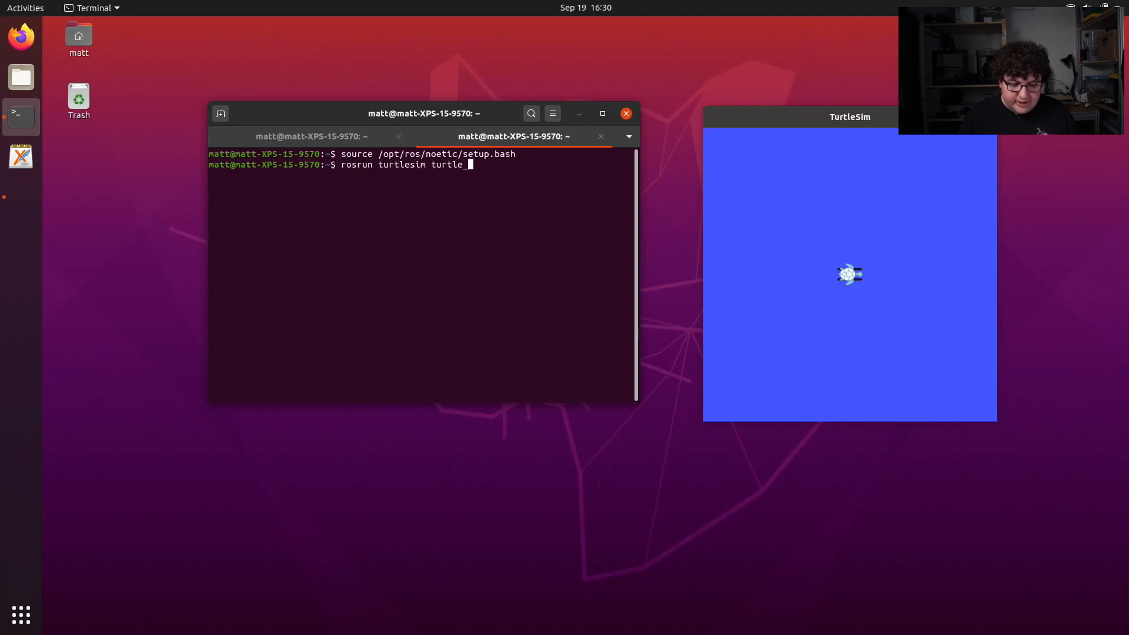
type("teleop_key")
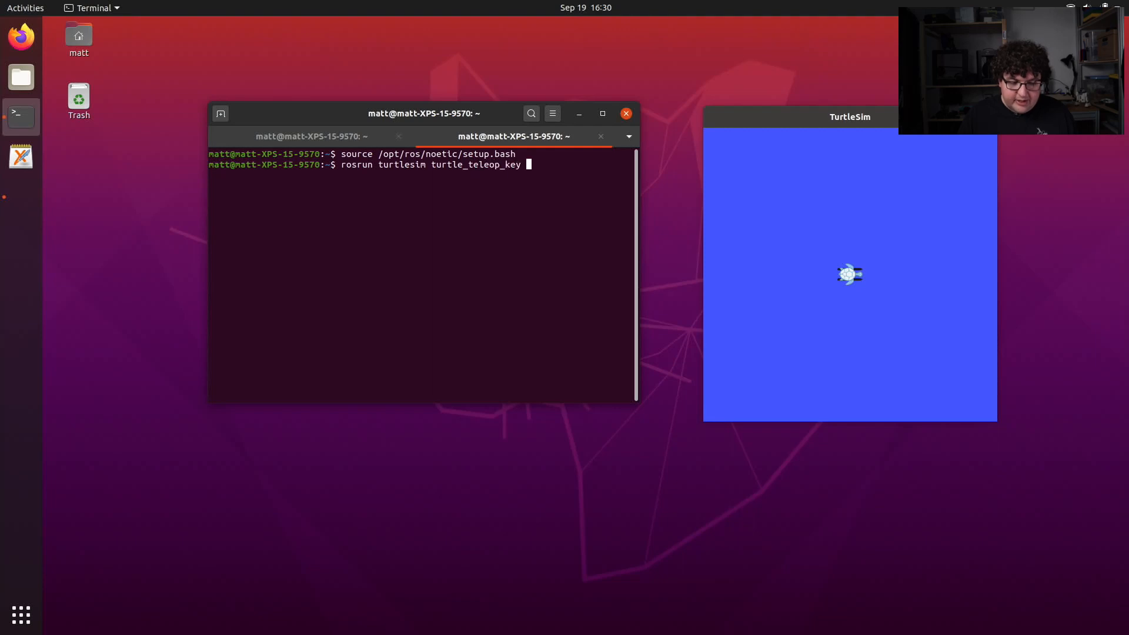
key("Return")
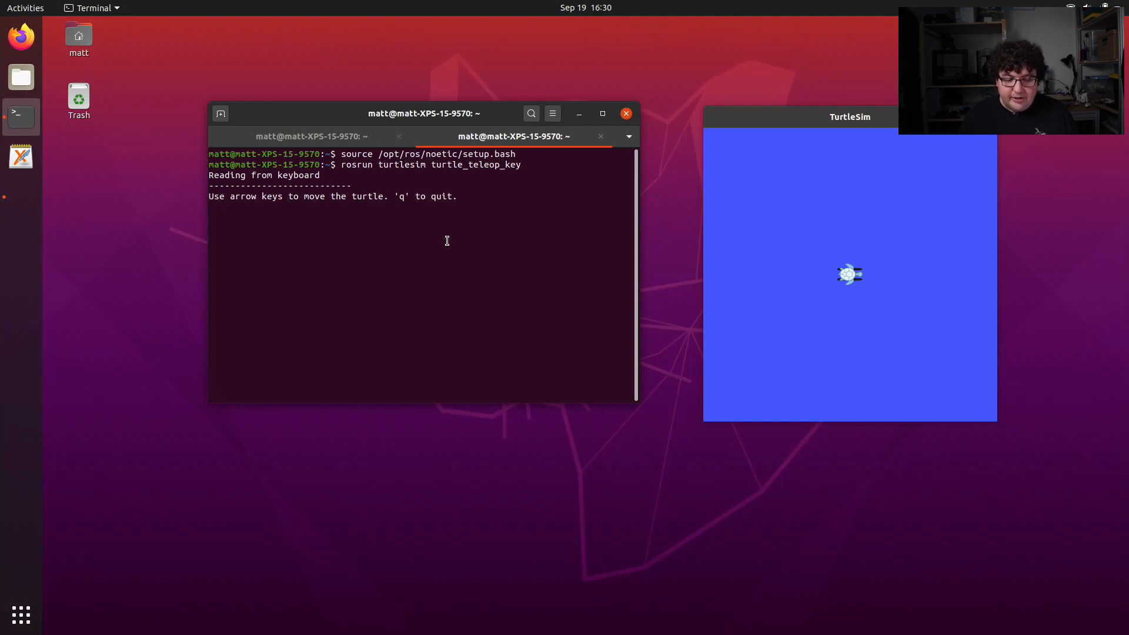
Drive the turtle along an angular path using the arrow keys
key("Right")
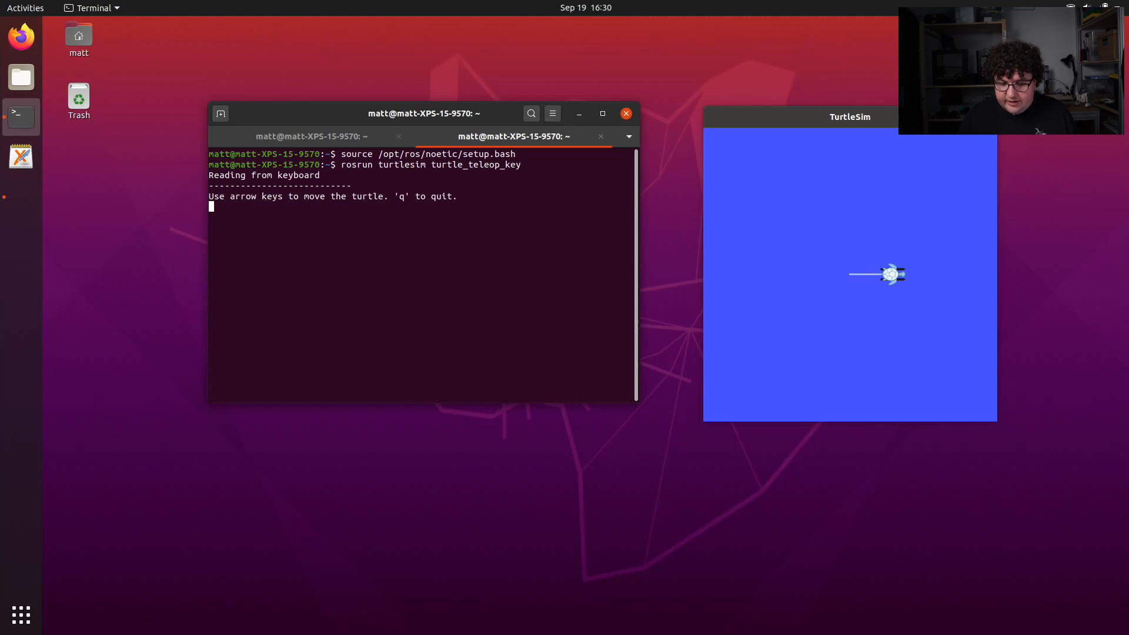
key("Up")
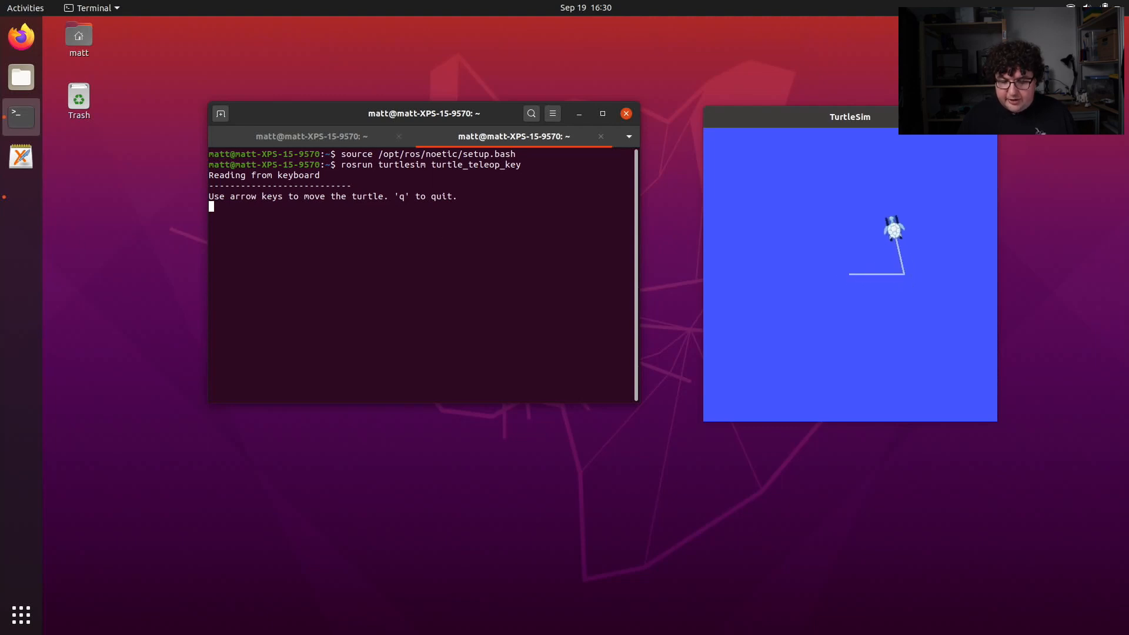
key("Left")
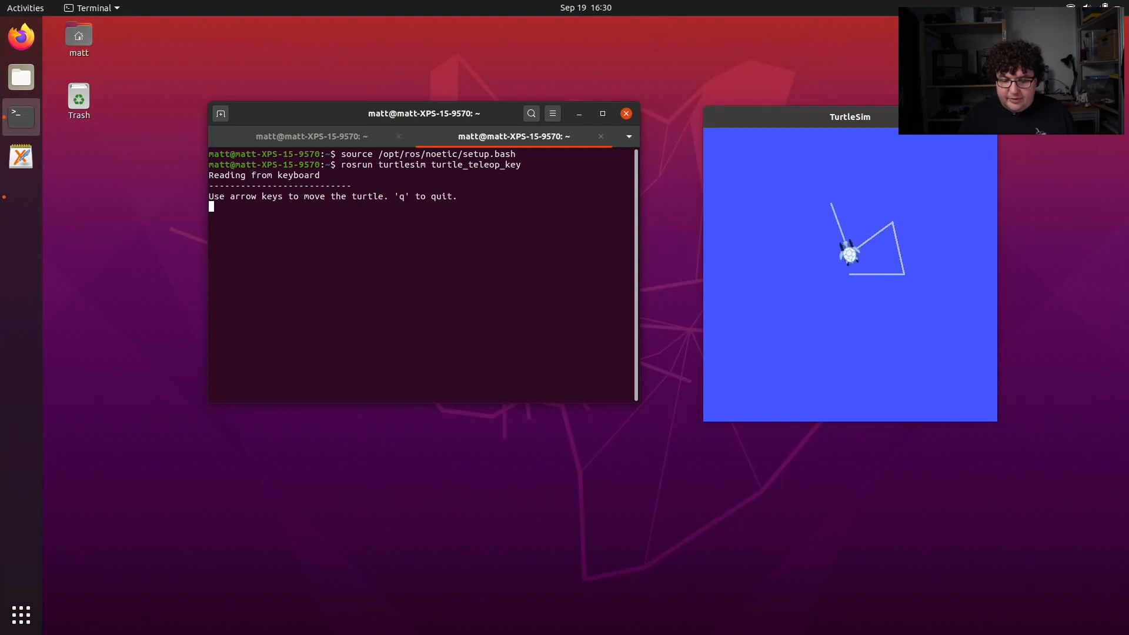
key("Up")
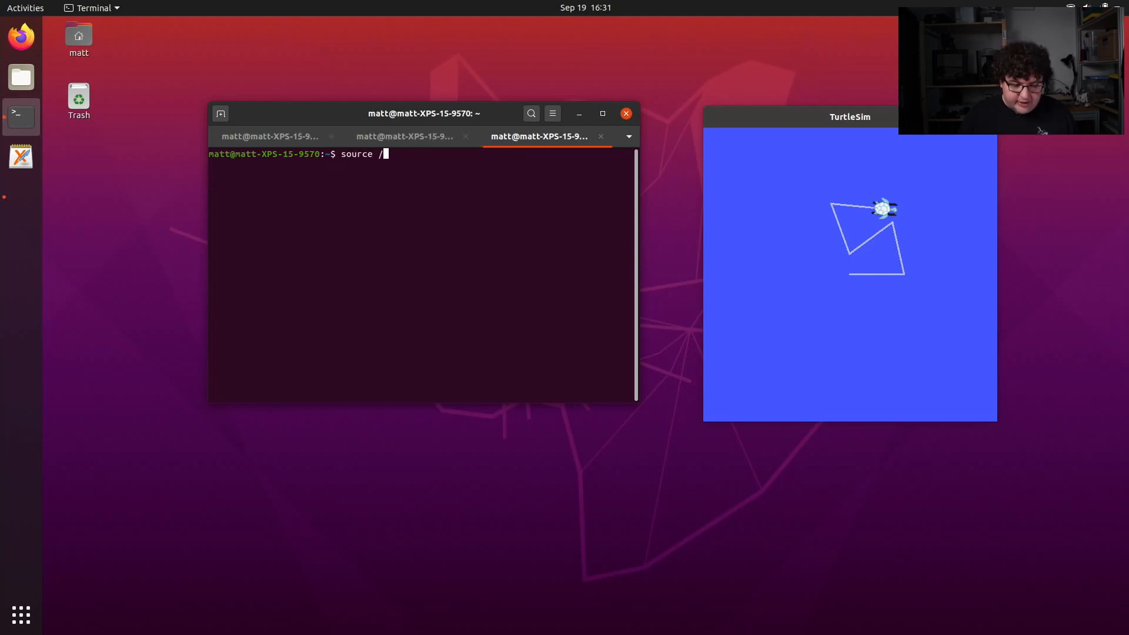
Source /opt/ros/noetic/setup.bash in a third tab and launch rqt
type("opt/ros/noetic/setup.bash")
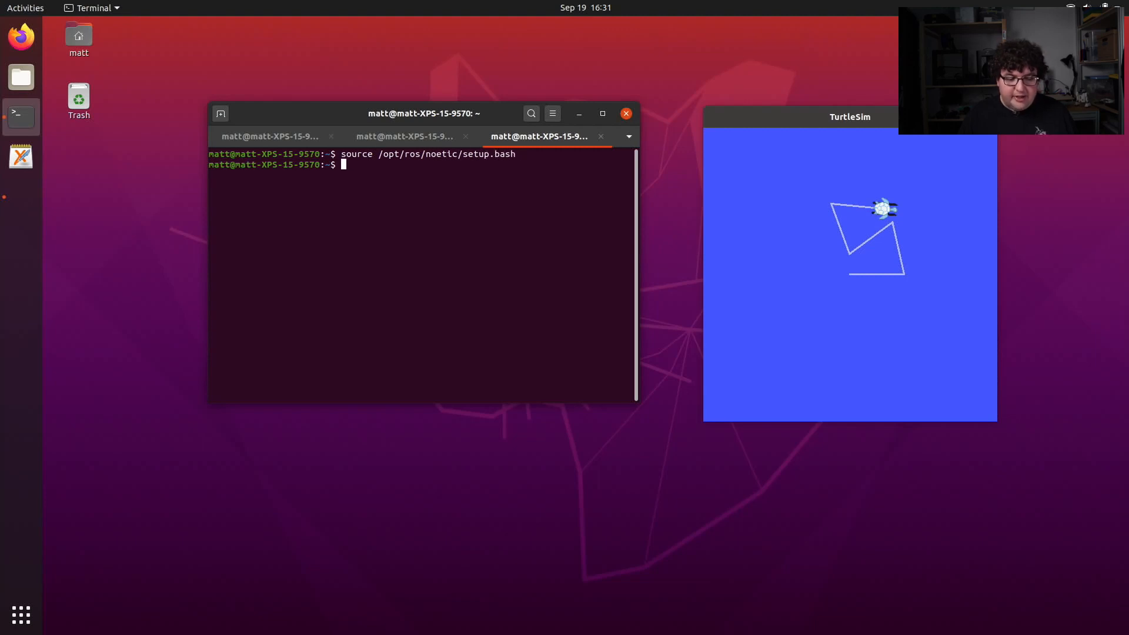
type("rqt")
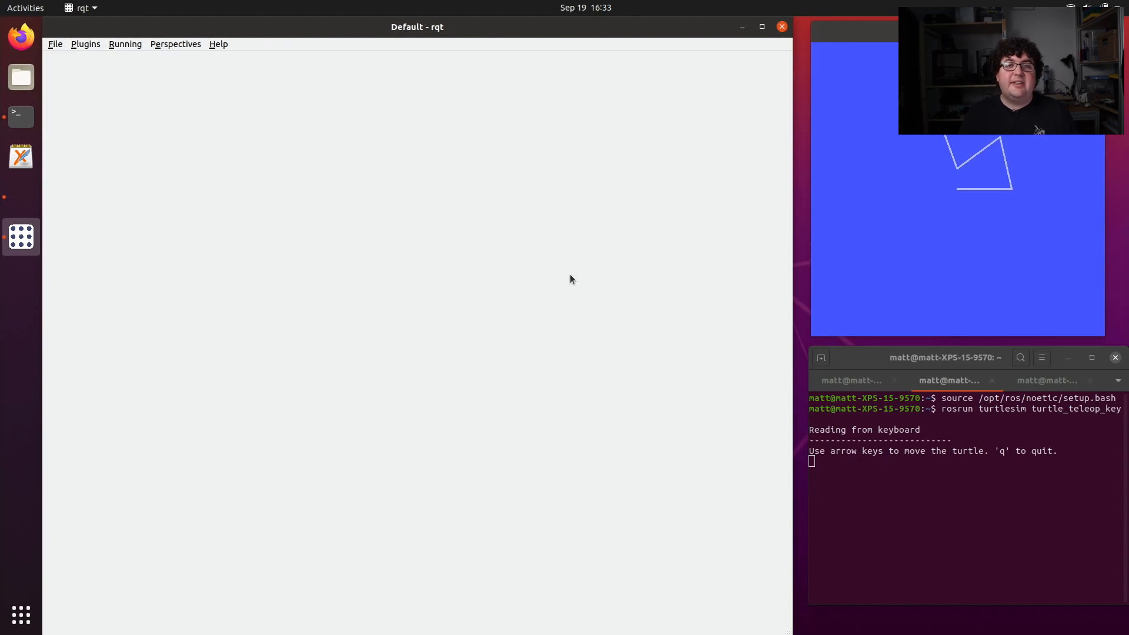
mouse_move(517, 237)
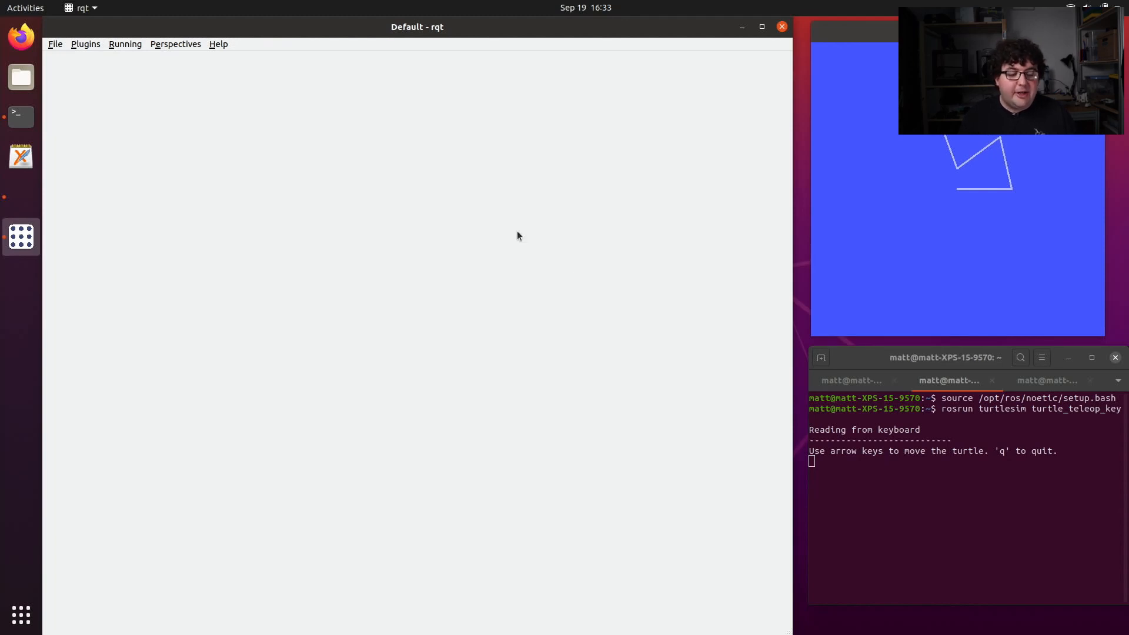
Add the Introspection > Node Graph plugin to rqt
left_click(85, 44)
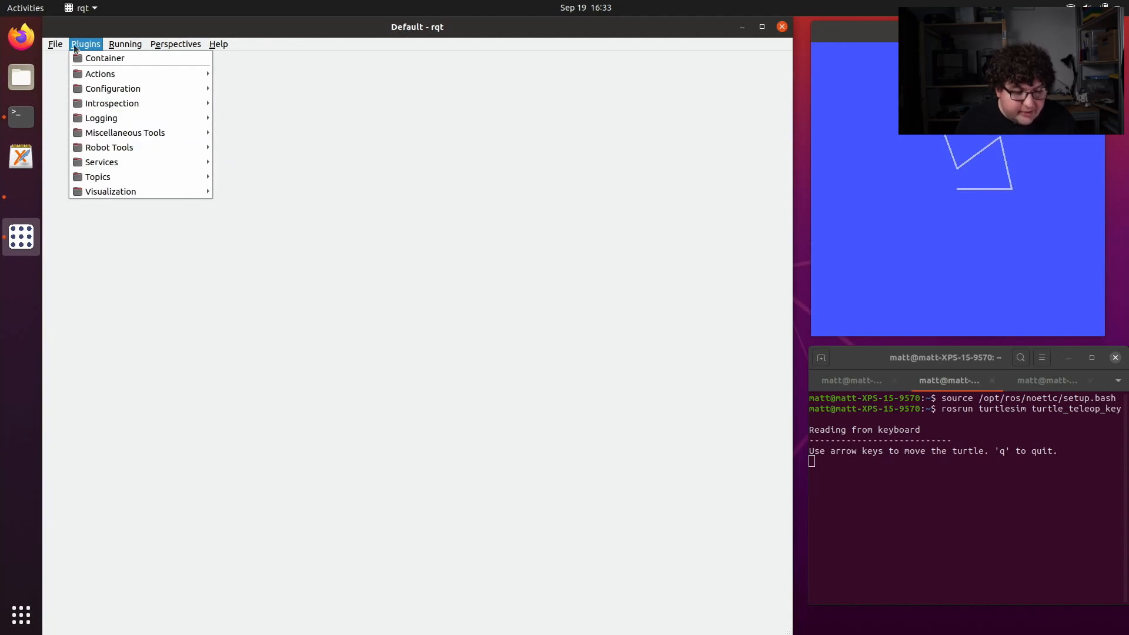
mouse_move(124, 133)
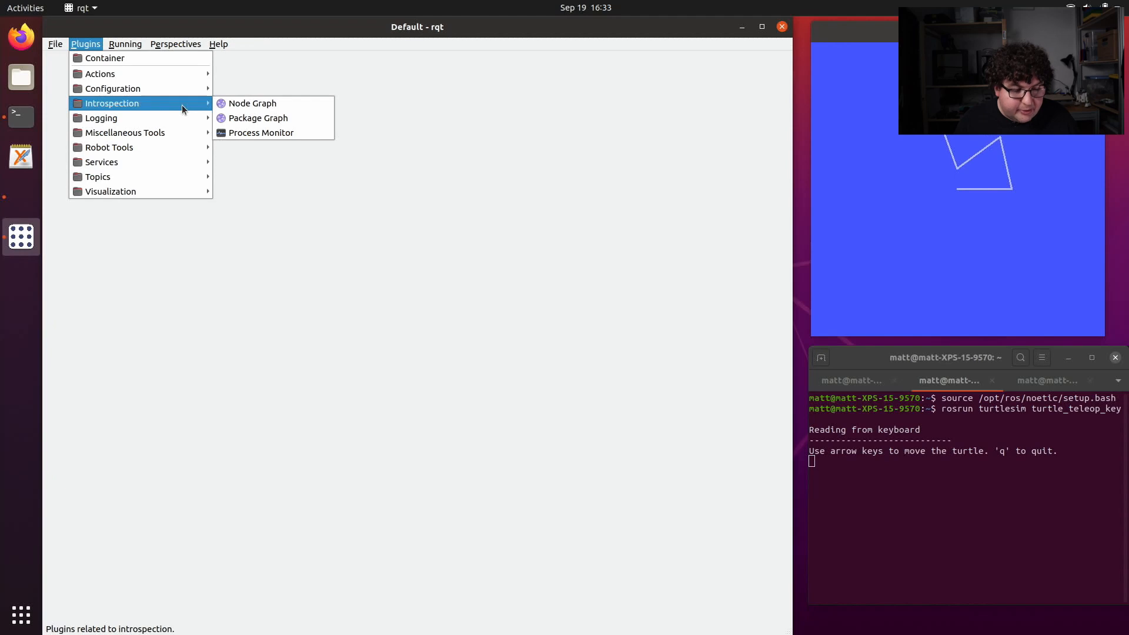
mouse_move(252, 103)
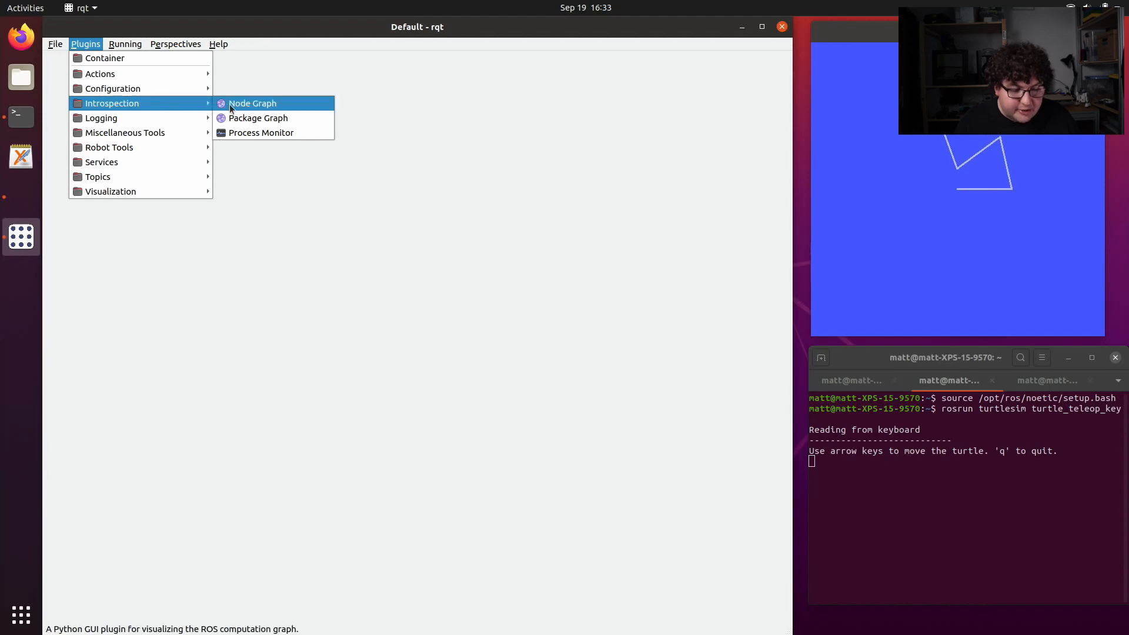
left_click(252, 103)
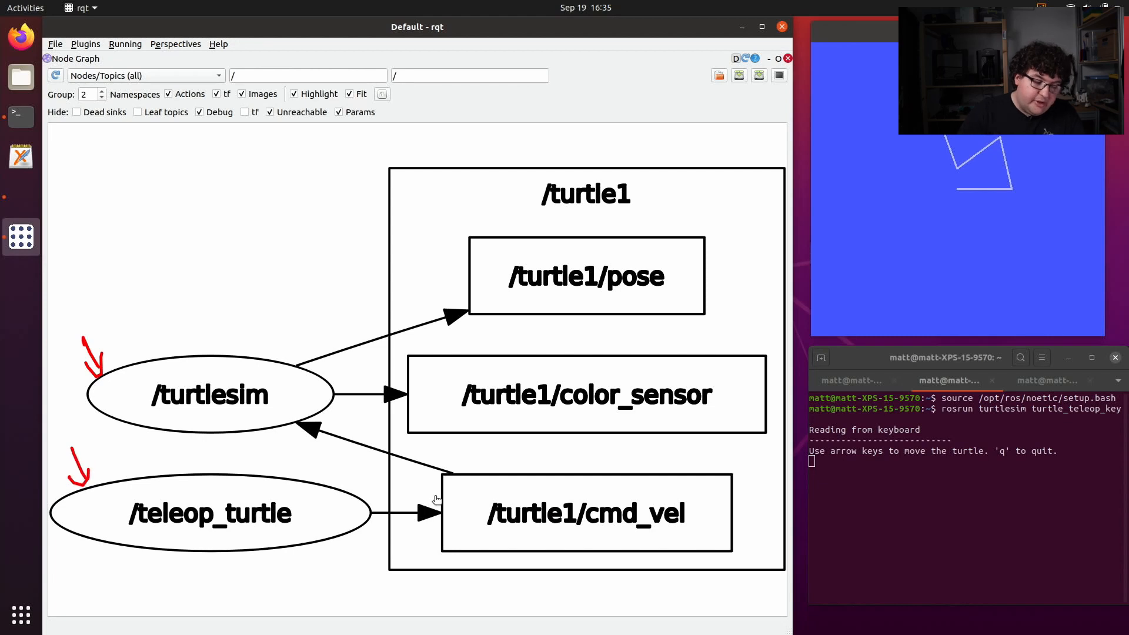
mouse_move(459, 504)
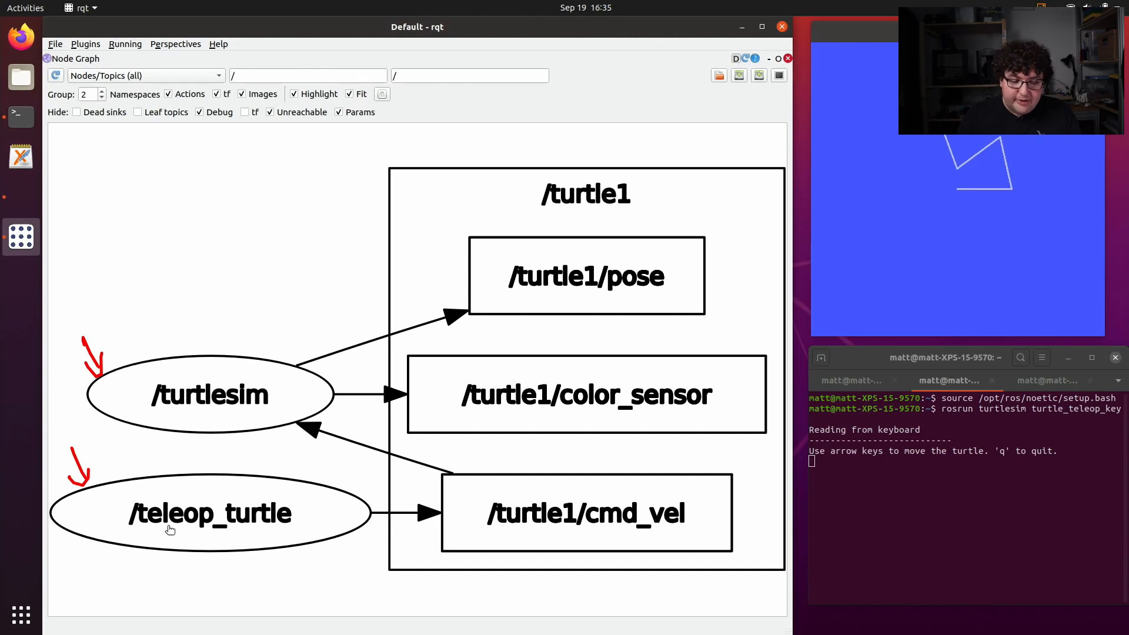
mouse_move(459, 302)
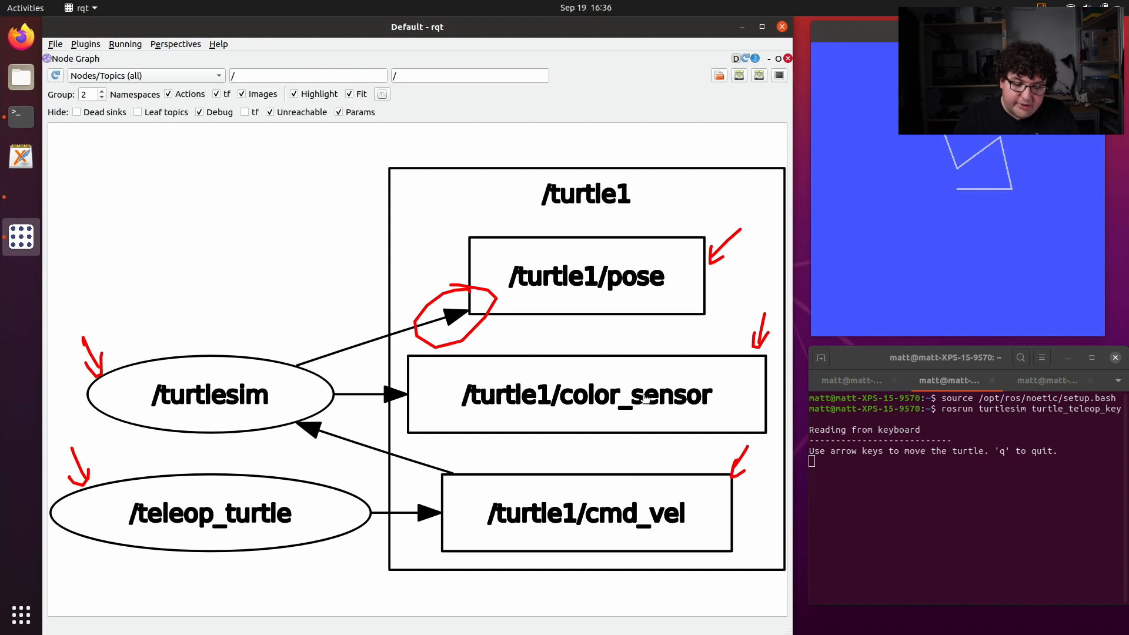
mouse_move(667, 507)
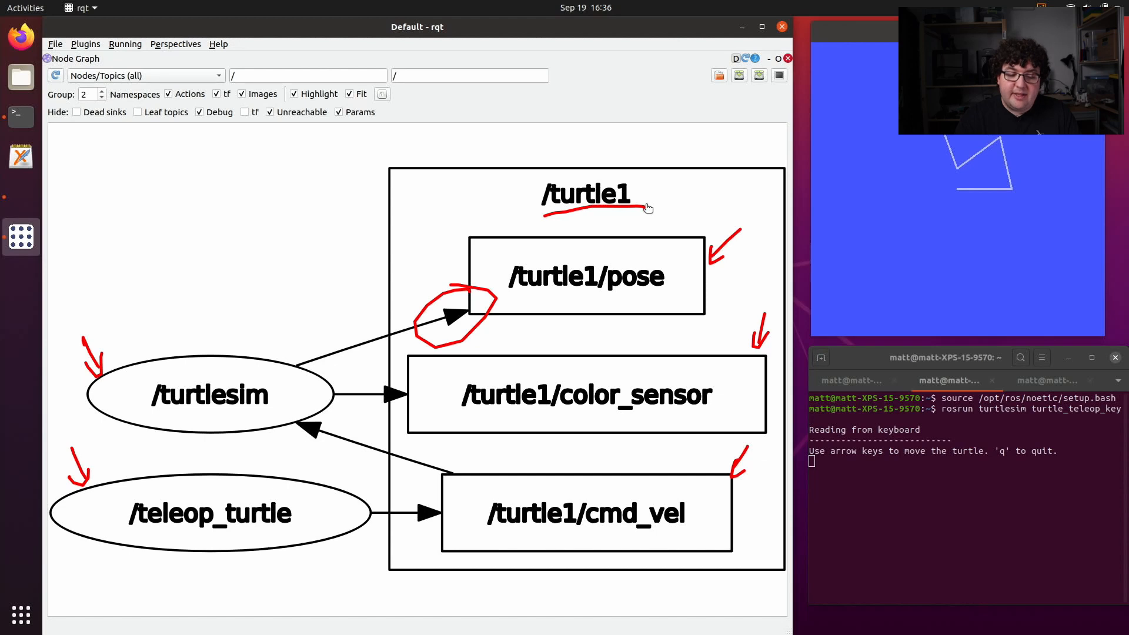
mouse_move(507, 335)
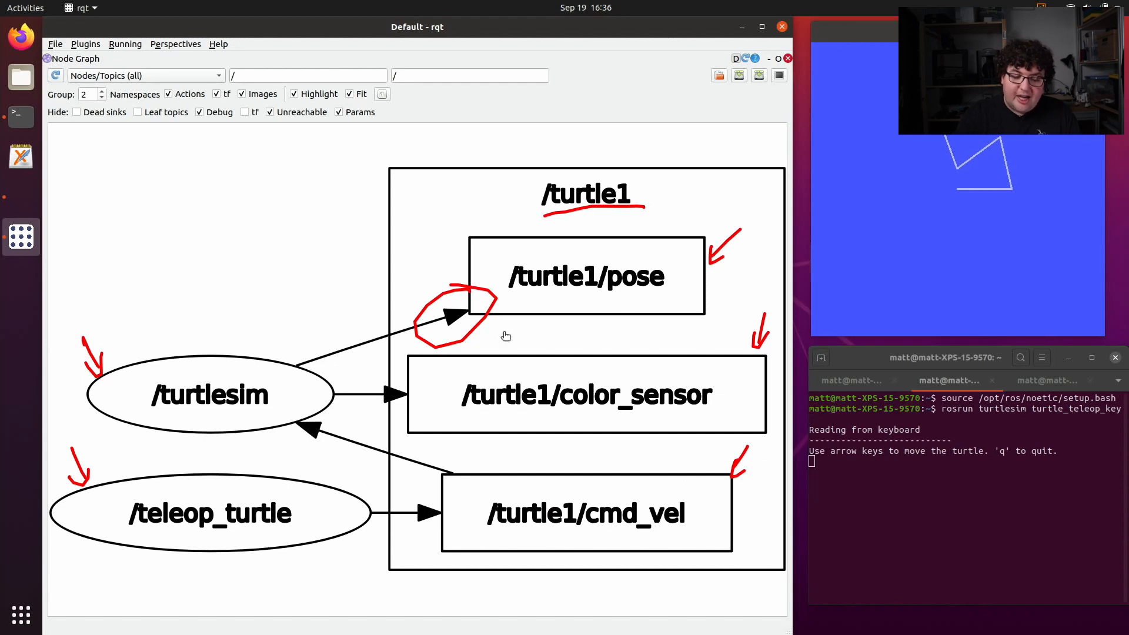
mouse_move(676, 470)
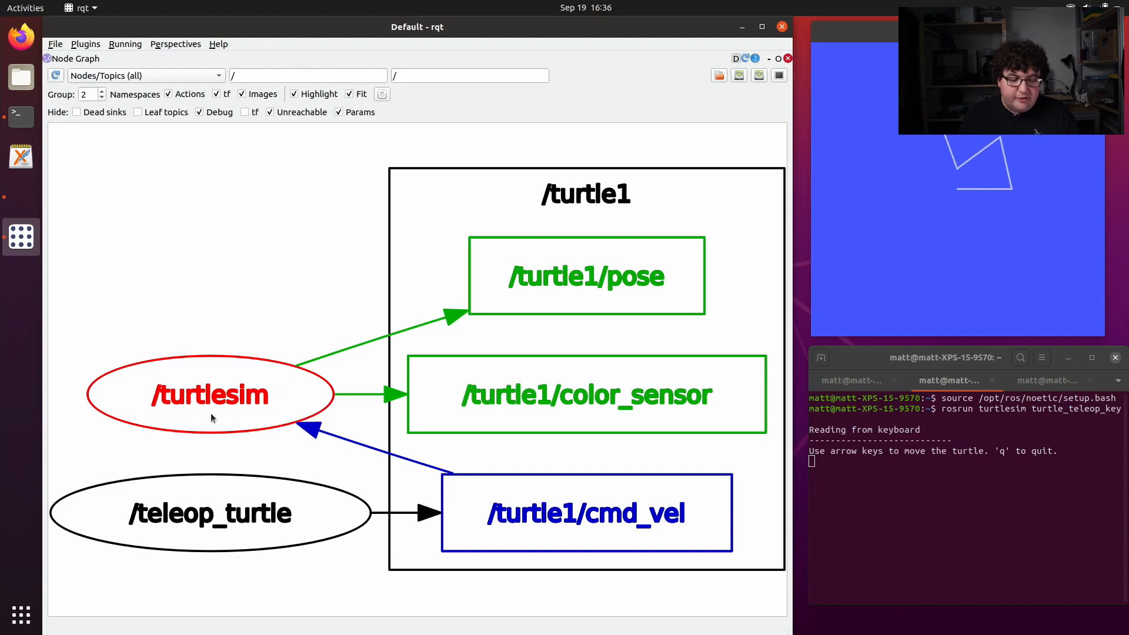
mouse_move(212, 418)
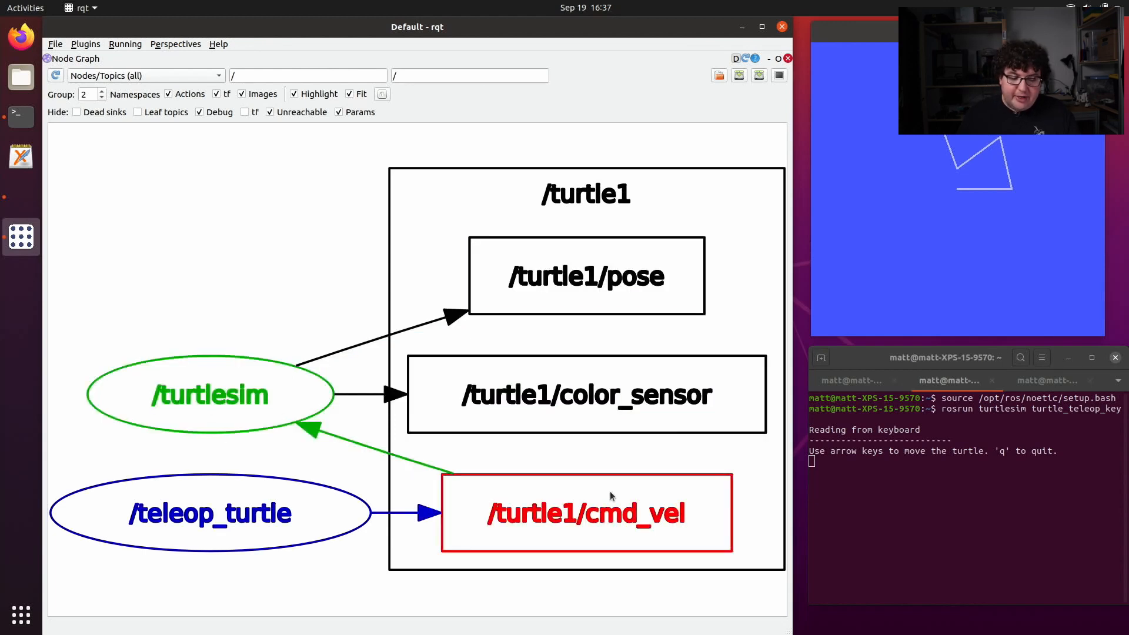
mouse_move(621, 487)
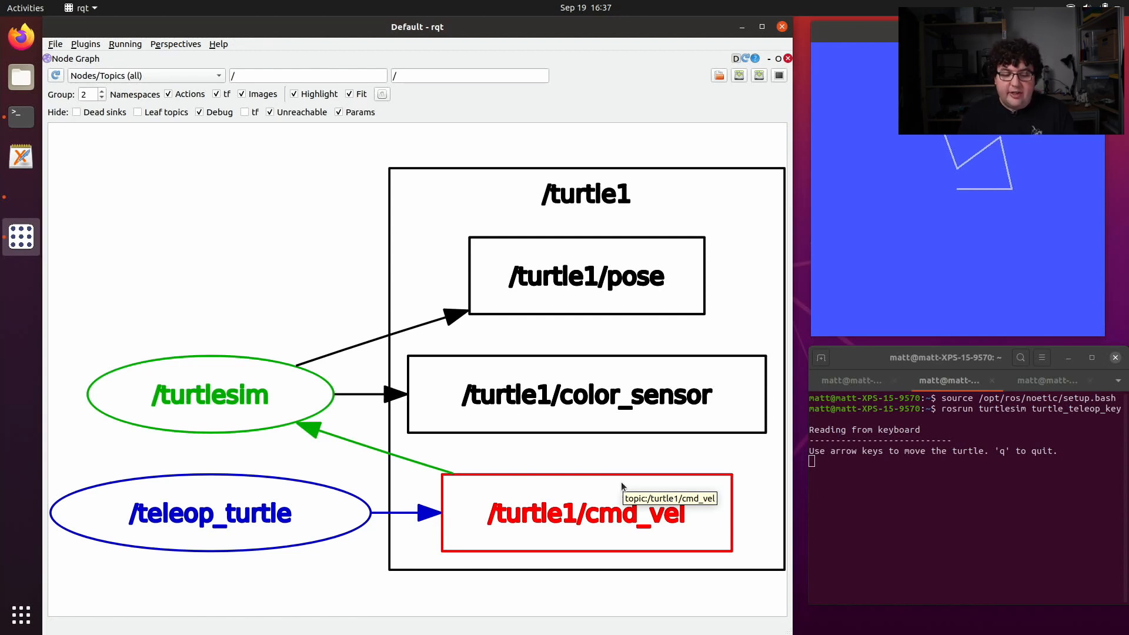
mouse_move(622, 486)
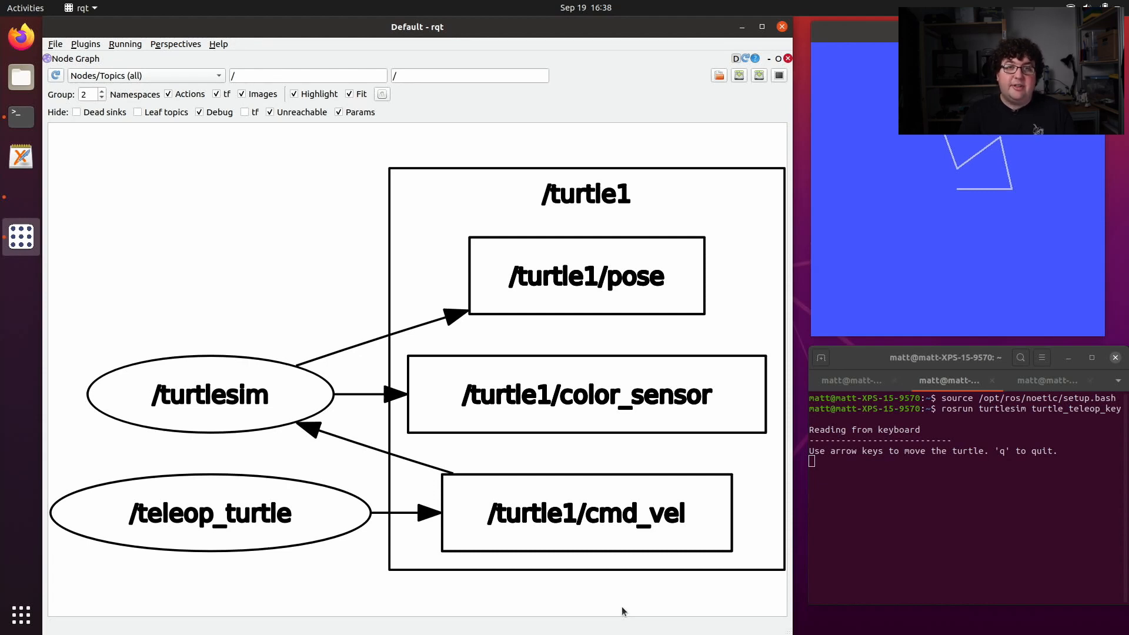
mouse_move(261, 239)
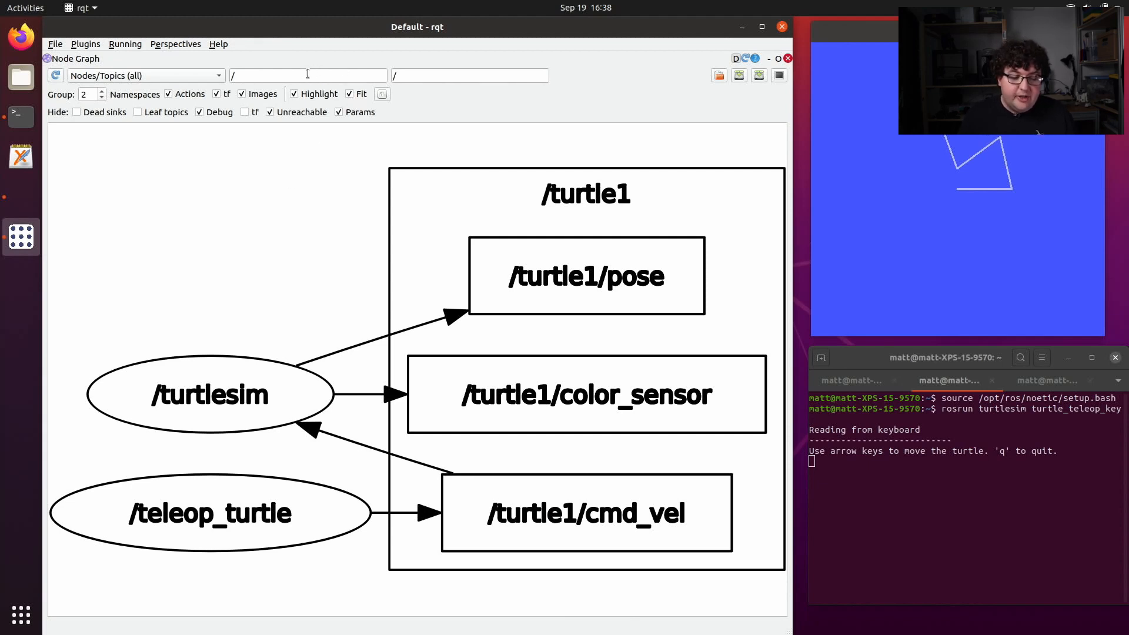
left_click(308, 75)
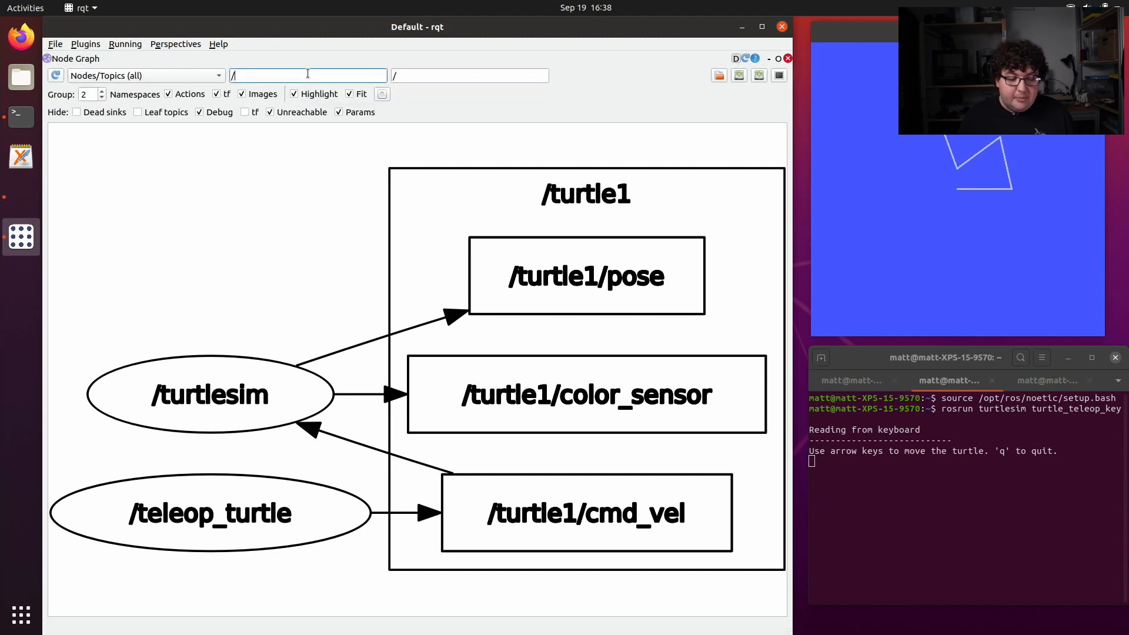
type("turtlesim")
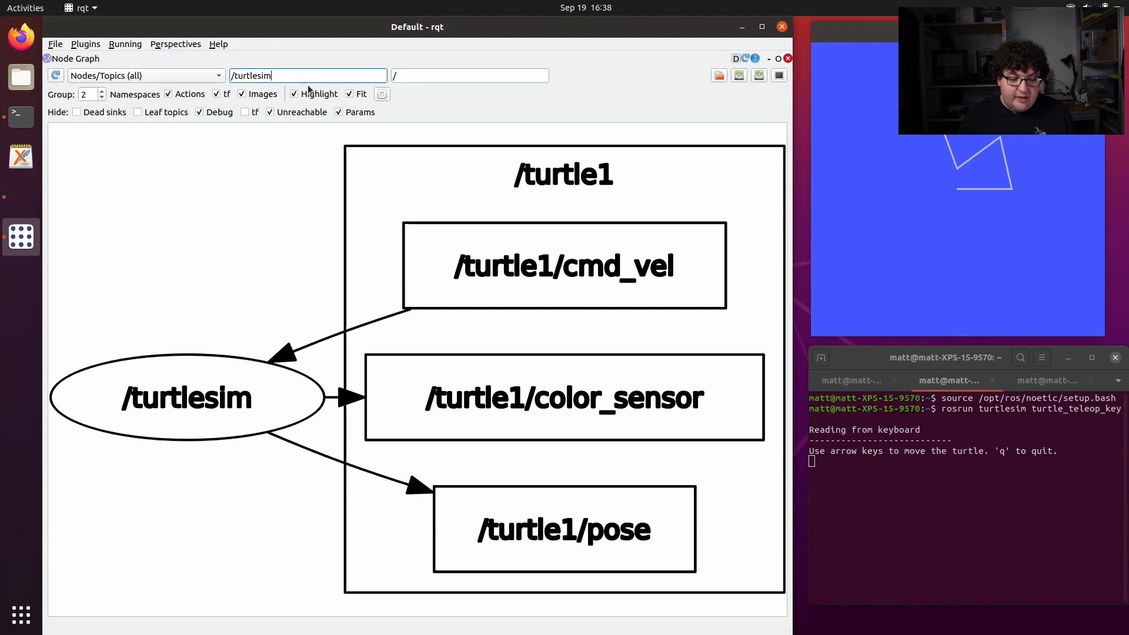
mouse_move(195, 260)
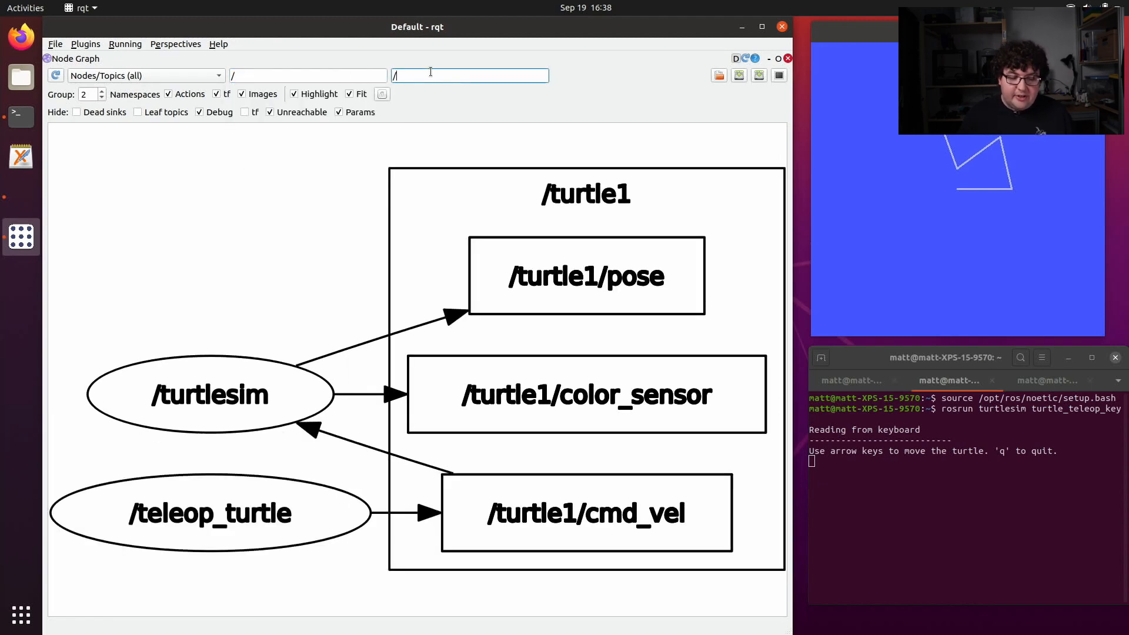
type("turt")
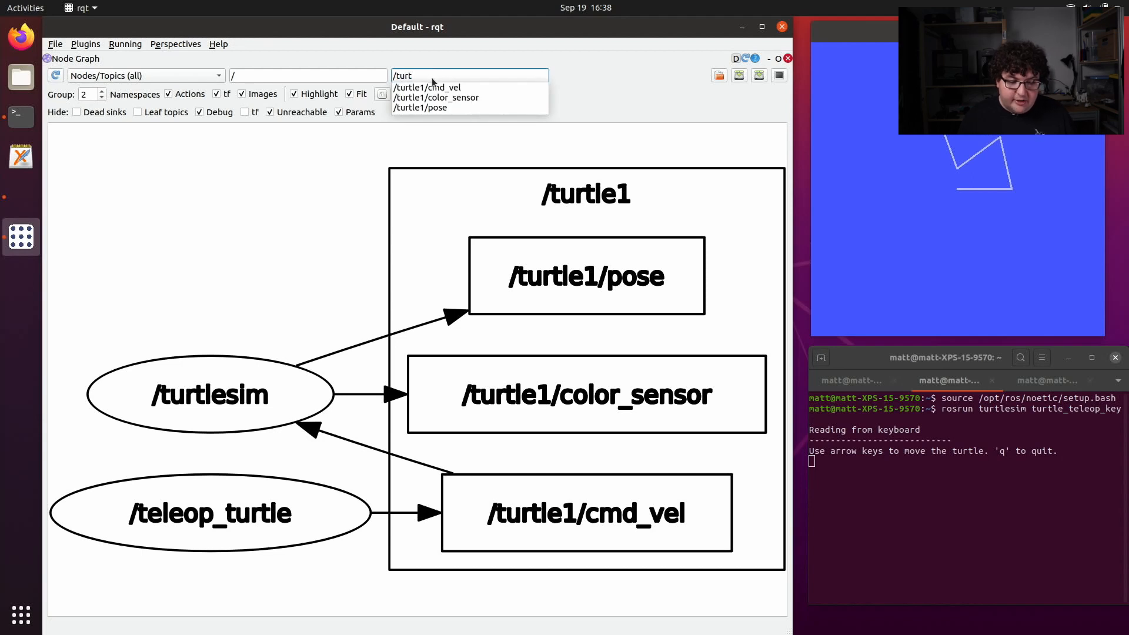
left_click(427, 87)
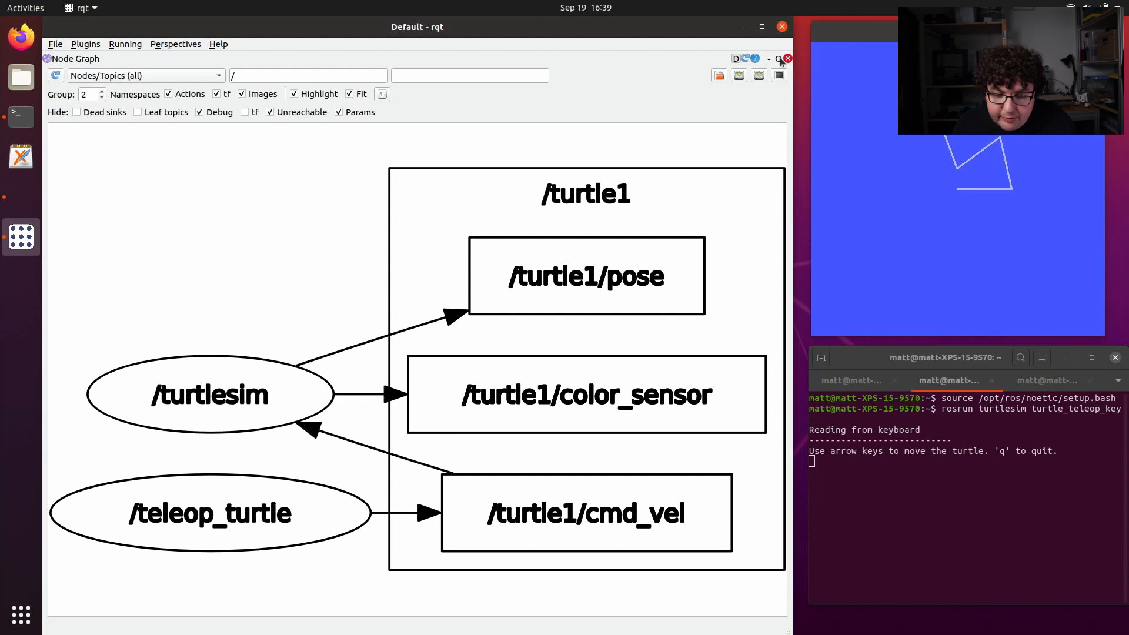
mouse_move(785, 61)
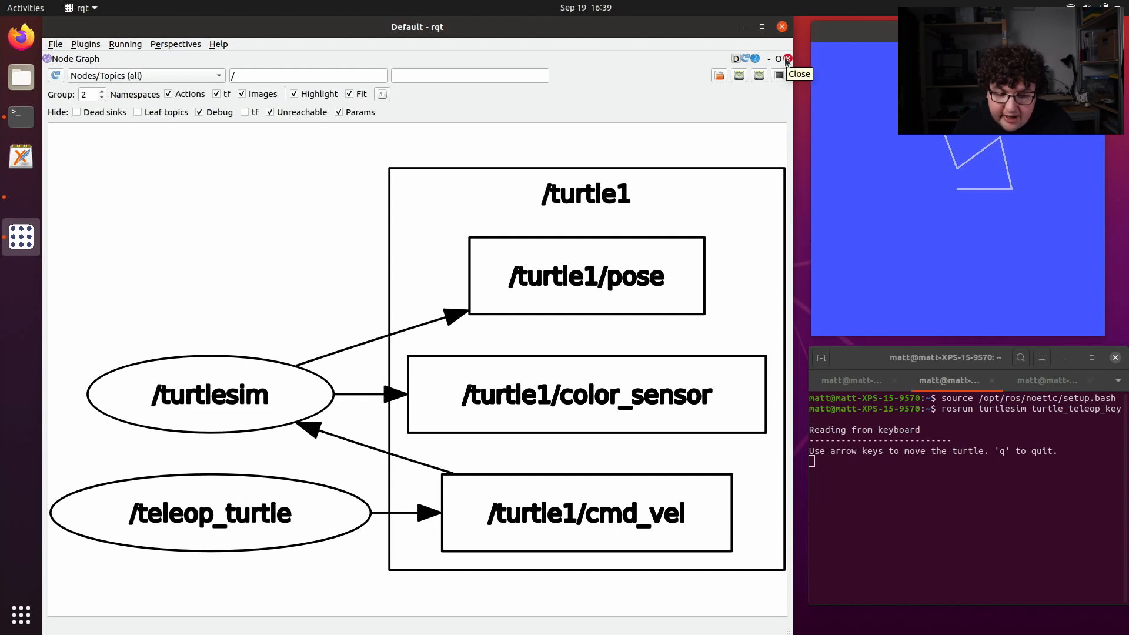
Replace the Node Graph with the Topics > Topic Monitor plugin
left_click(786, 58)
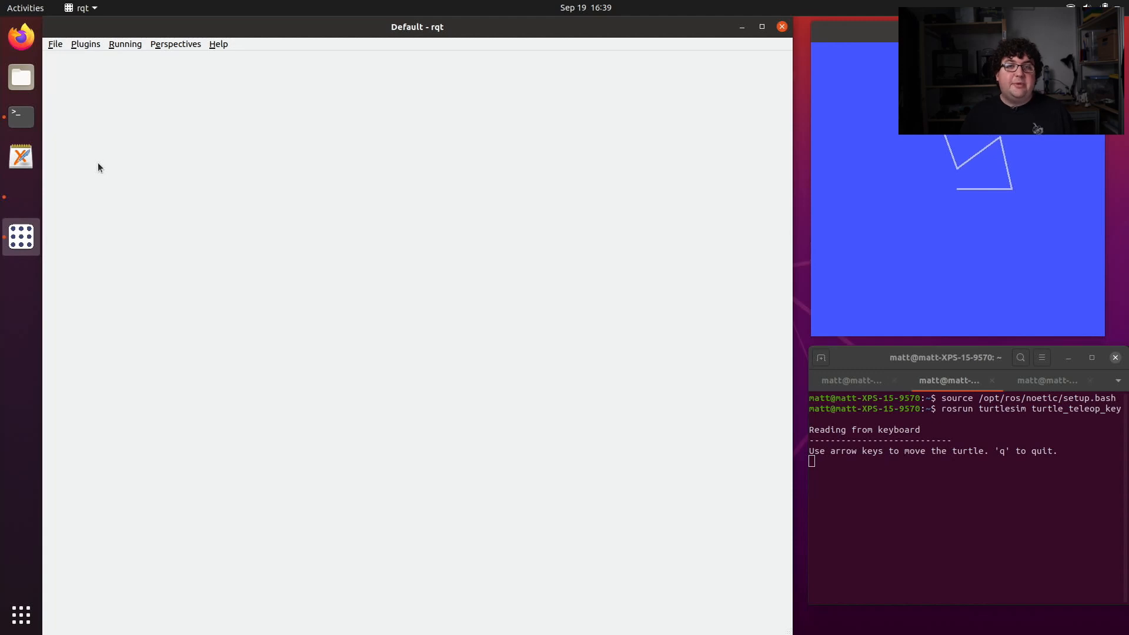
mouse_move(89, 88)
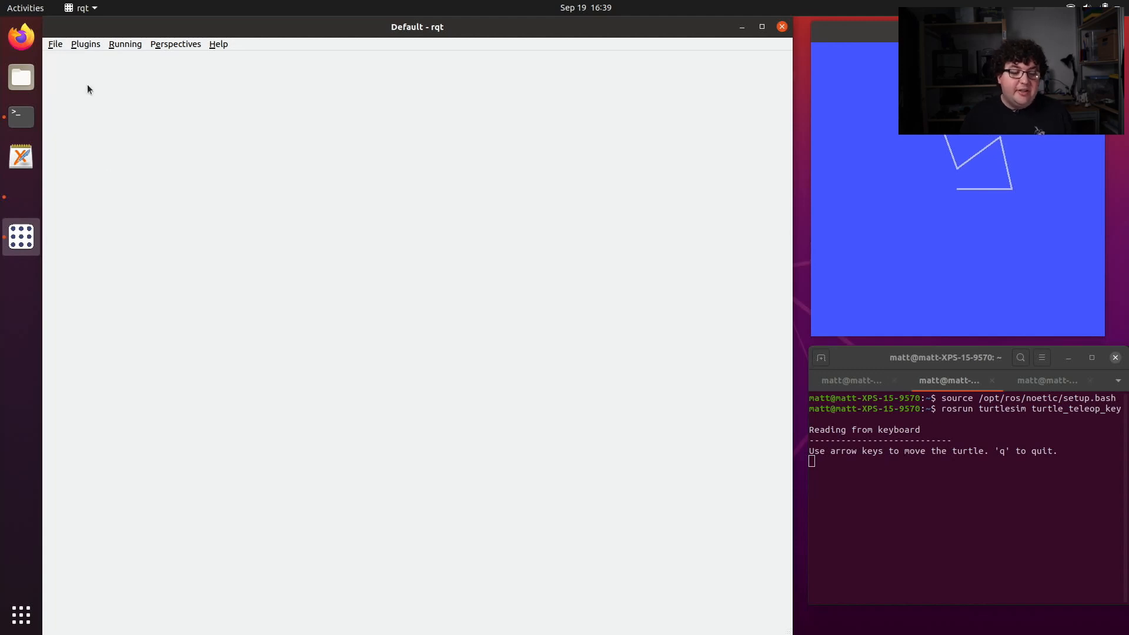
left_click(85, 44)
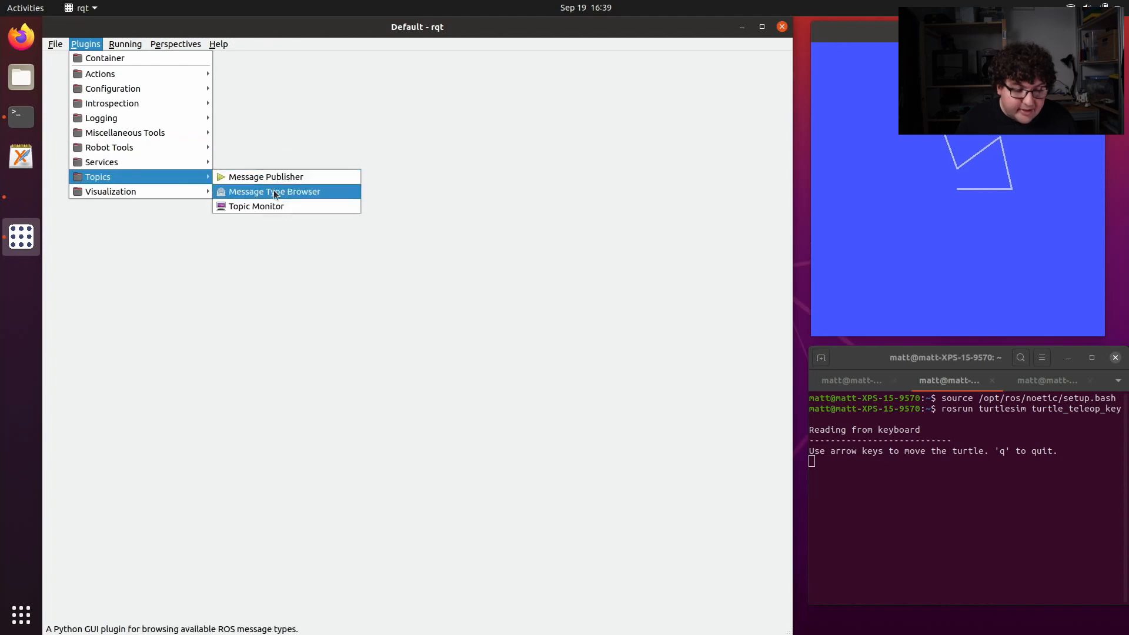
left_click(256, 206)
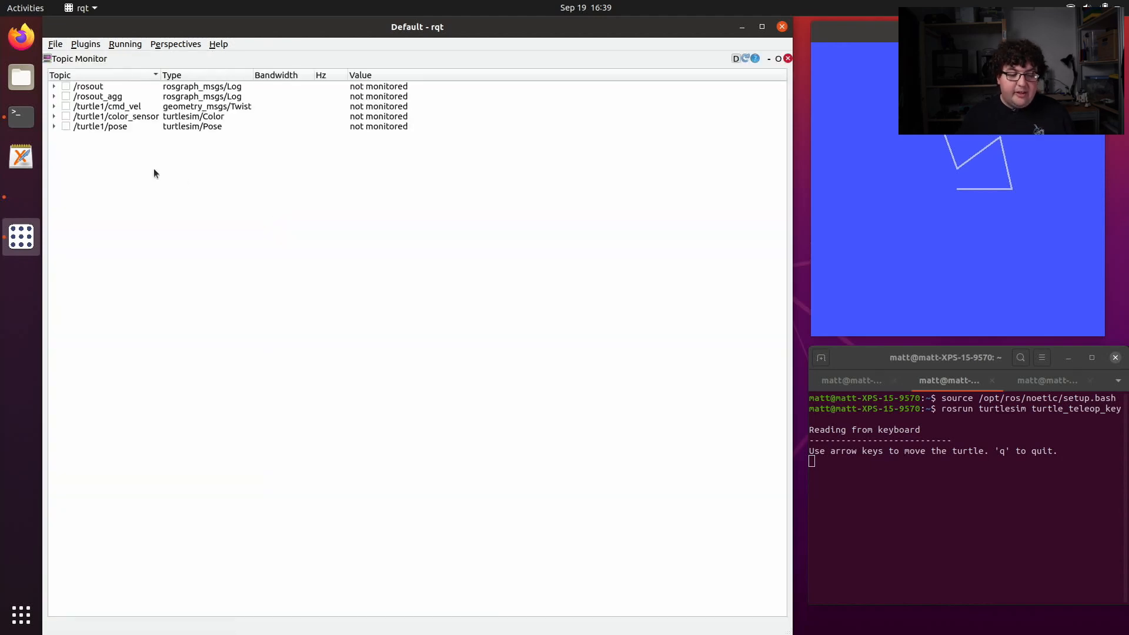
mouse_move(154, 173)
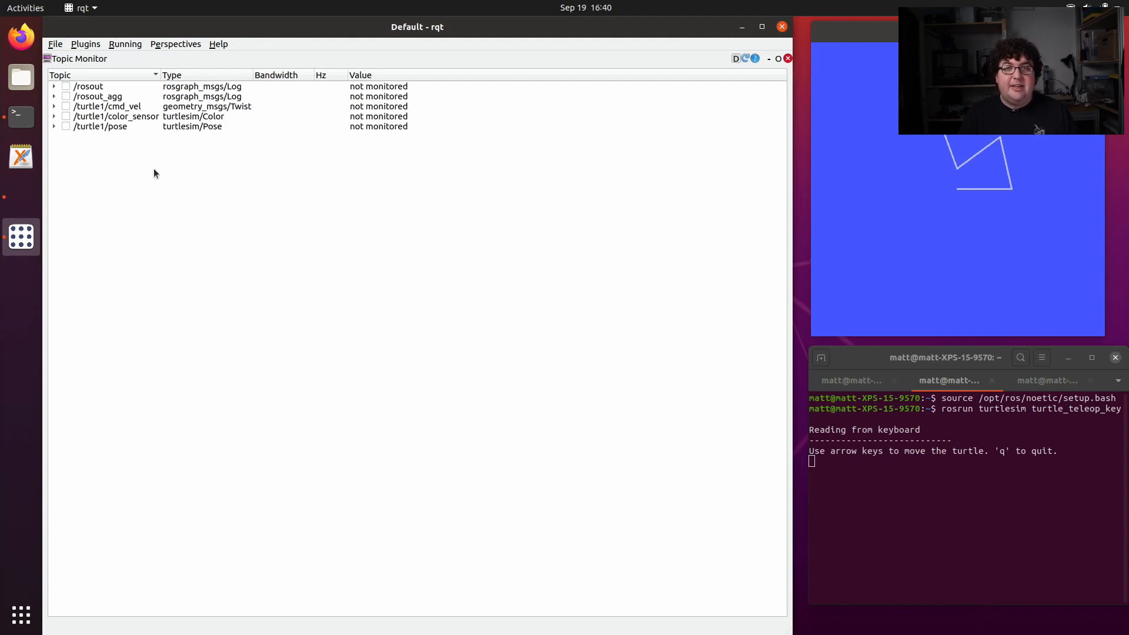
mouse_move(87, 86)
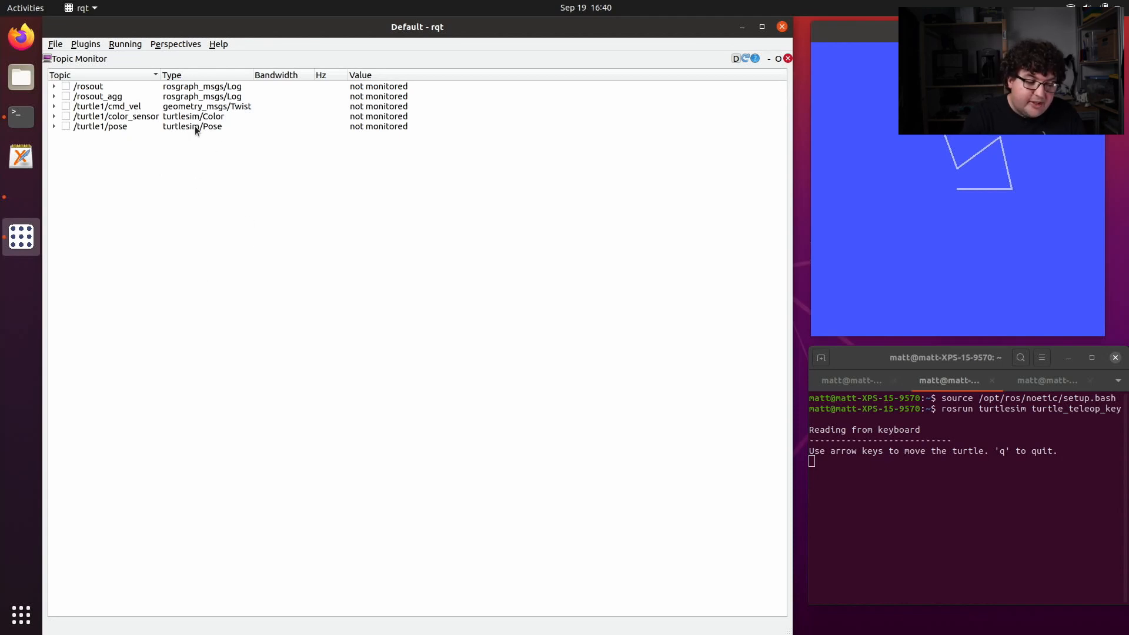
Monitor /turtle1/pose and drive the turtle forward to watch x, y, theta update
left_click(54, 126)
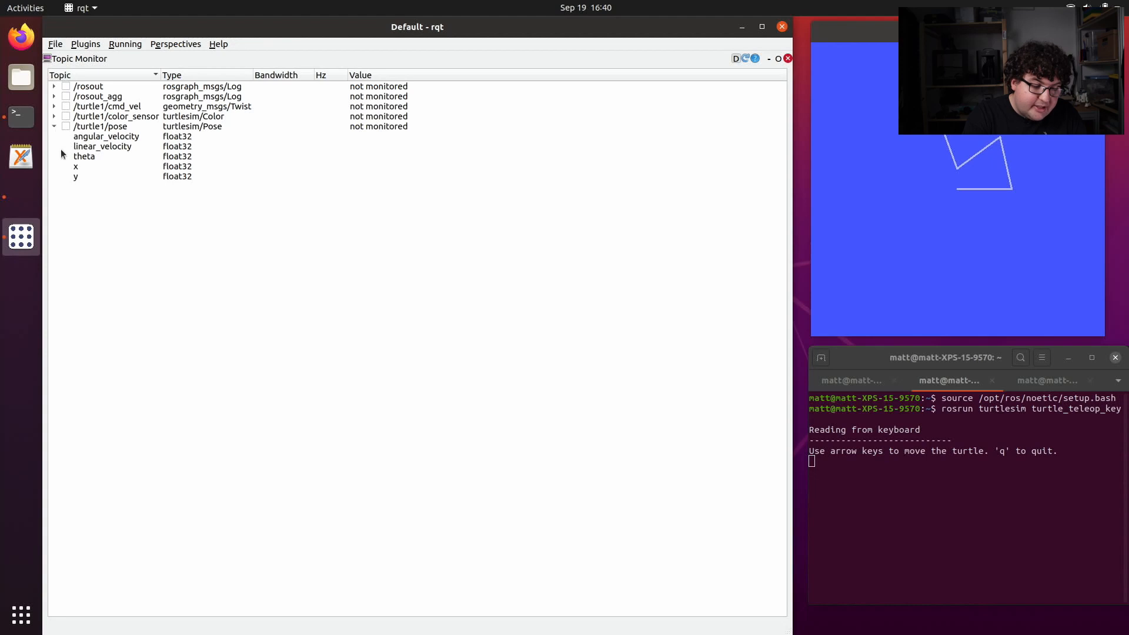
mouse_move(223, 156)
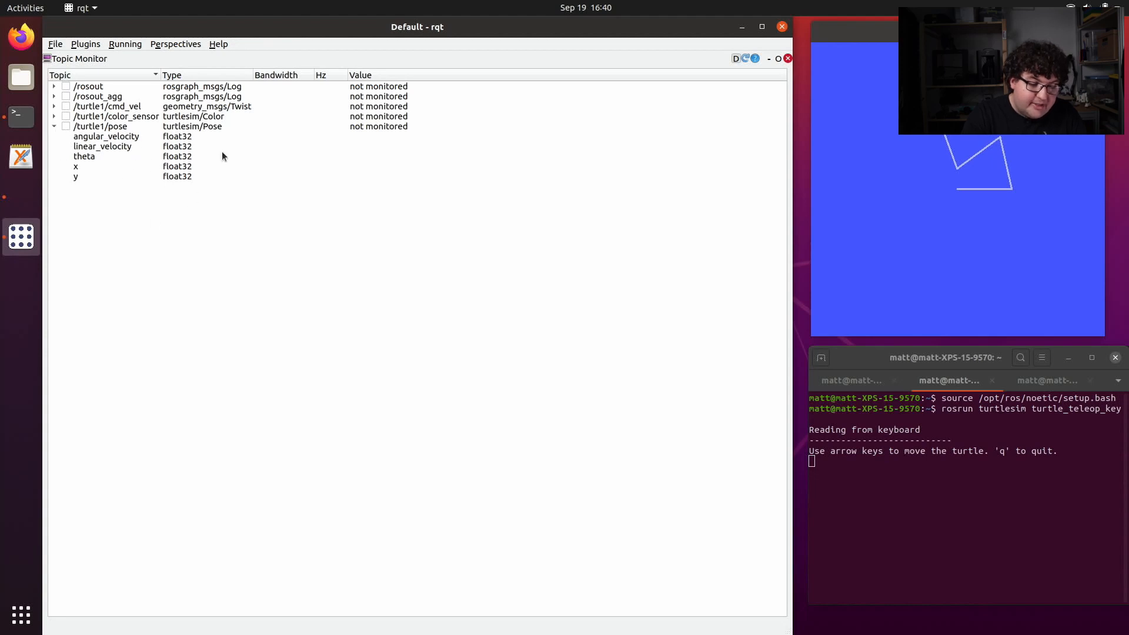
mouse_move(291, 263)
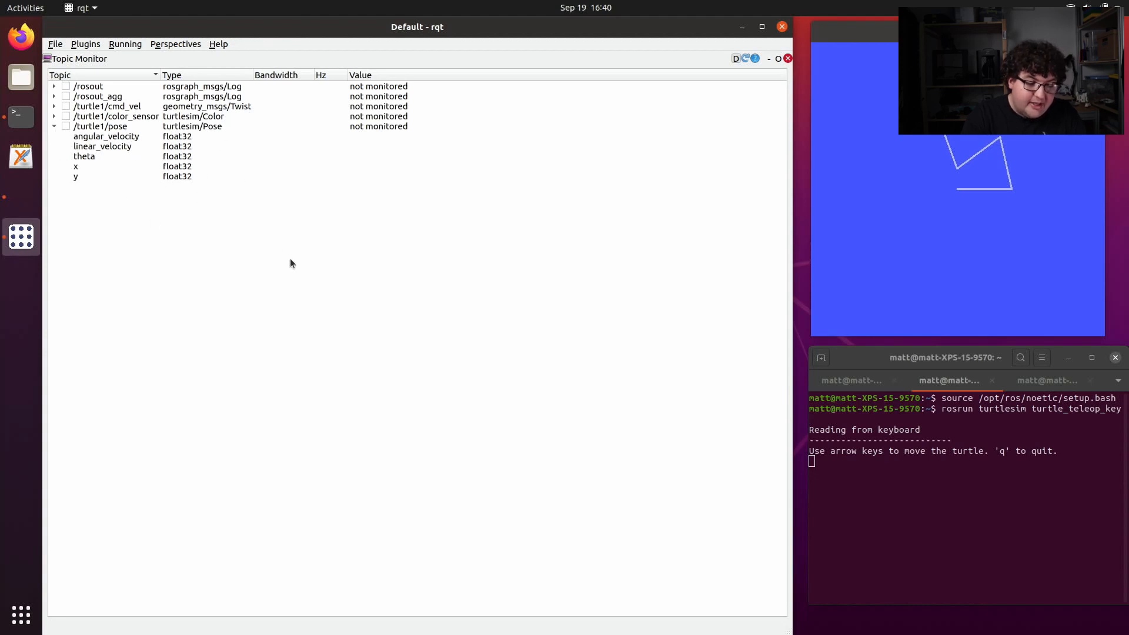
mouse_move(345, 187)
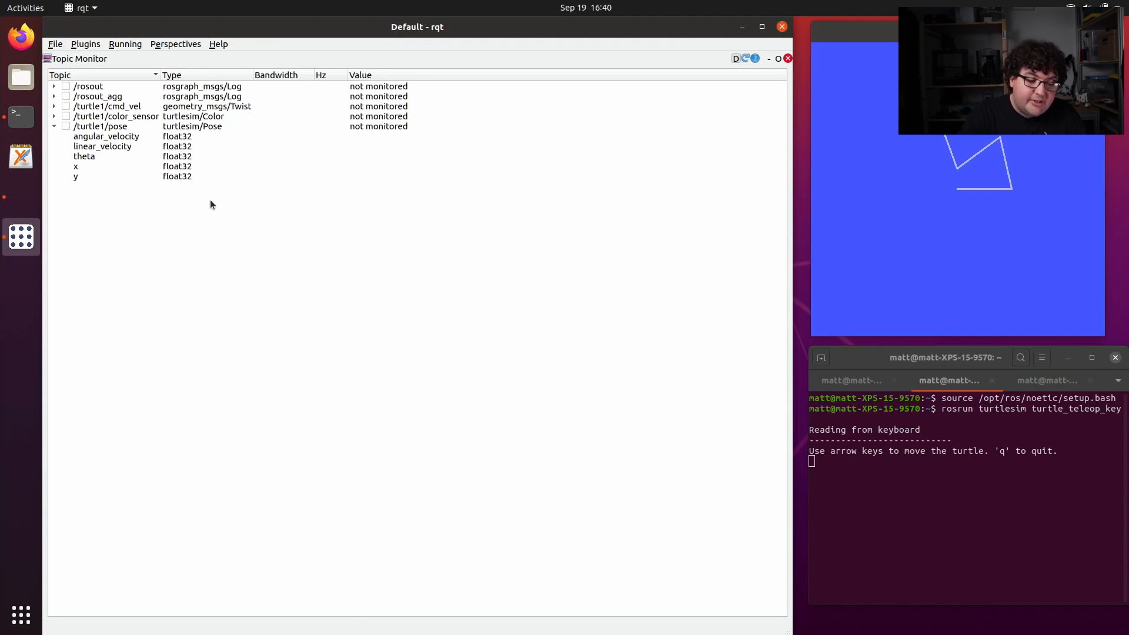
left_click(65, 125)
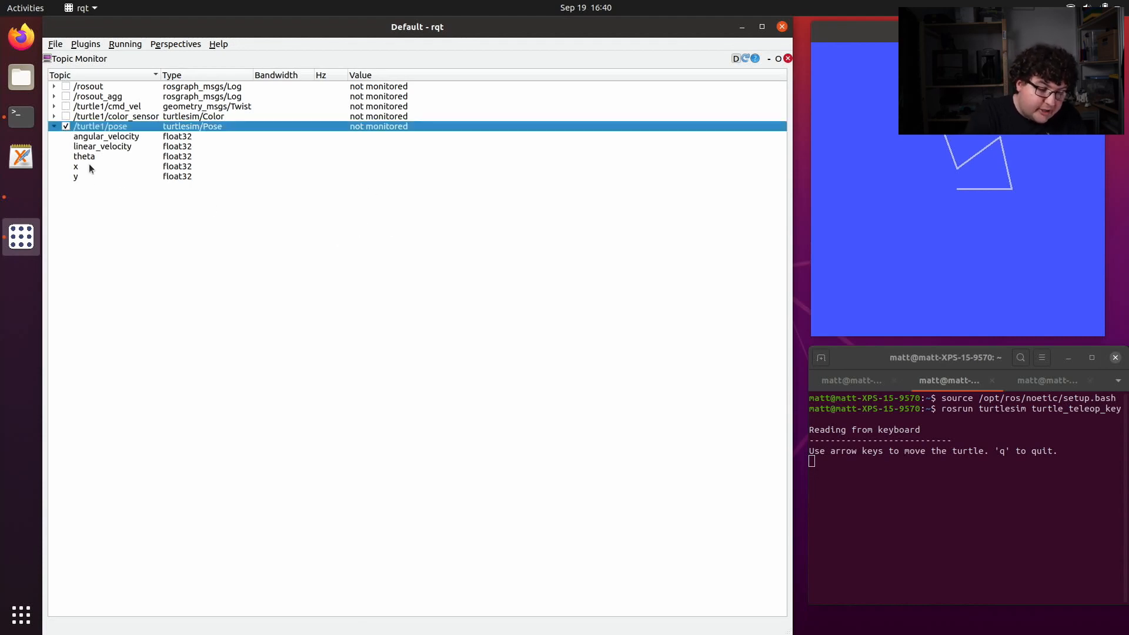
left_click(65, 126)
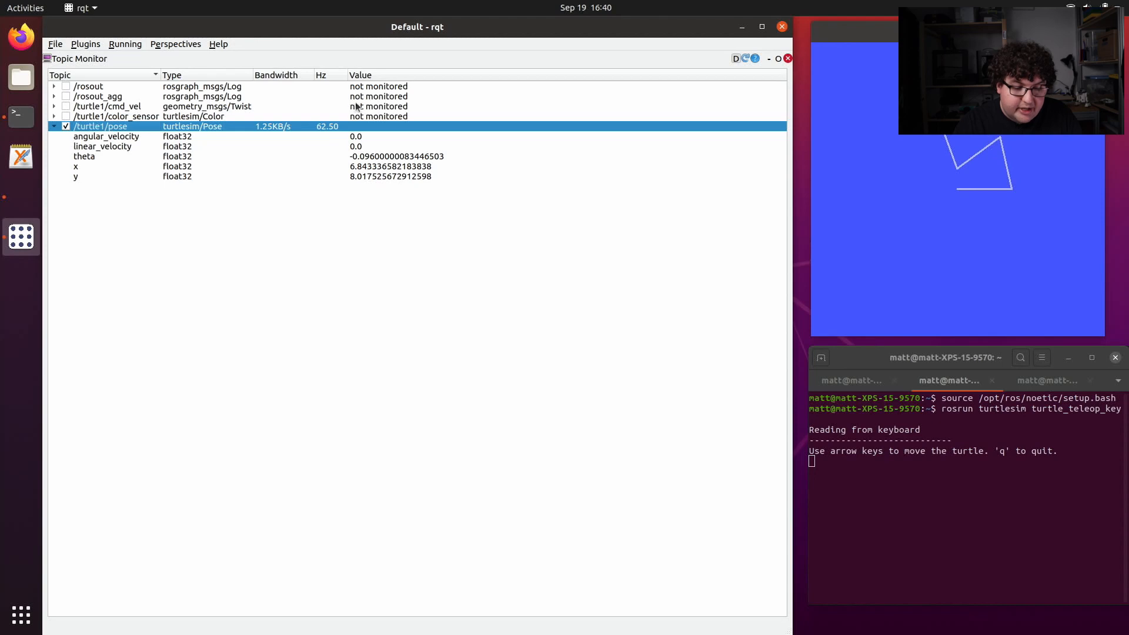
mouse_move(368, 146)
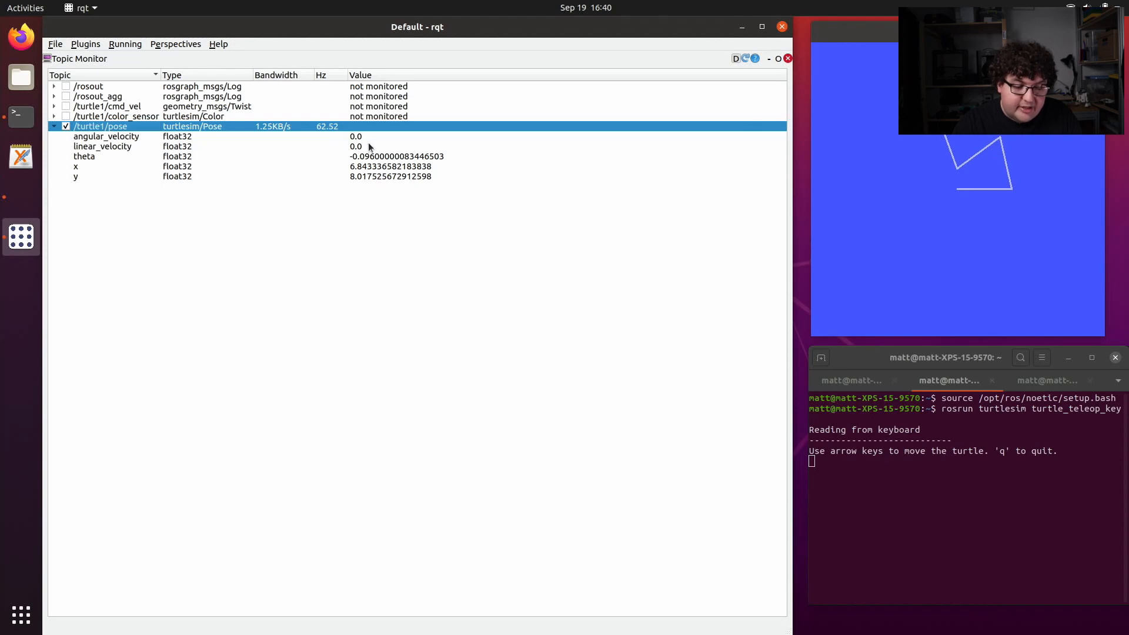
mouse_move(387, 317)
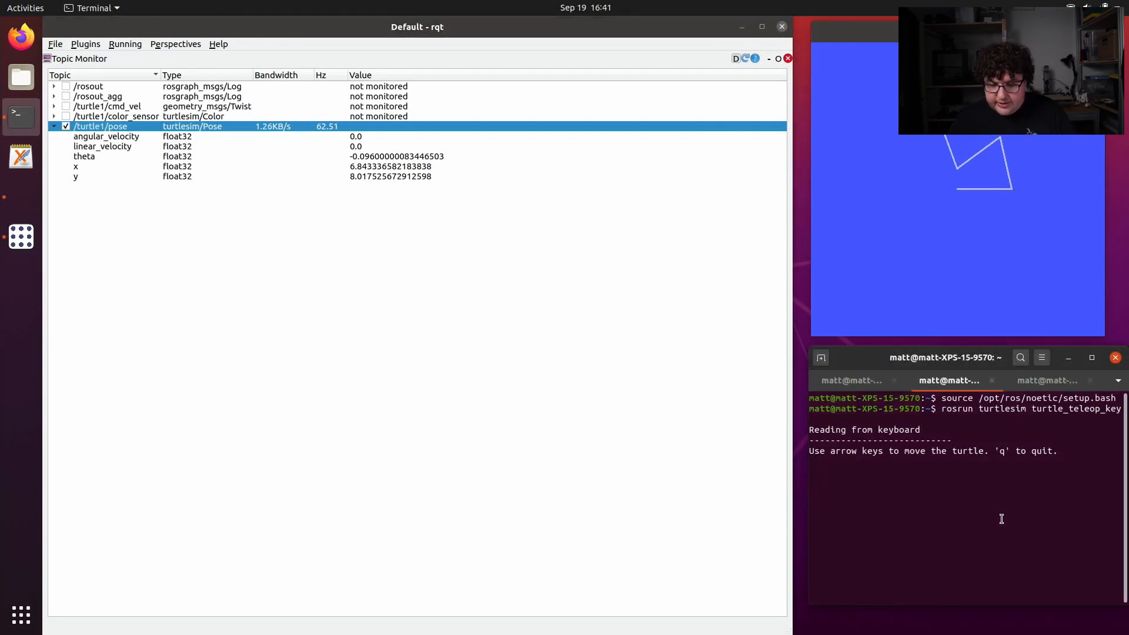
key("Up")
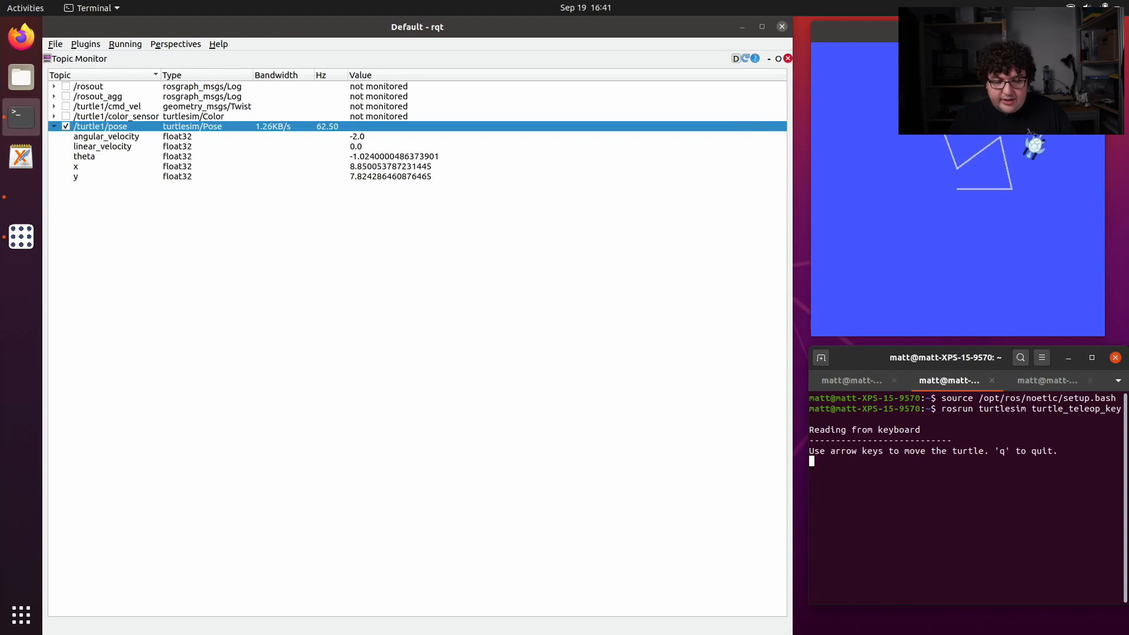
key("Up")
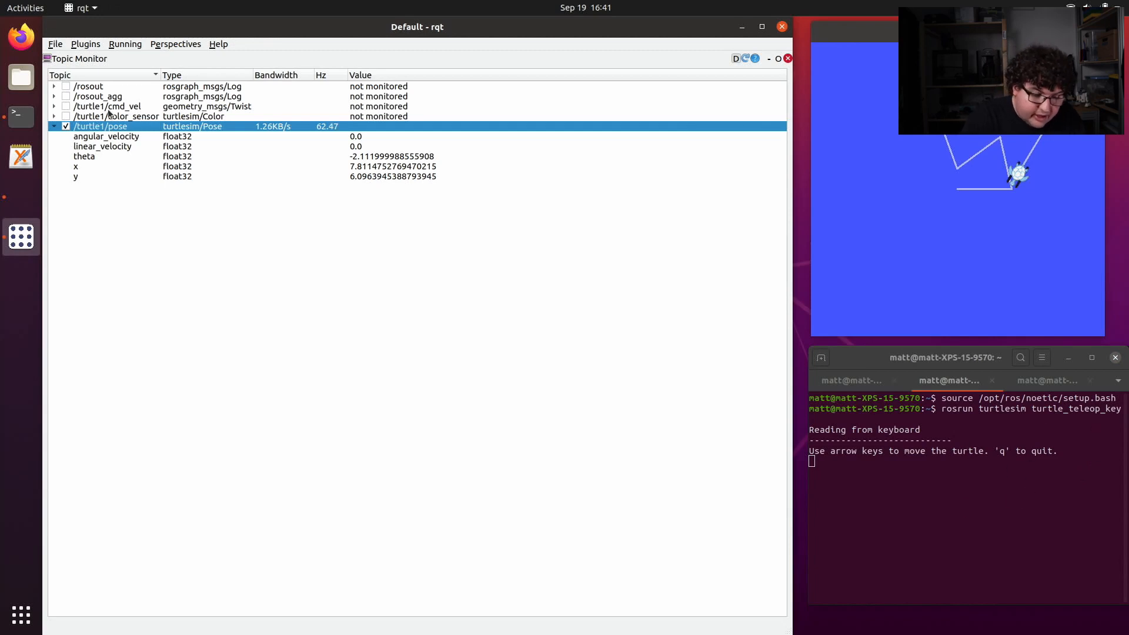
Monitor /turtle1/cmd_vel and drive the turtle forward and backward to see velocities
left_click(54, 106)
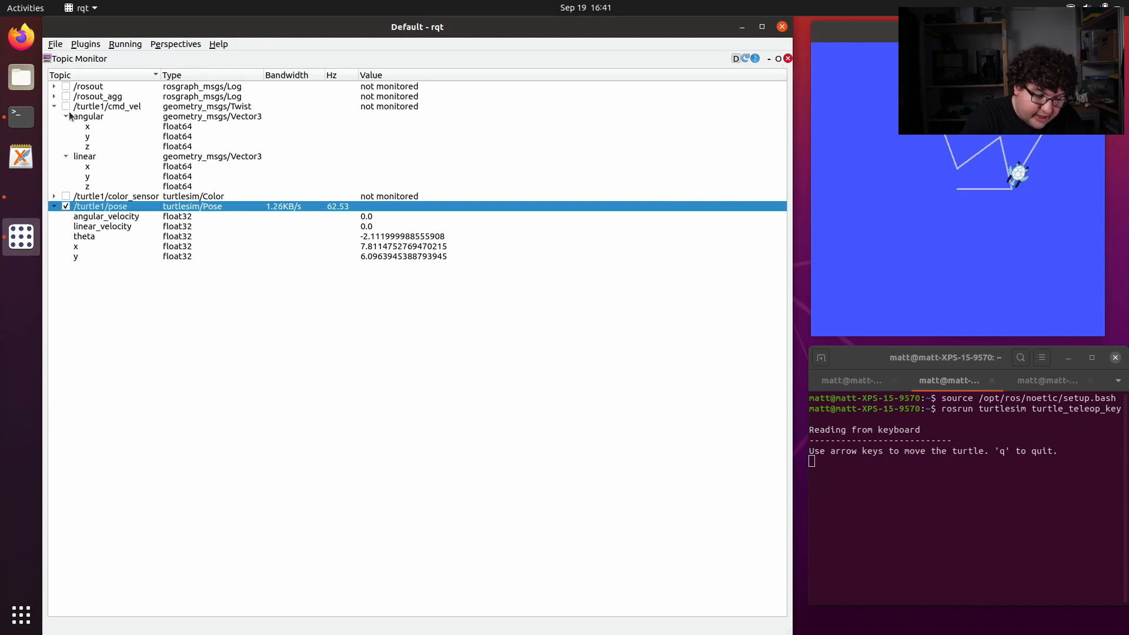
left_click(65, 107)
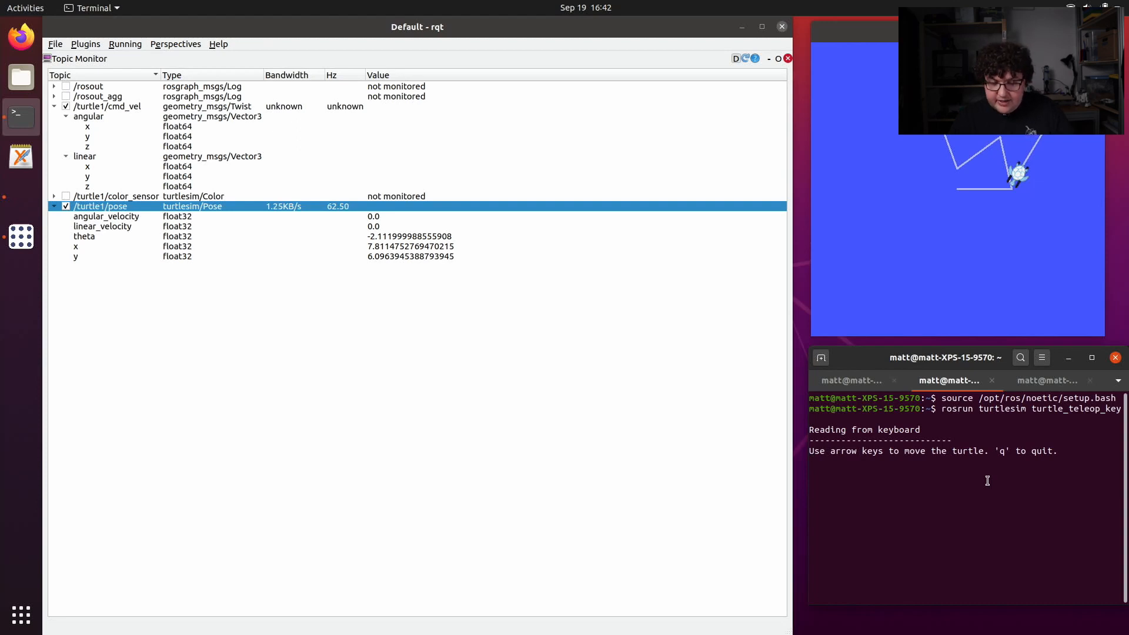
key("Up")
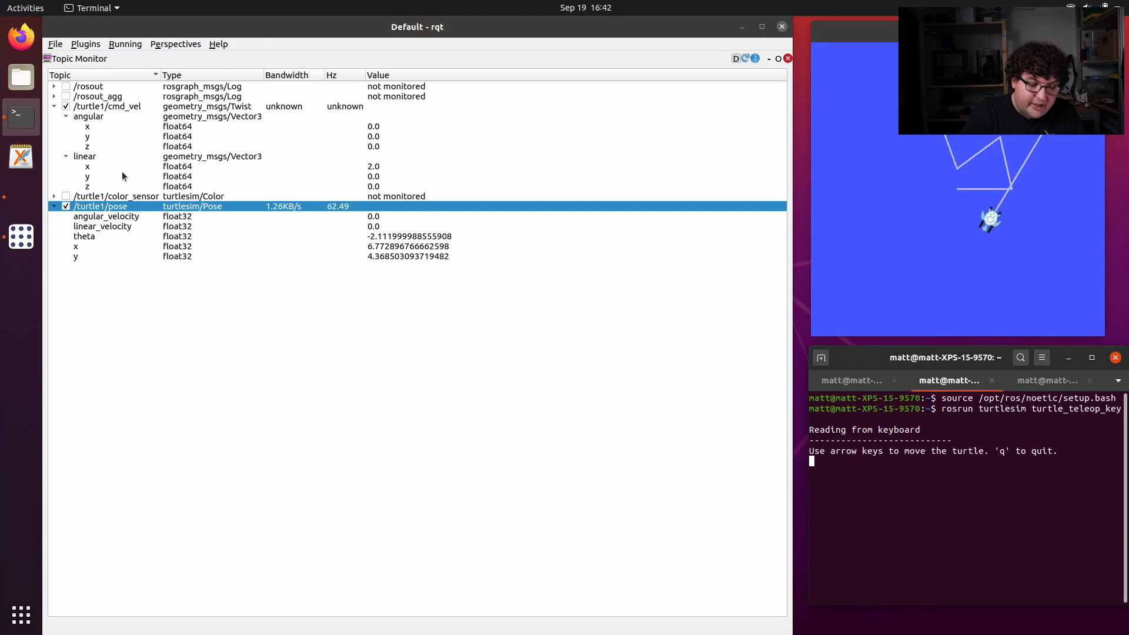
mouse_move(345, 108)
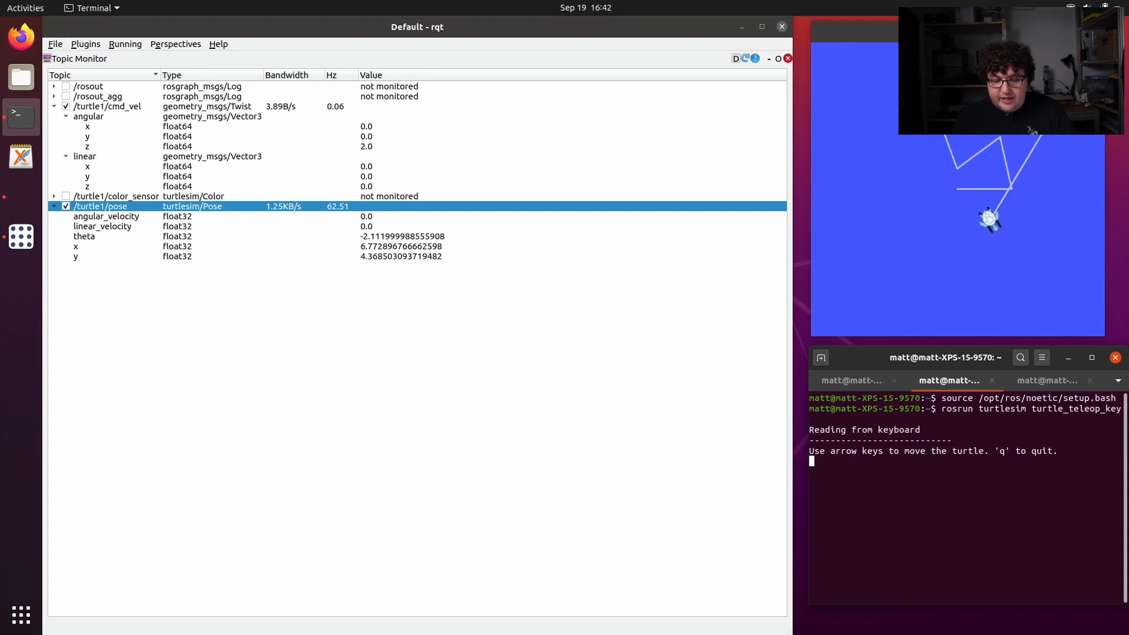
key("Up")
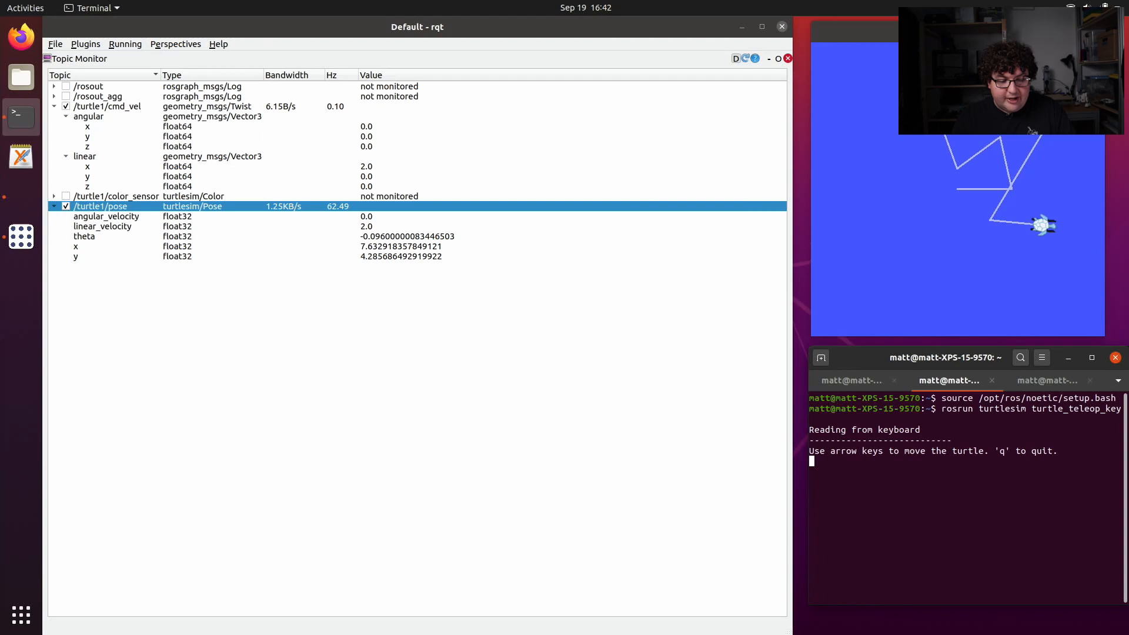
key("Down")
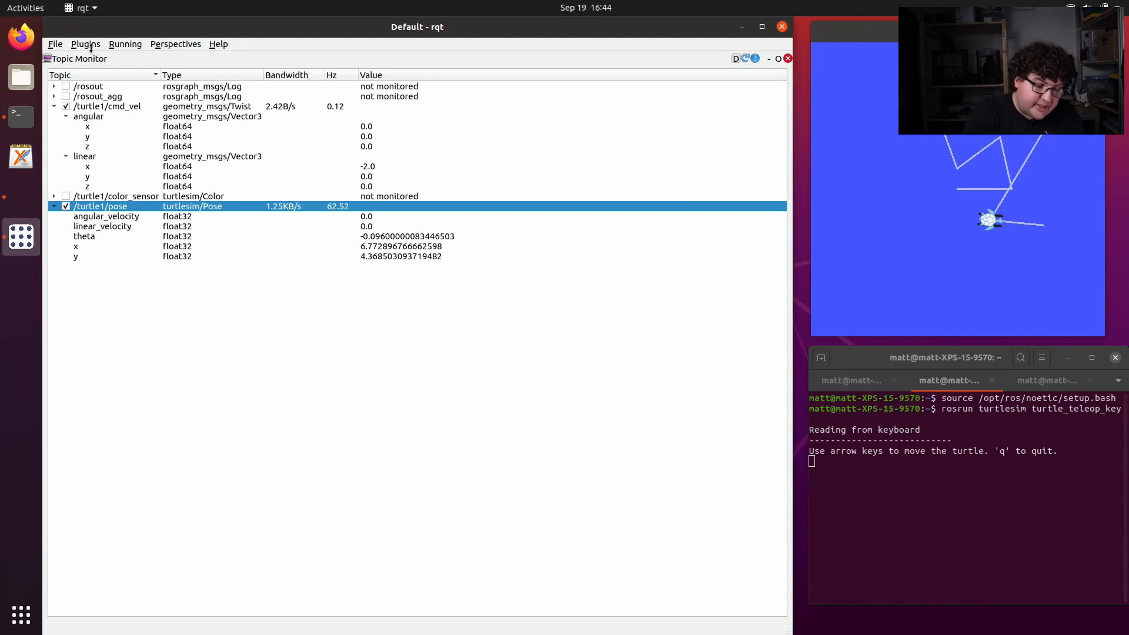
Add a Message Publisher plugin and select the /turtle1/cmd_vel topic
left_click(84, 44)
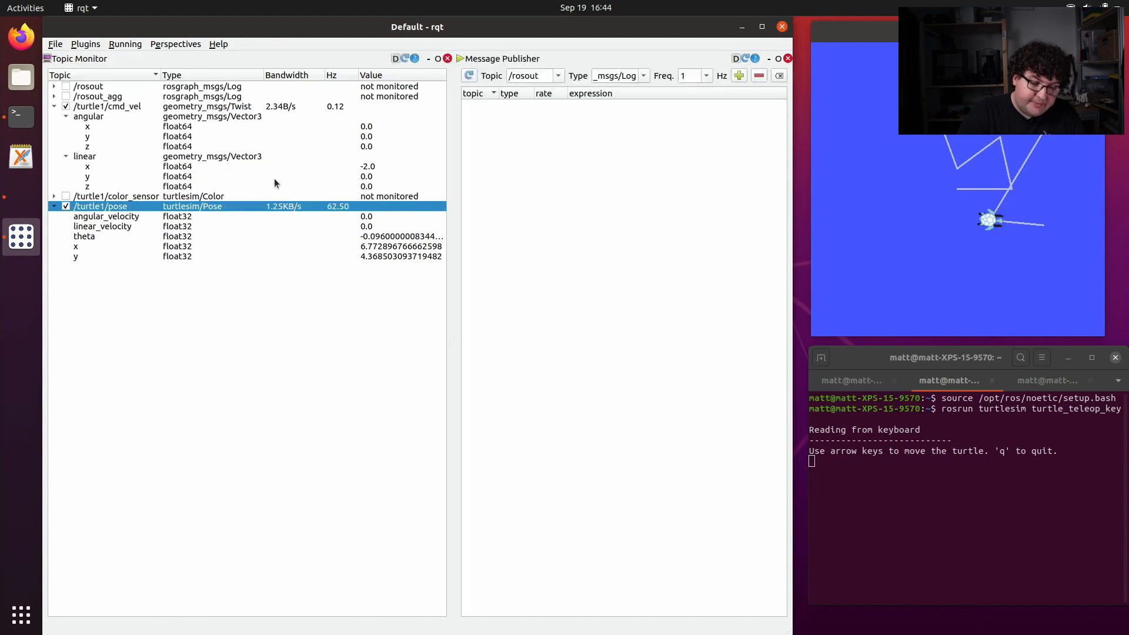
mouse_move(728, 398)
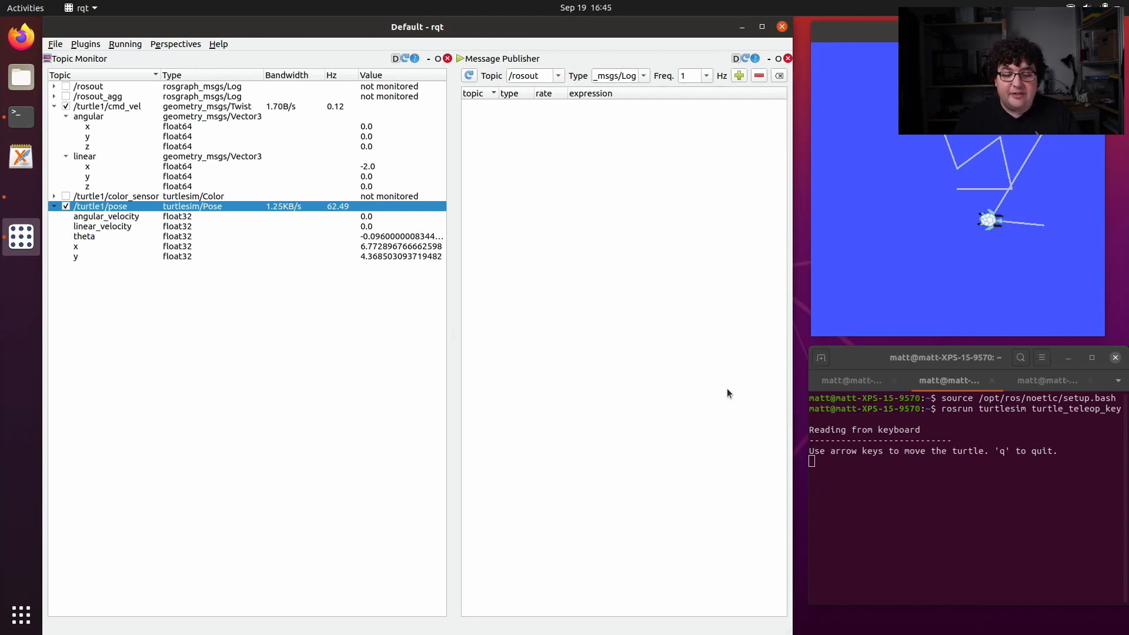
mouse_move(650, 306)
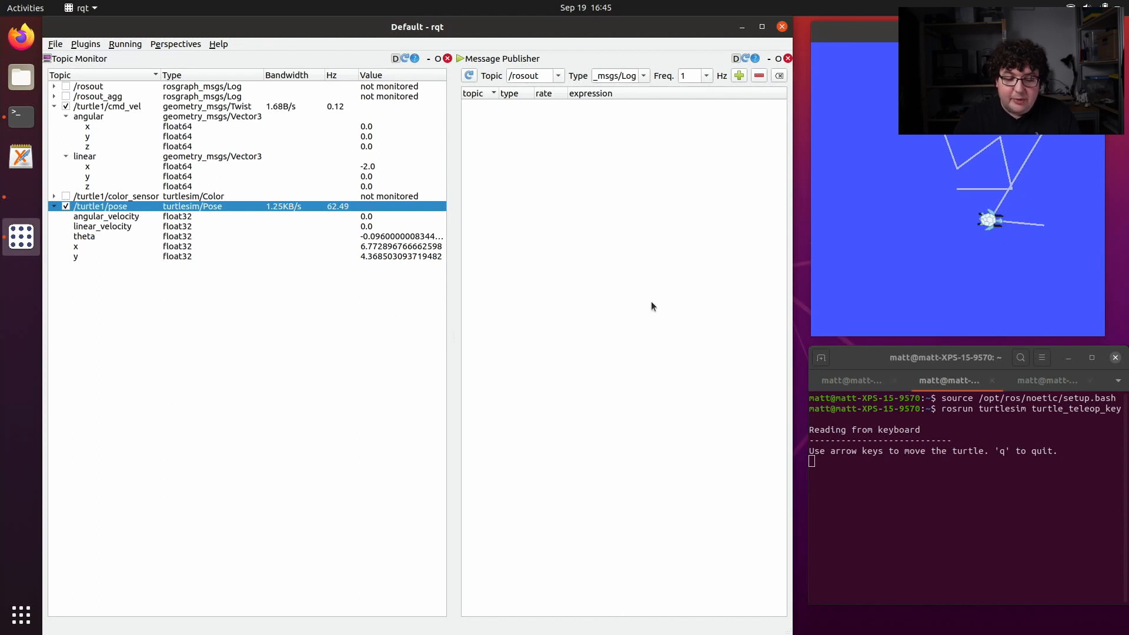
left_click(557, 76)
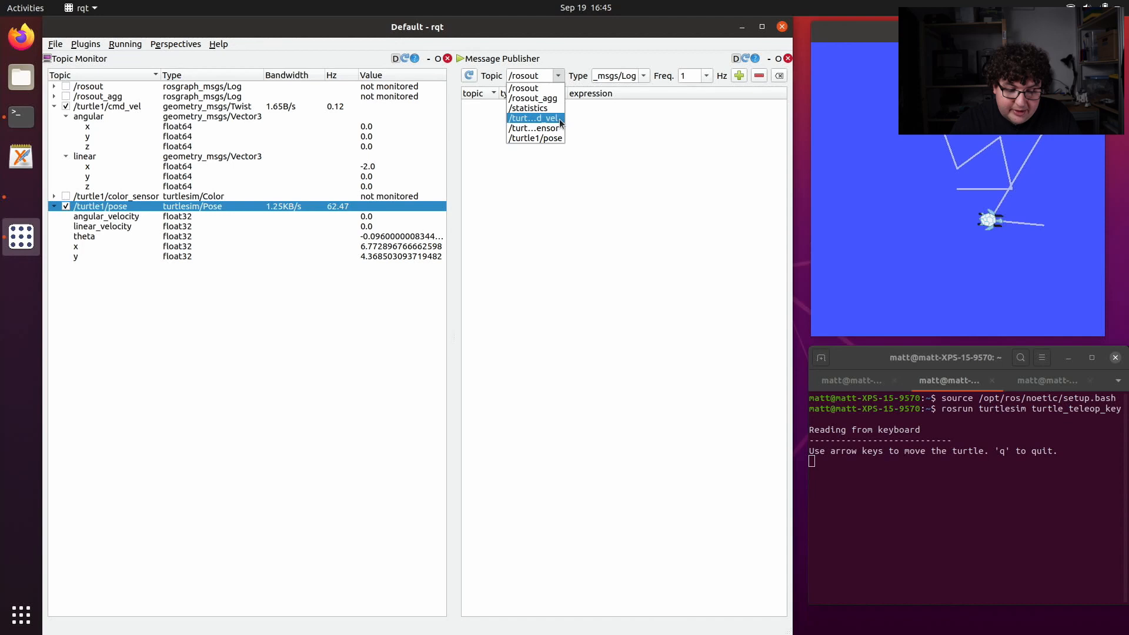
left_click(535, 118)
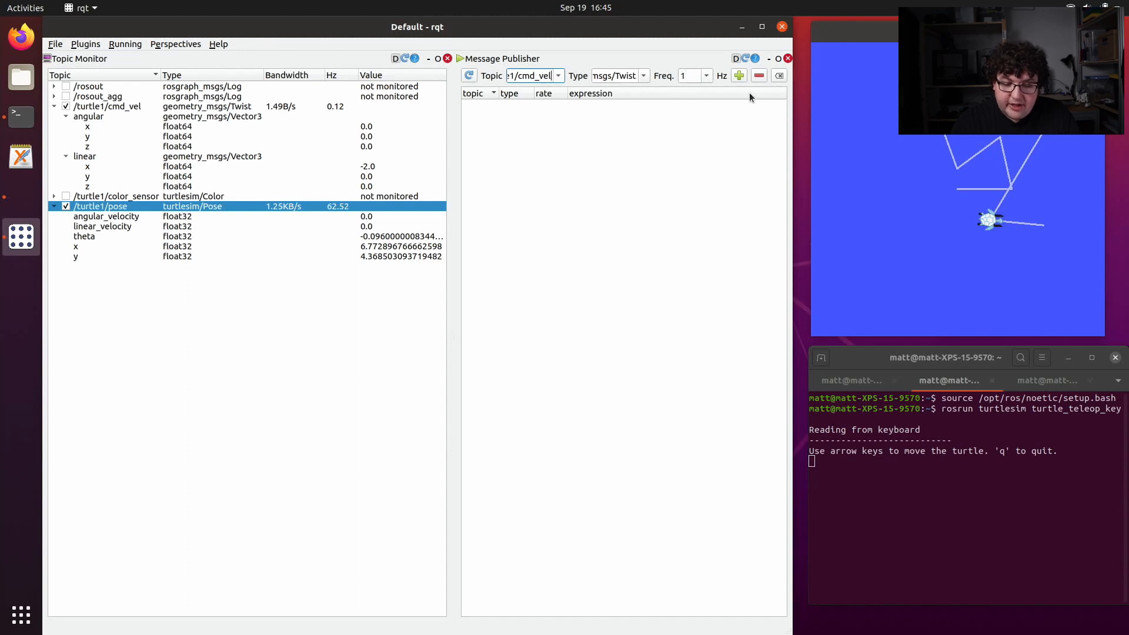
Add a cmd_vel publisher with linear x 1, publish to the wall, then stop
left_click(738, 75)
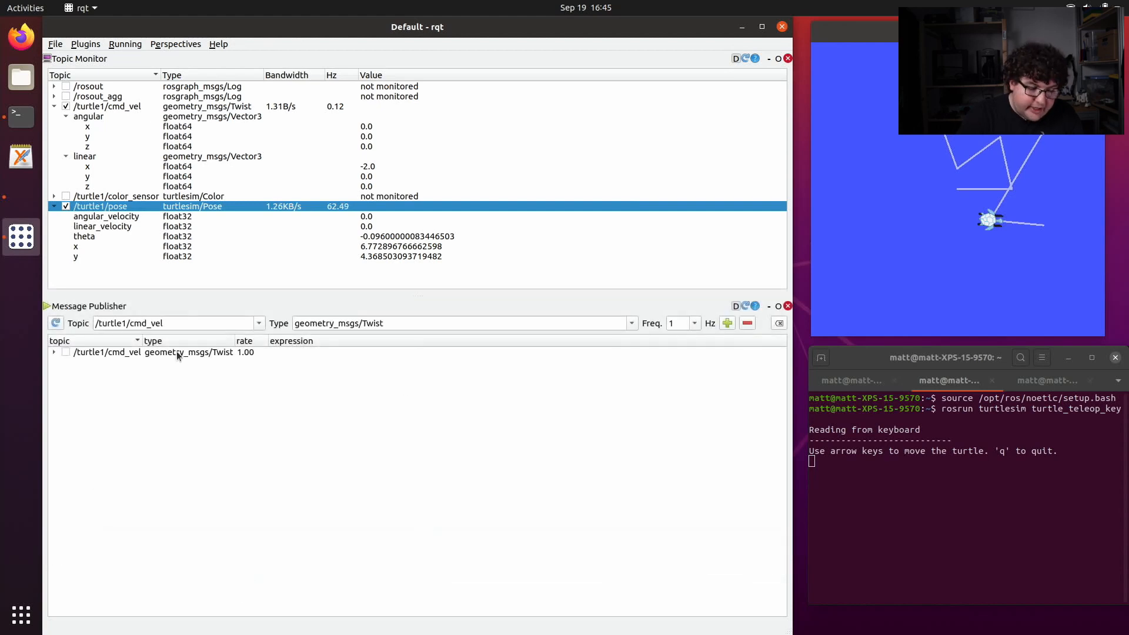
mouse_move(314, 368)
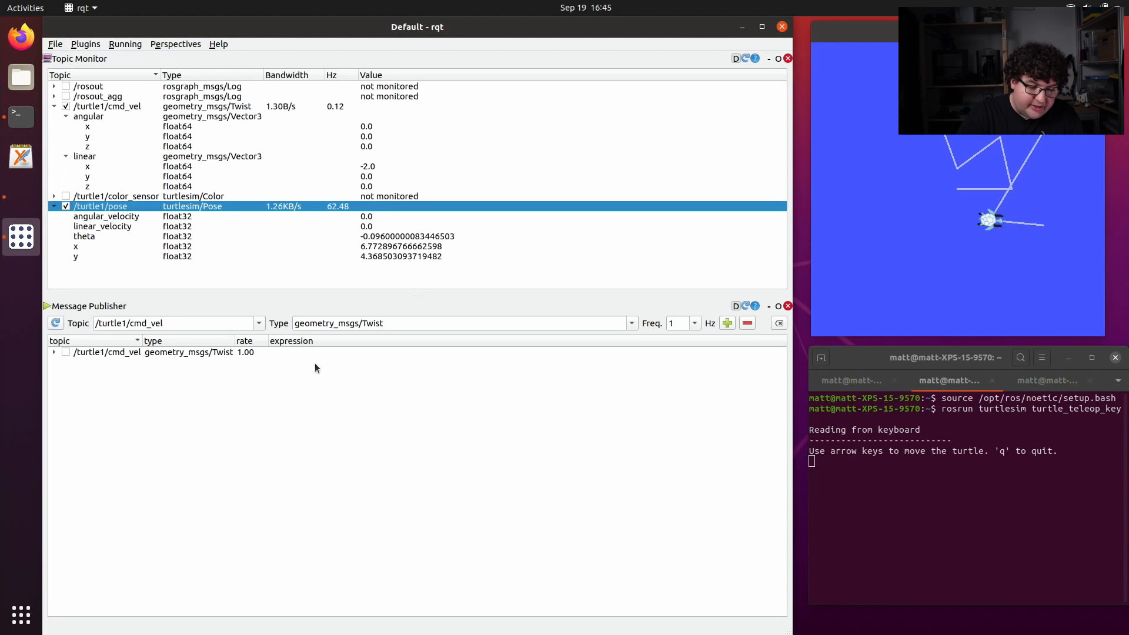
left_click(55, 352)
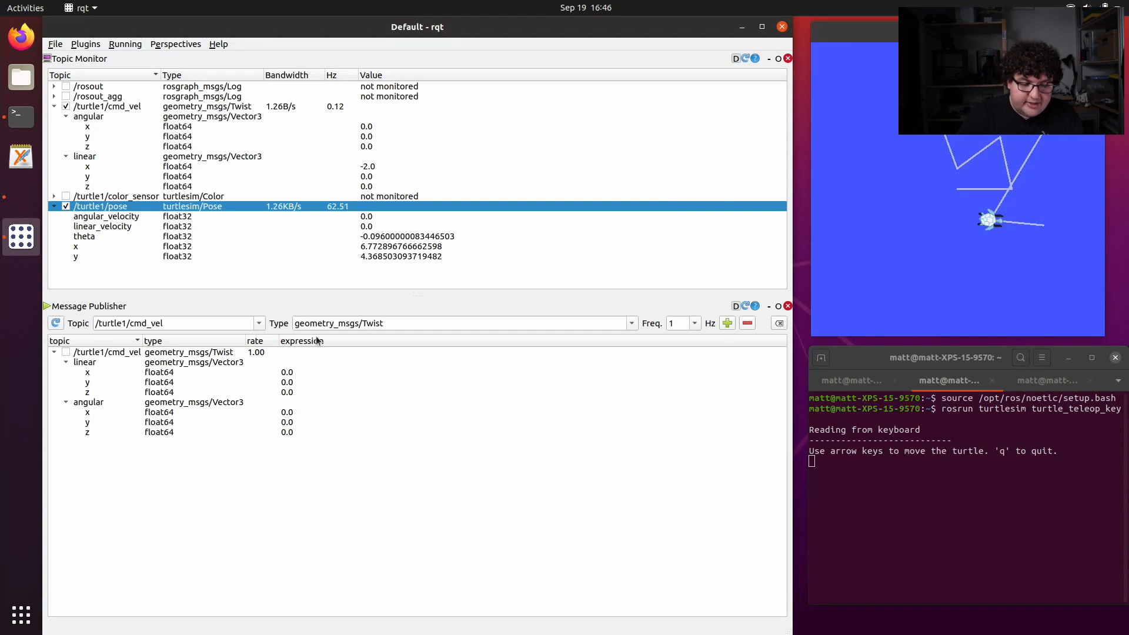
mouse_move(285, 453)
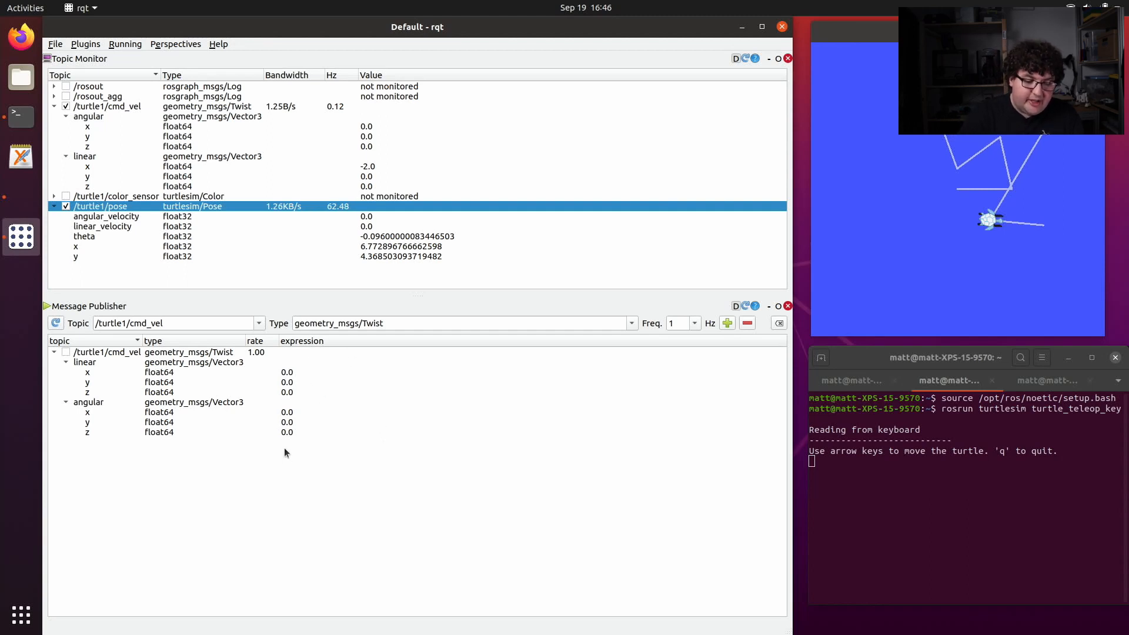
mouse_move(301, 372)
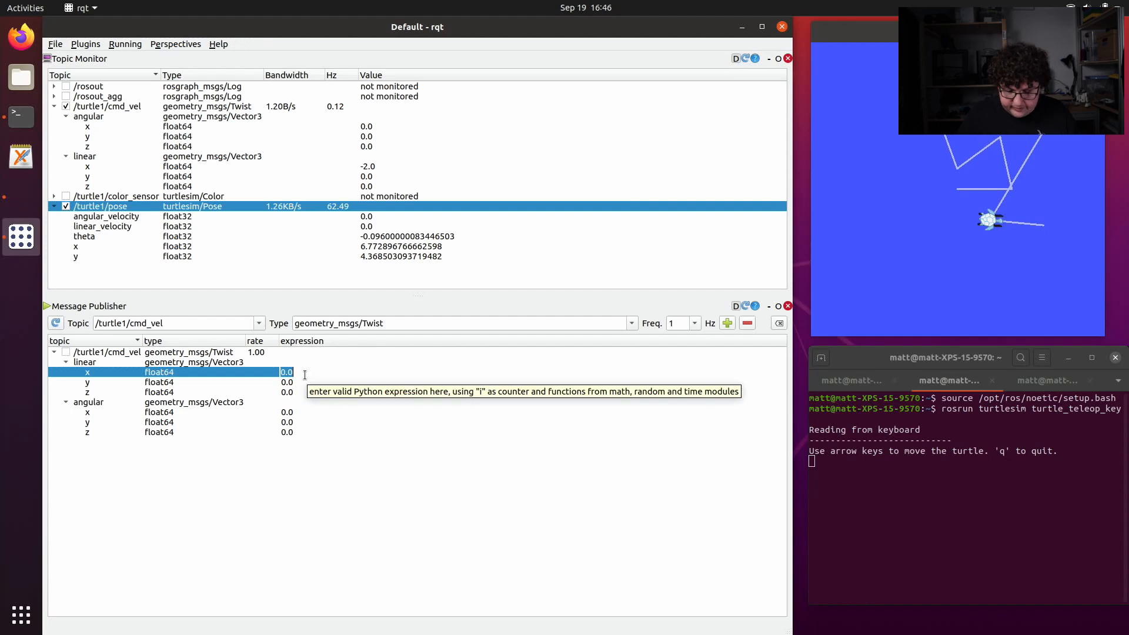
type("1")
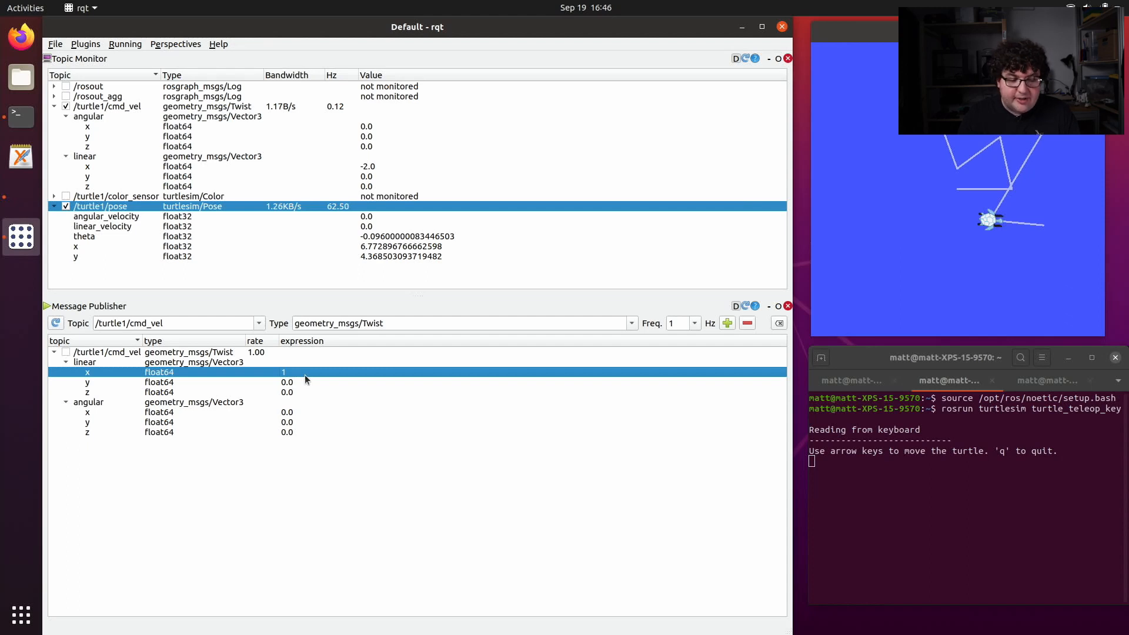
mouse_move(124, 366)
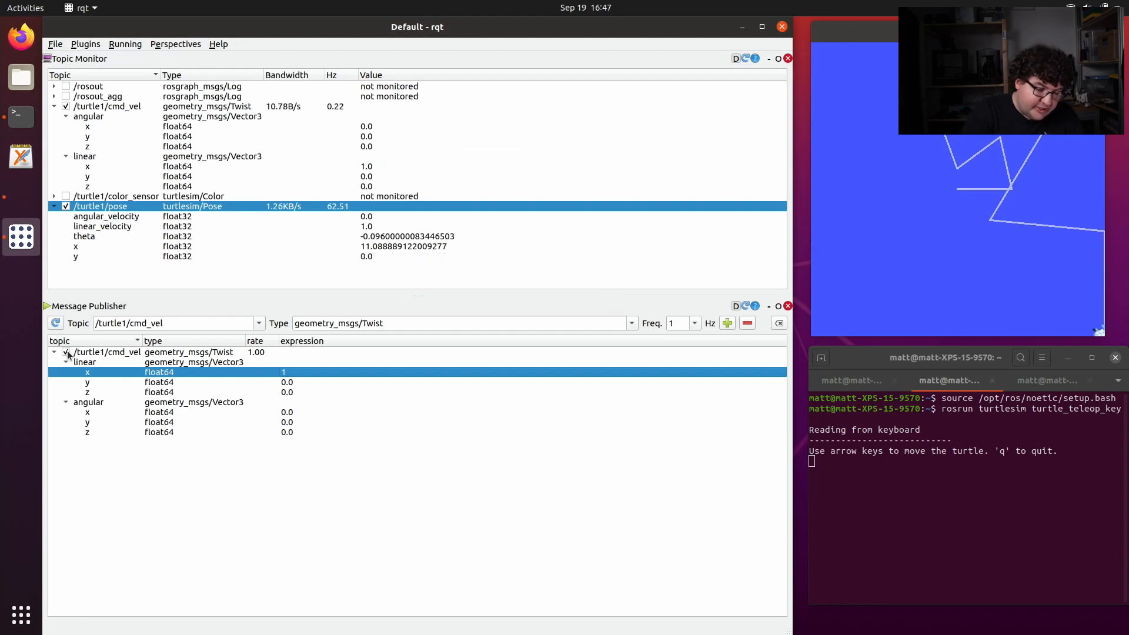
left_click(65, 352)
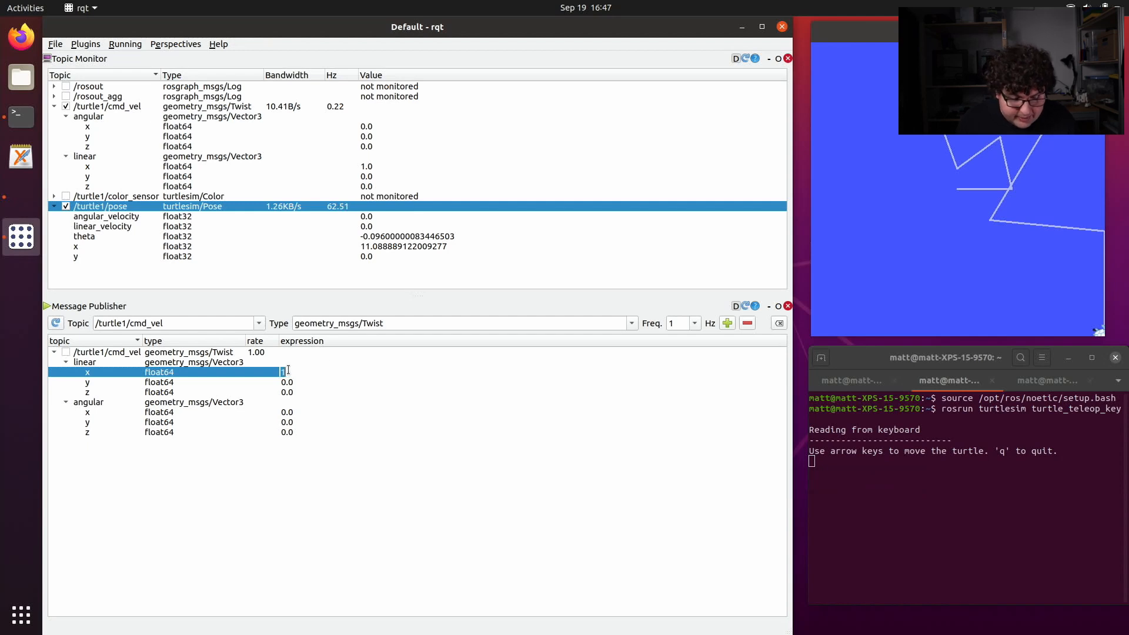
Set linear x to -1 and publish the cmd_vel message once
type("-1")
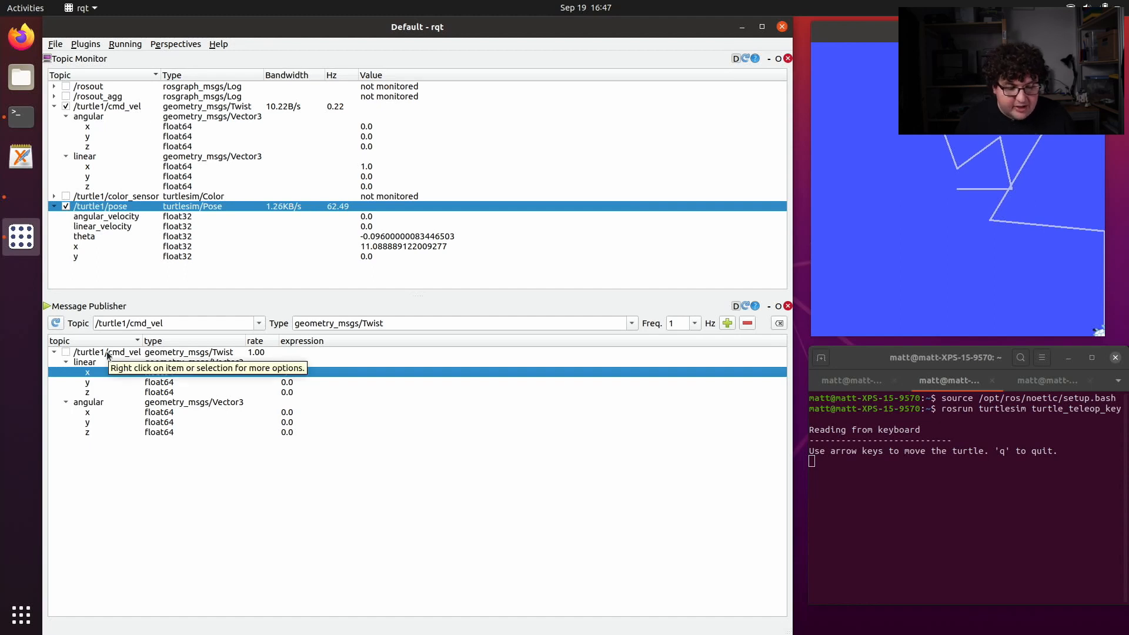
right_click(94, 353)
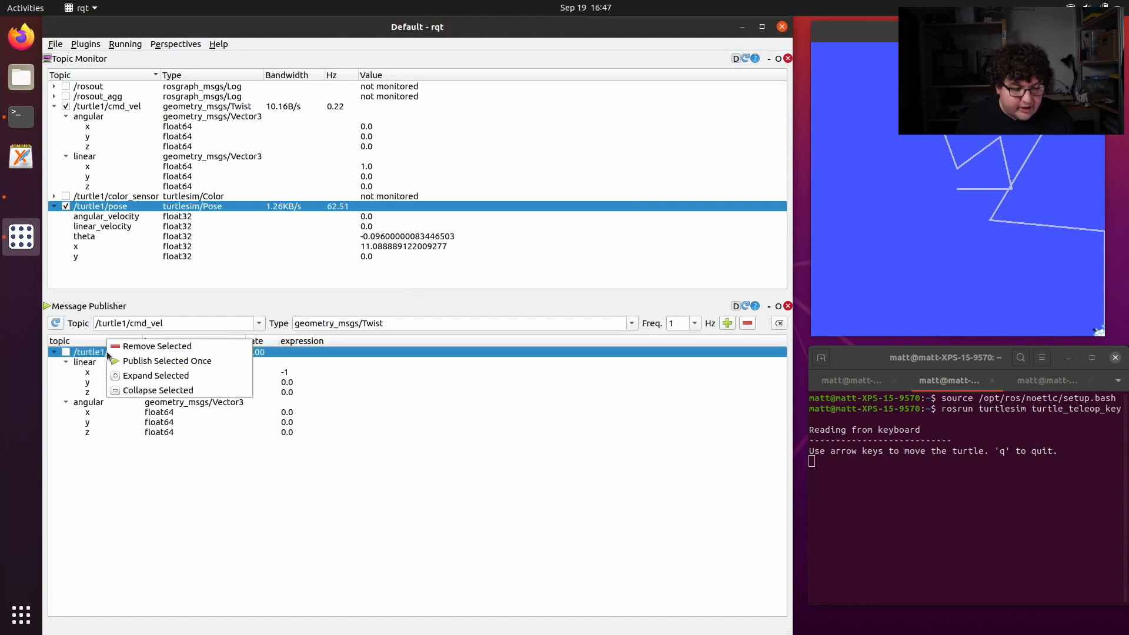
mouse_move(167, 360)
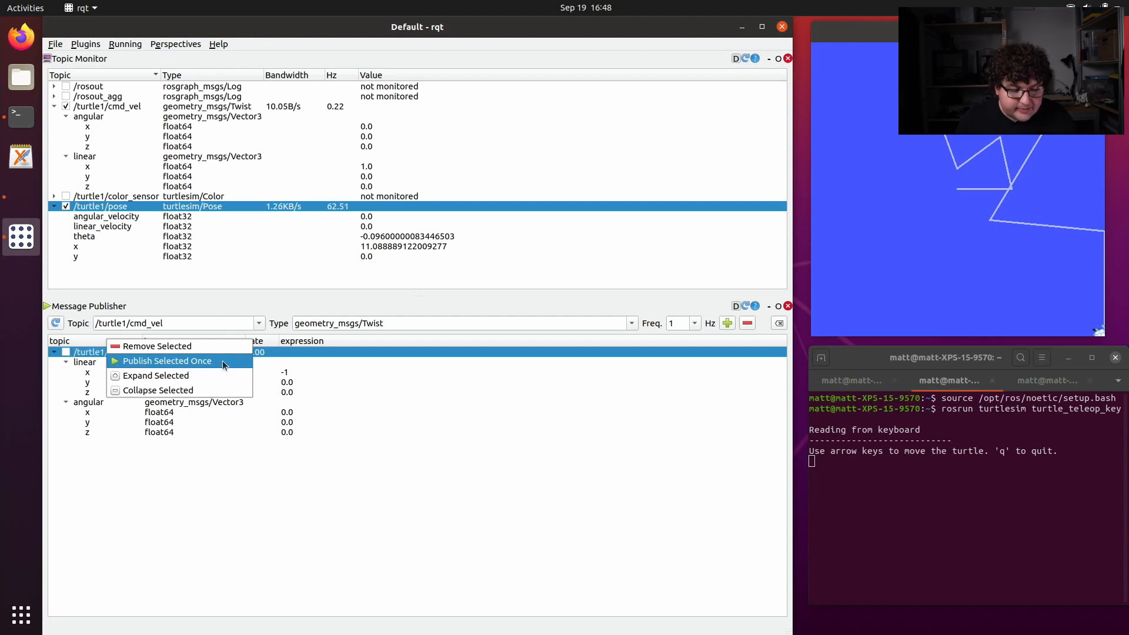
left_click(166, 360)
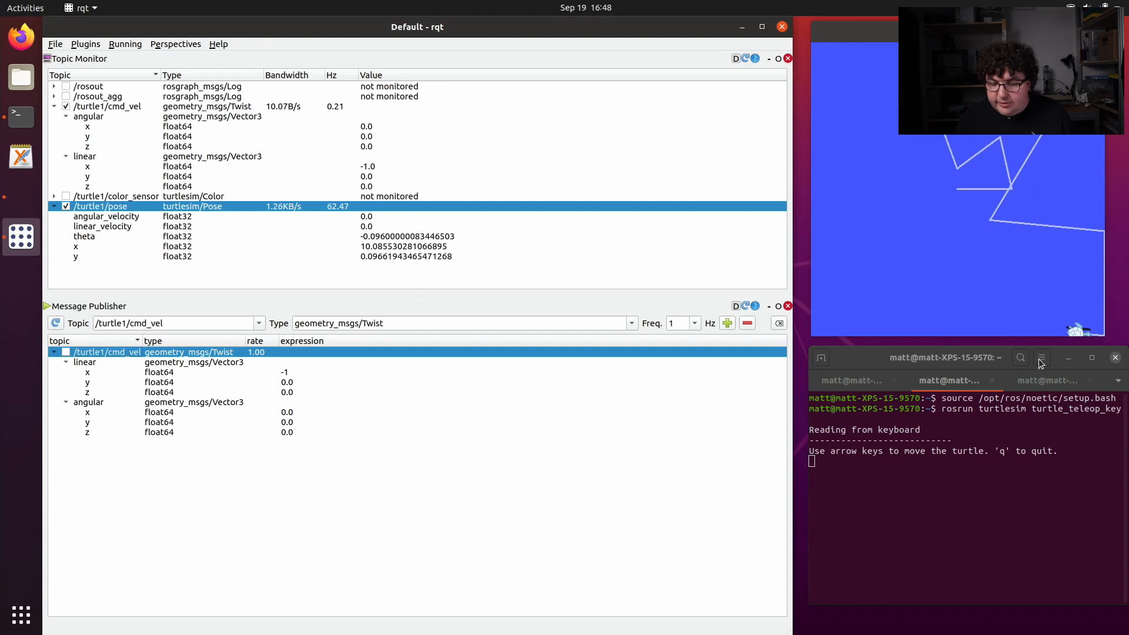
mouse_move(346, 499)
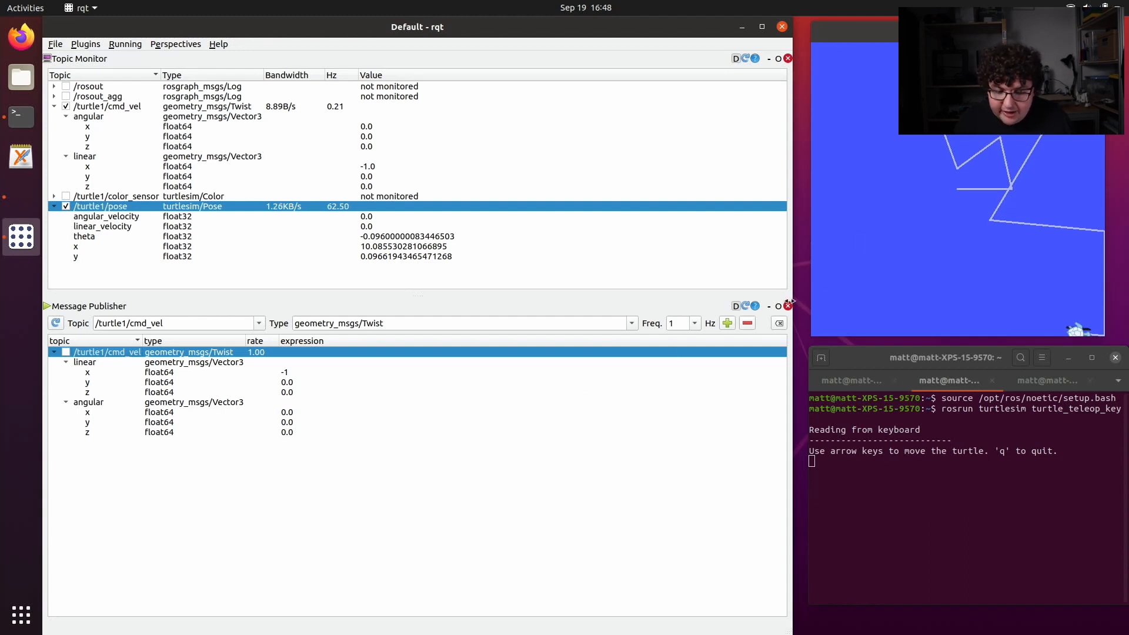
Close the Message Publisher and Topic Monitor panels and open the Plot plugin
left_click(787, 305)
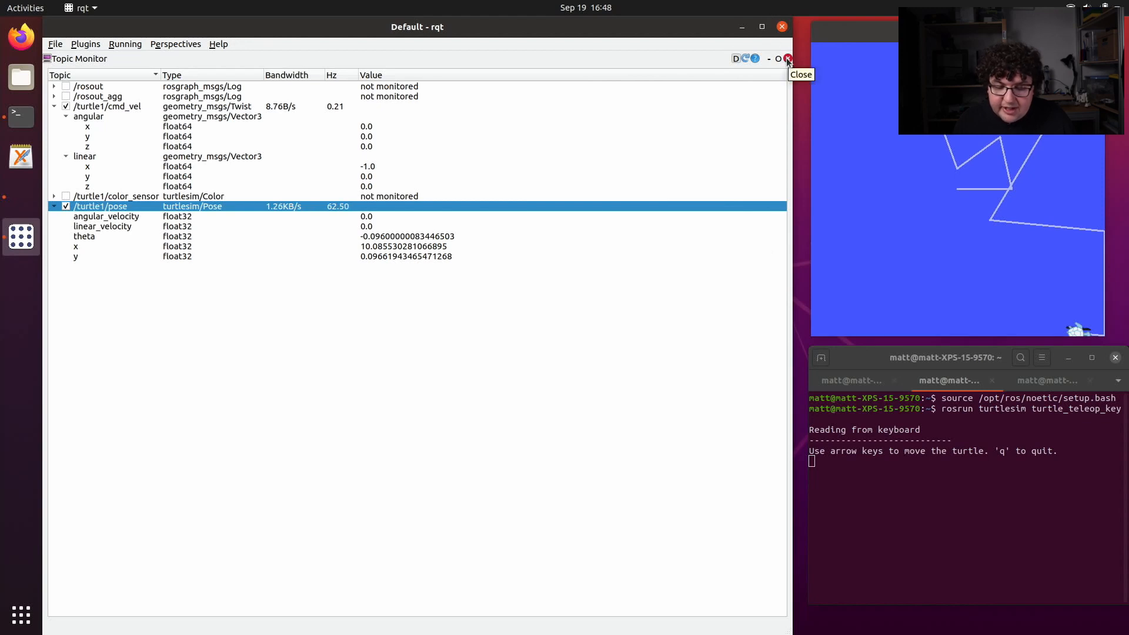
left_click(787, 59)
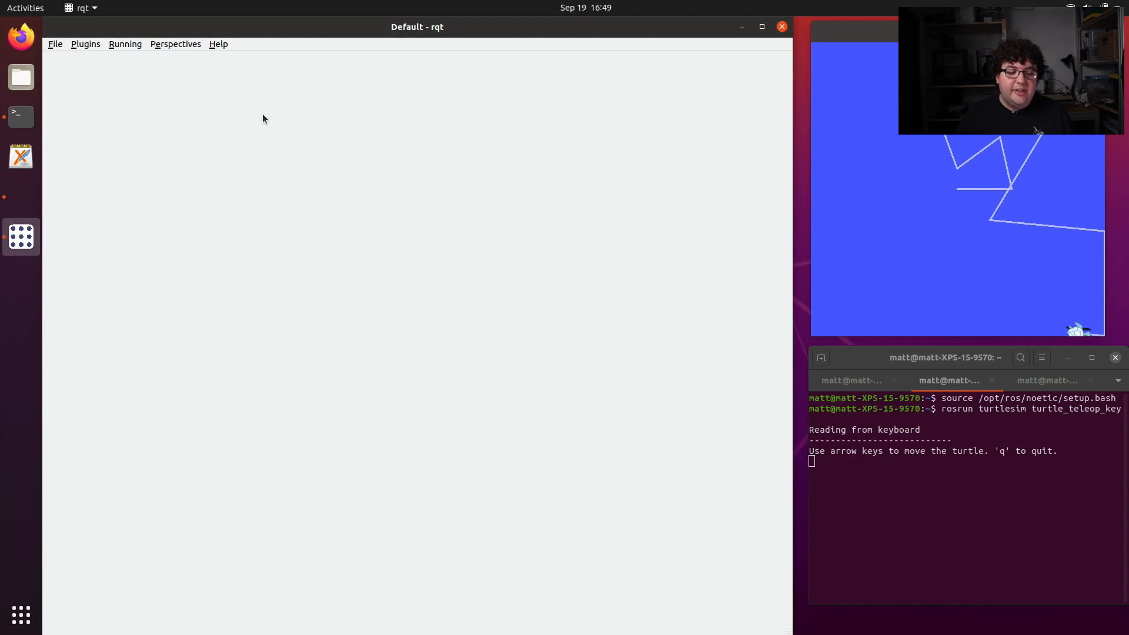
left_click(84, 44)
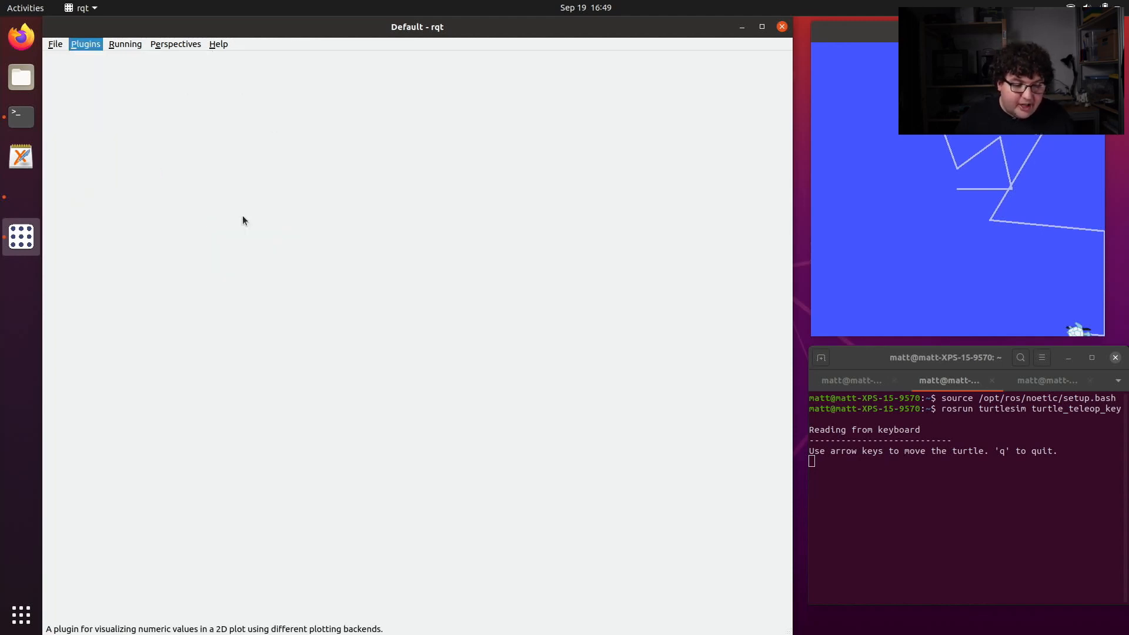
left_click(85, 44)
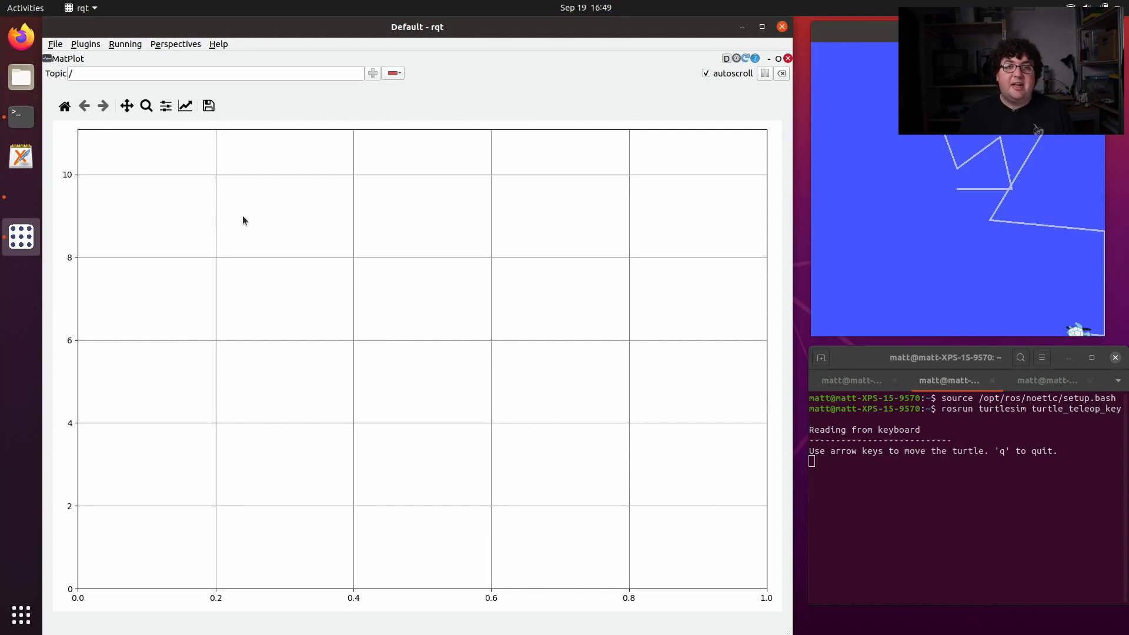
Add the /turtle1/pose topic to the plot, showing x, y, theta and both velocities
left_click(214, 73)
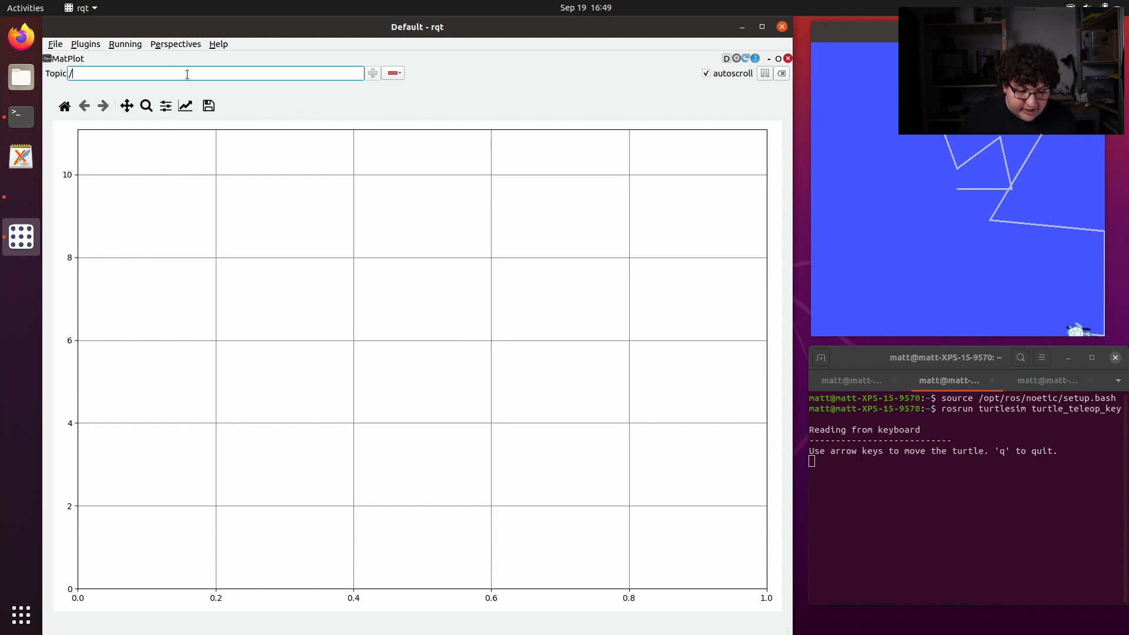
type("turt")
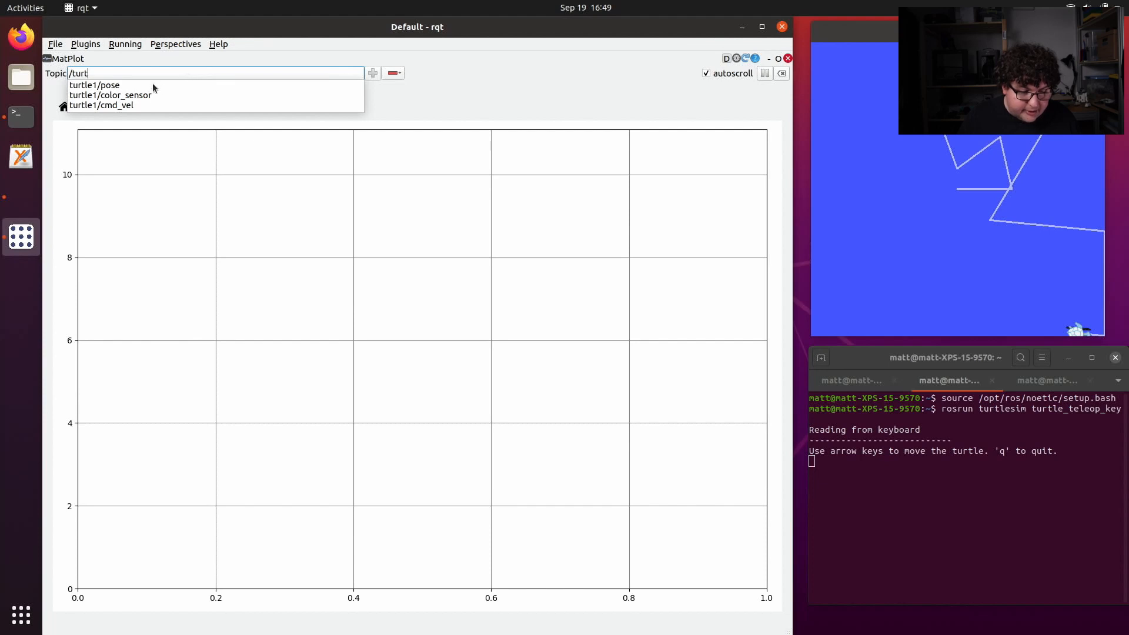
left_click(93, 85)
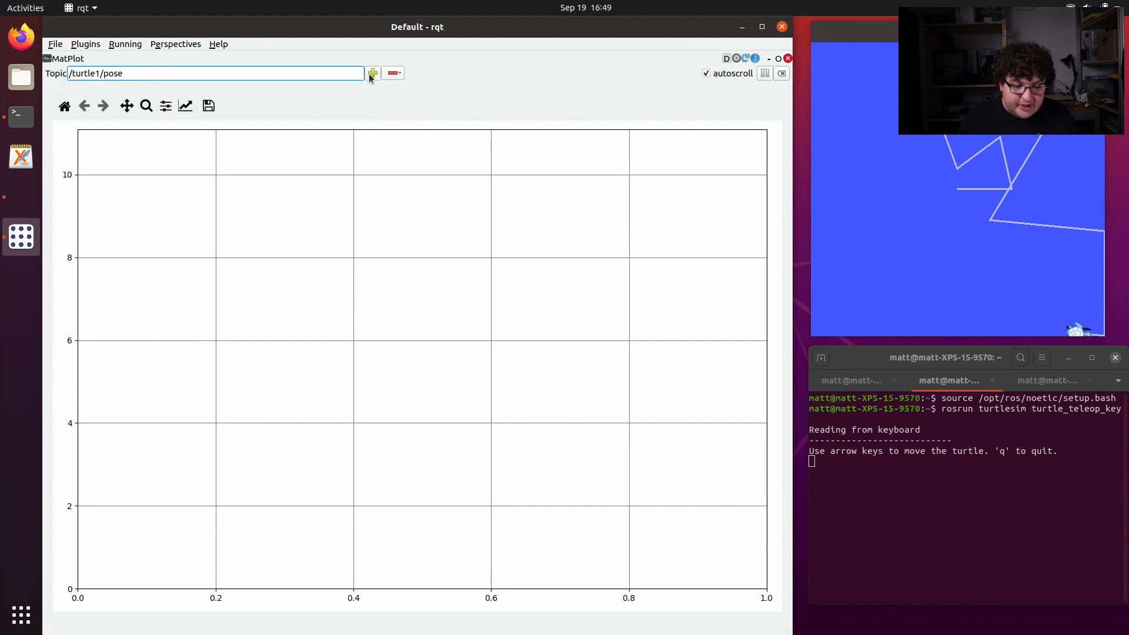
left_click(372, 73)
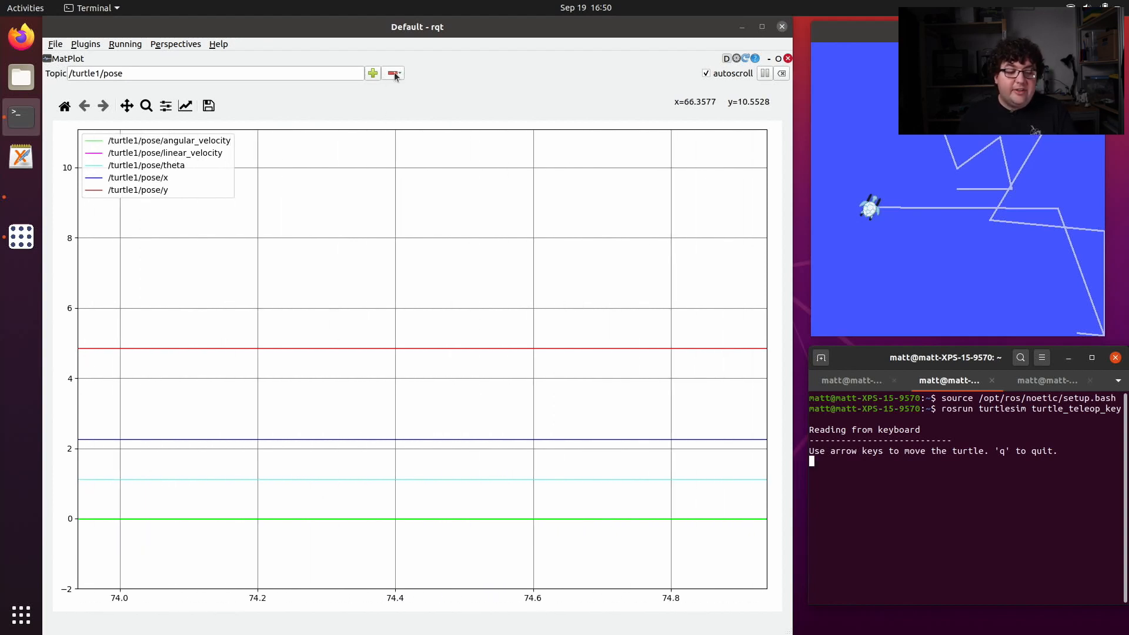
Narrow the plot to /turtle1/pose/x only and drive the turtle with Up keys
left_click(393, 73)
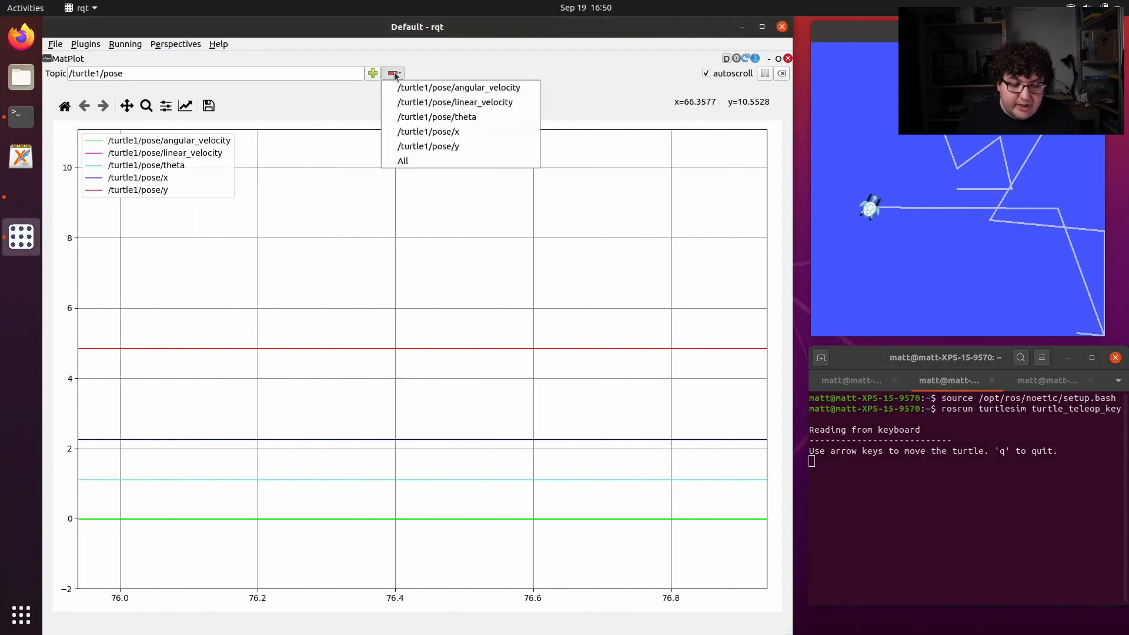
mouse_move(427, 147)
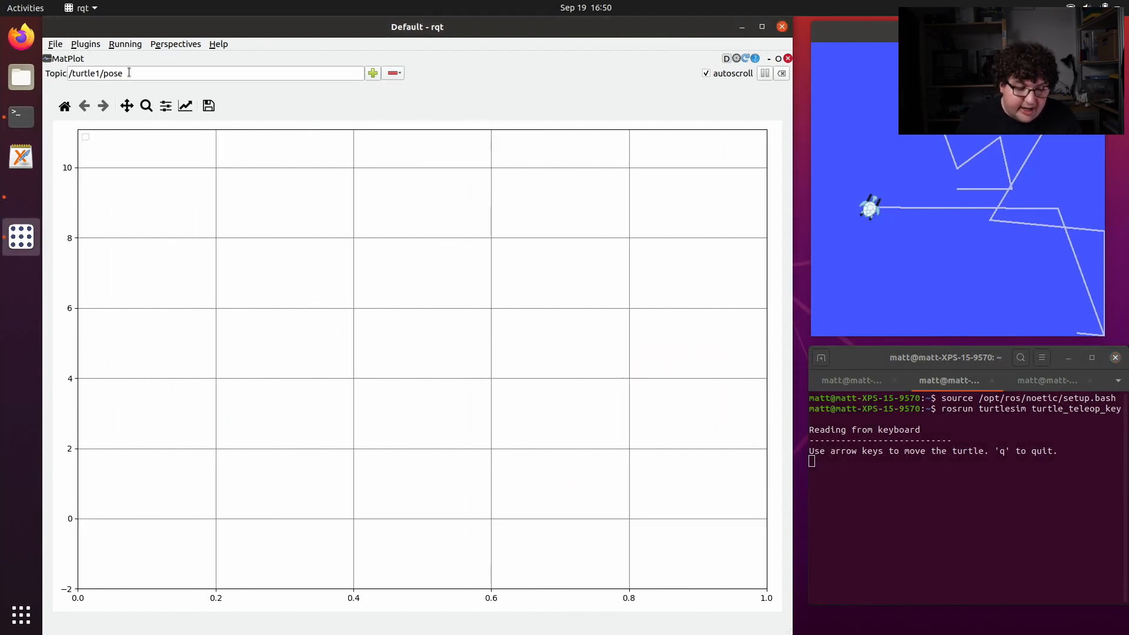
left_click(216, 73)
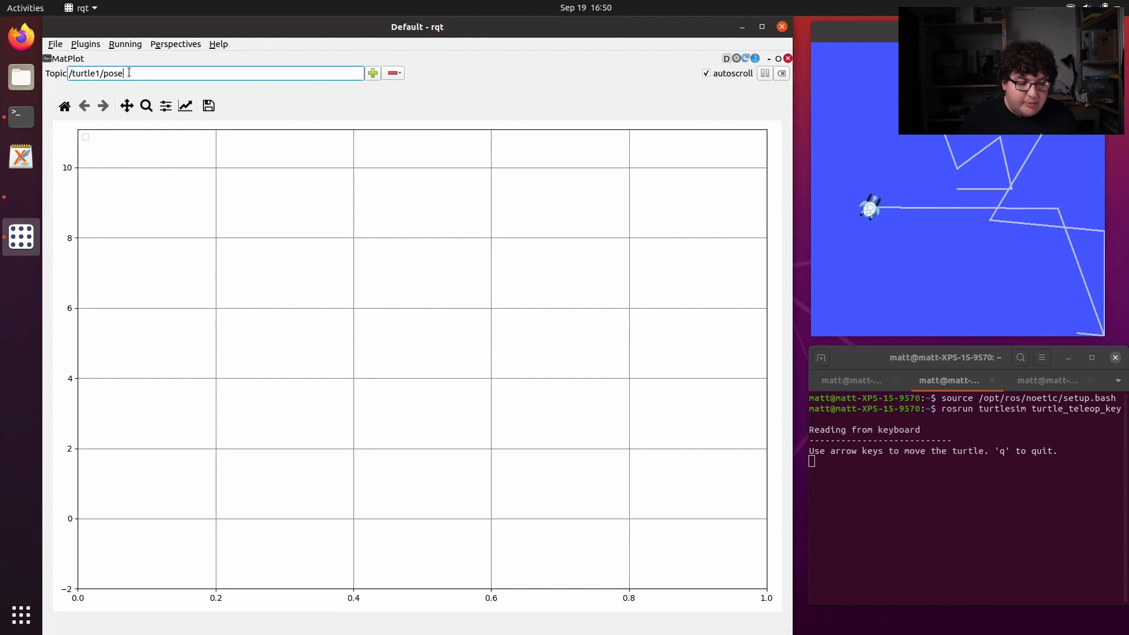
type("/x")
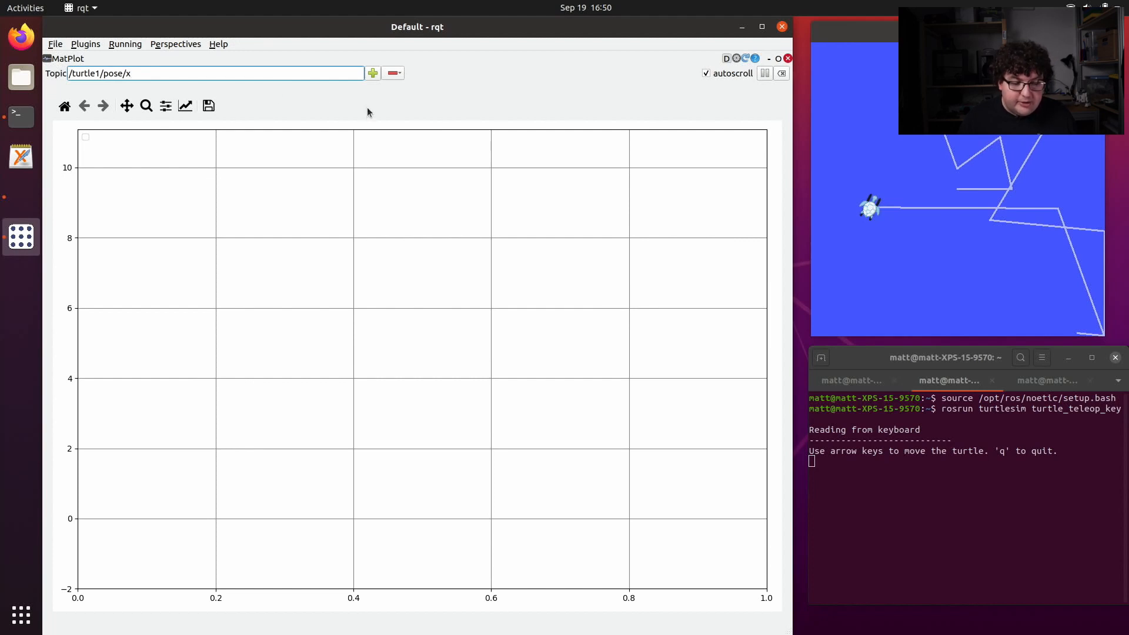
left_click(373, 73)
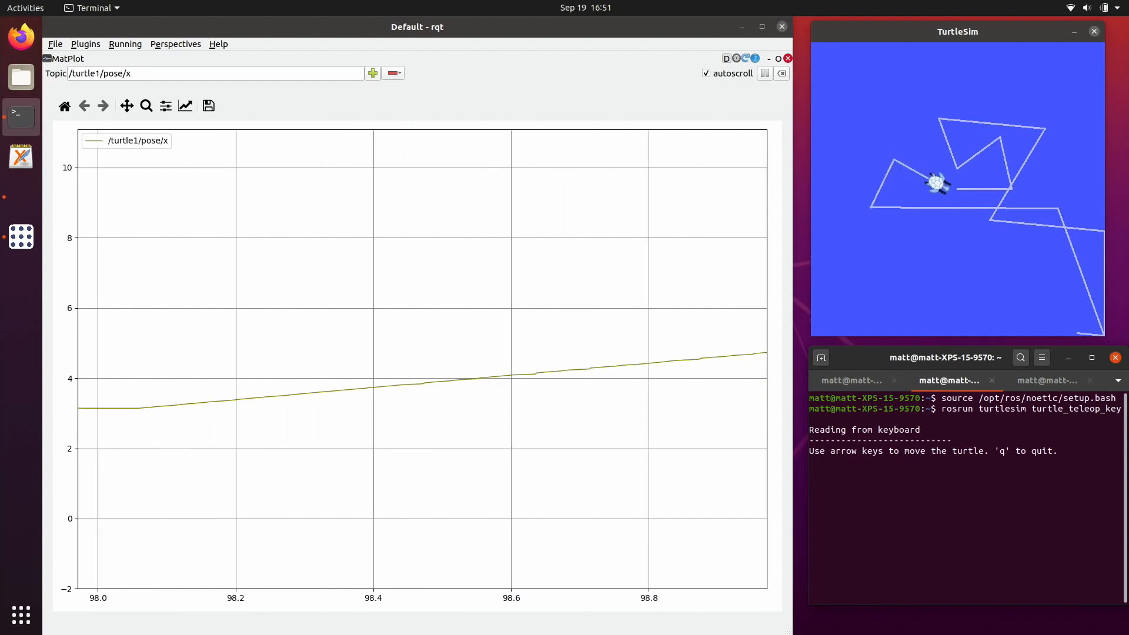
key("Up")
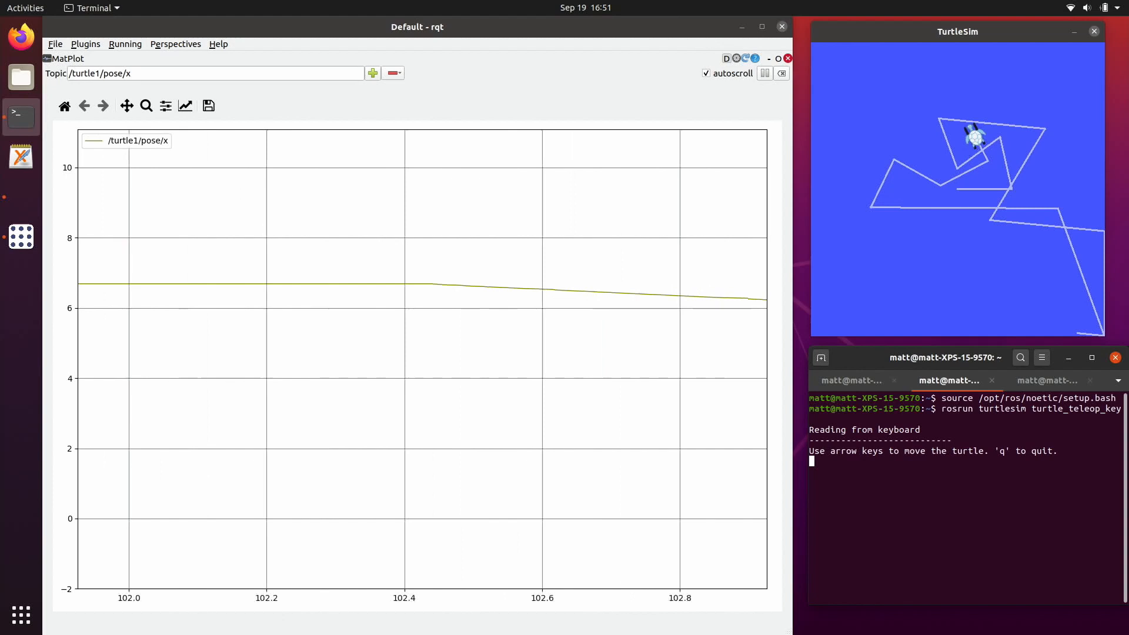
key("Up")
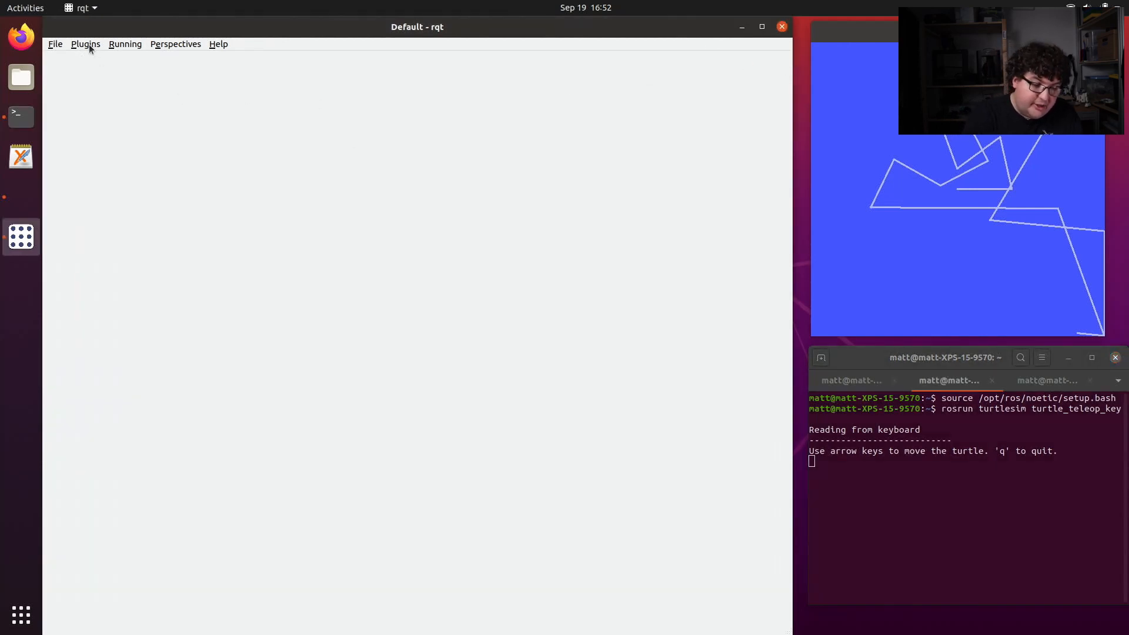
Open the Image View plugin from the Plugins menu, with no image topic selected
left_click(85, 45)
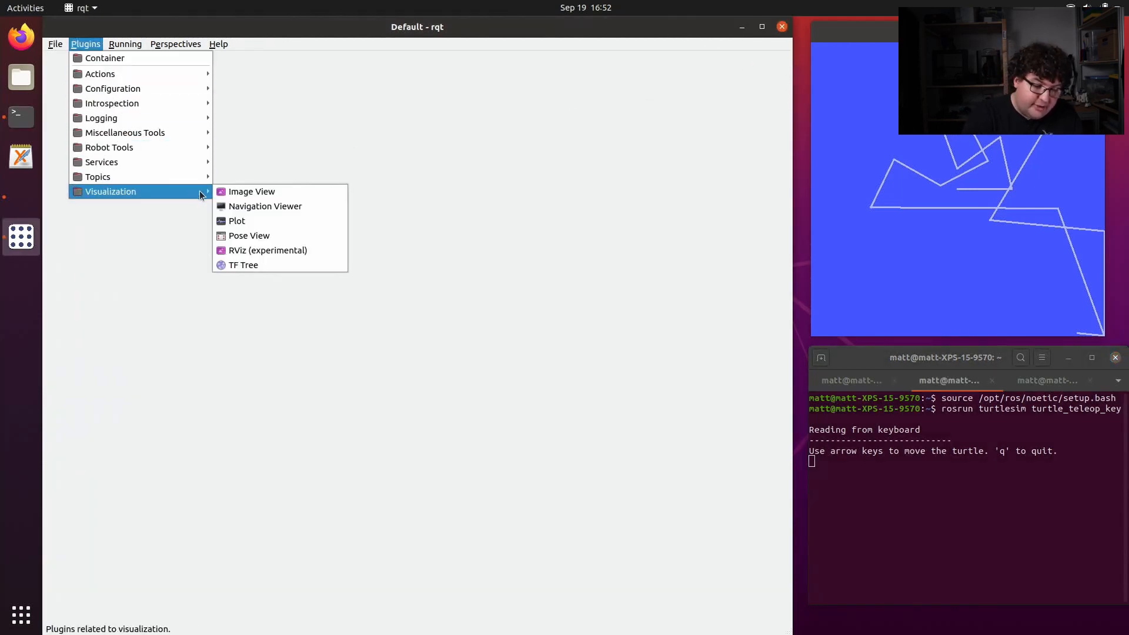
left_click(251, 191)
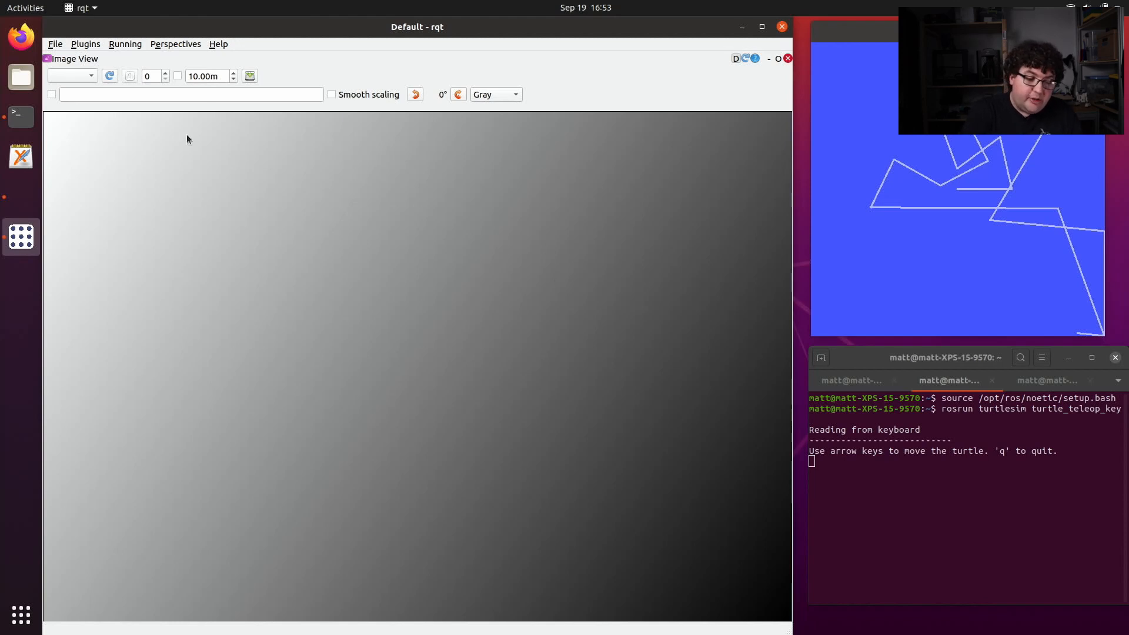
left_click(70, 76)
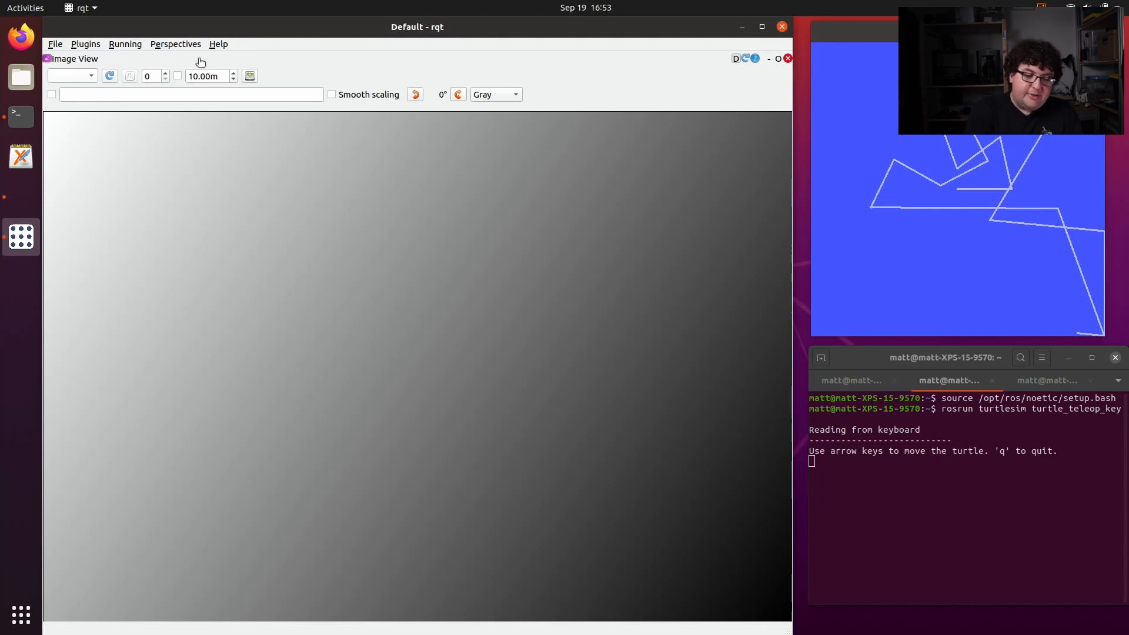
mouse_move(266, 83)
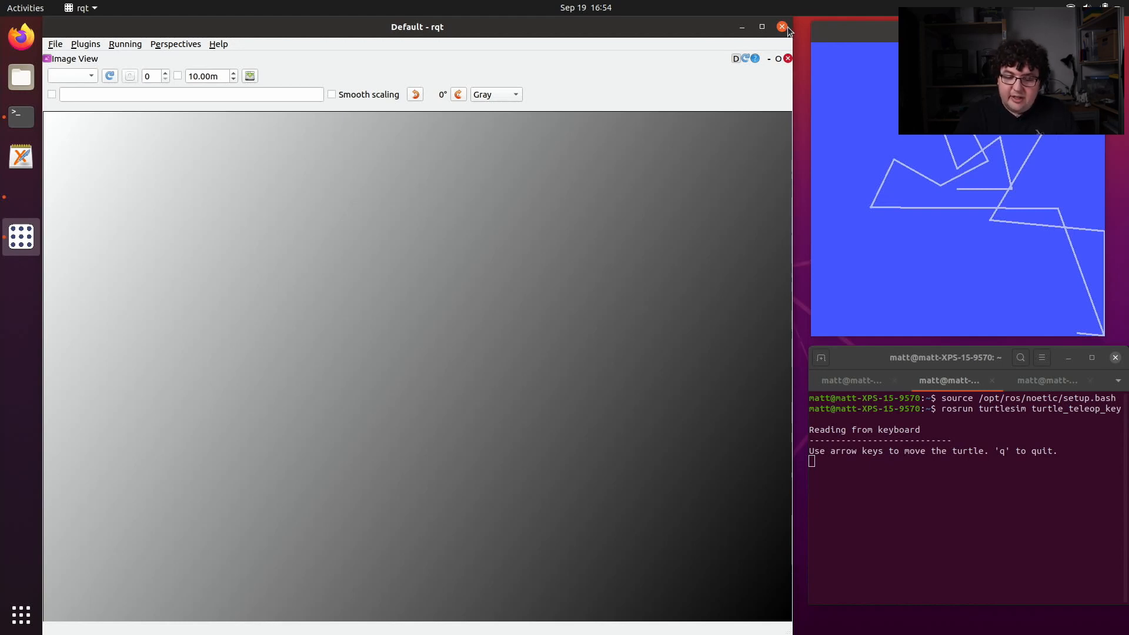
Close rqt and launch rqt_graph from the terminal, using Tab to list rqt commands
left_click(782, 27)
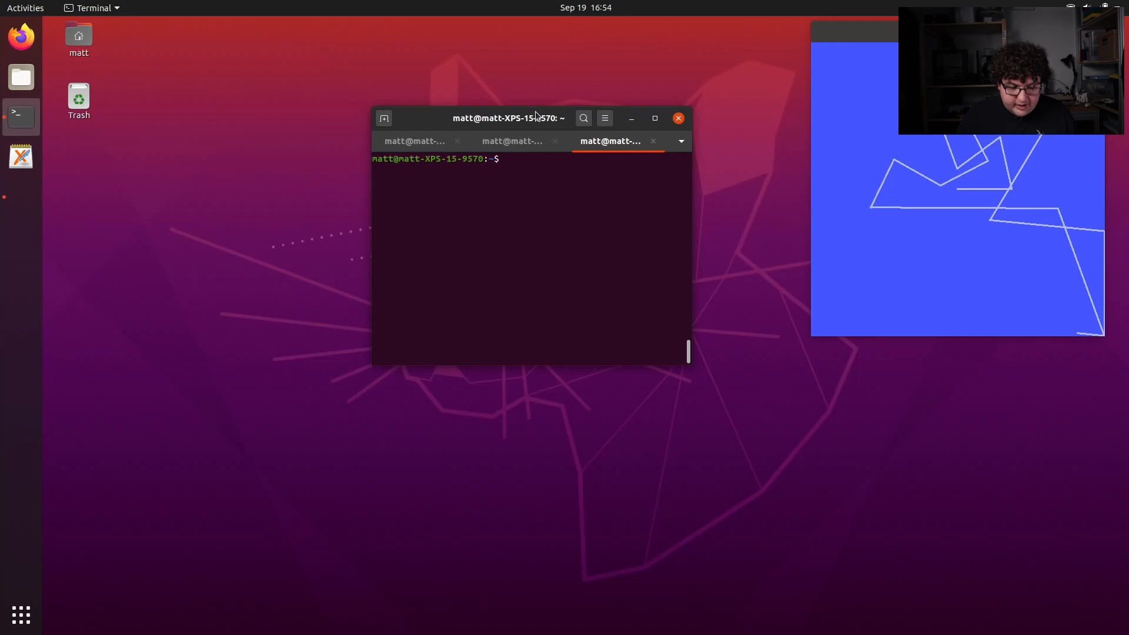
type("rqt_")
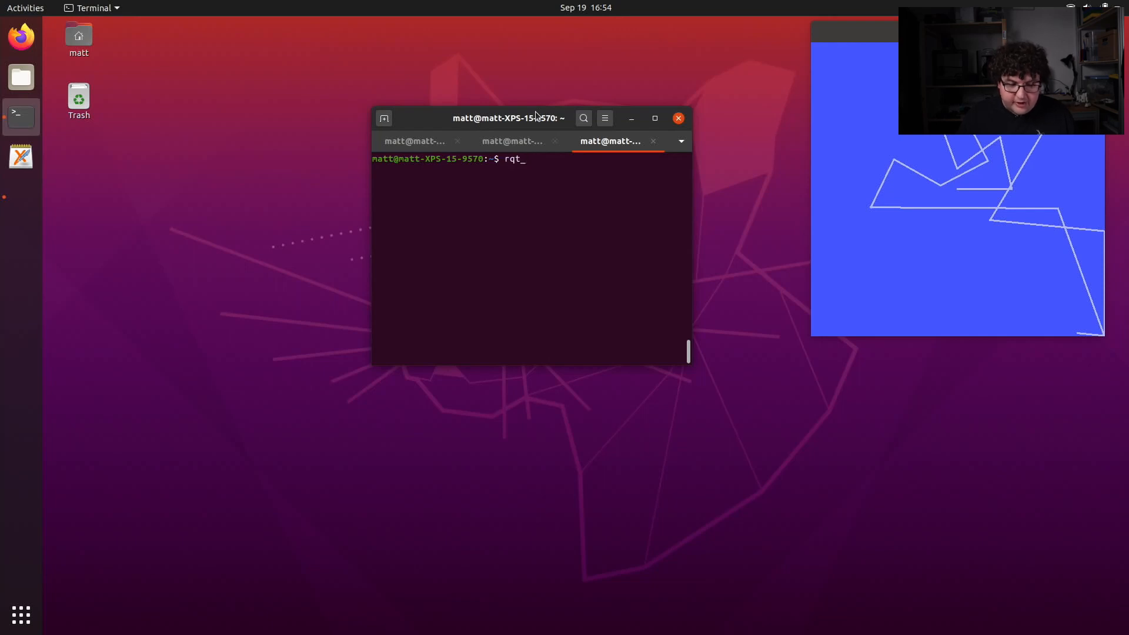
key("Tab")
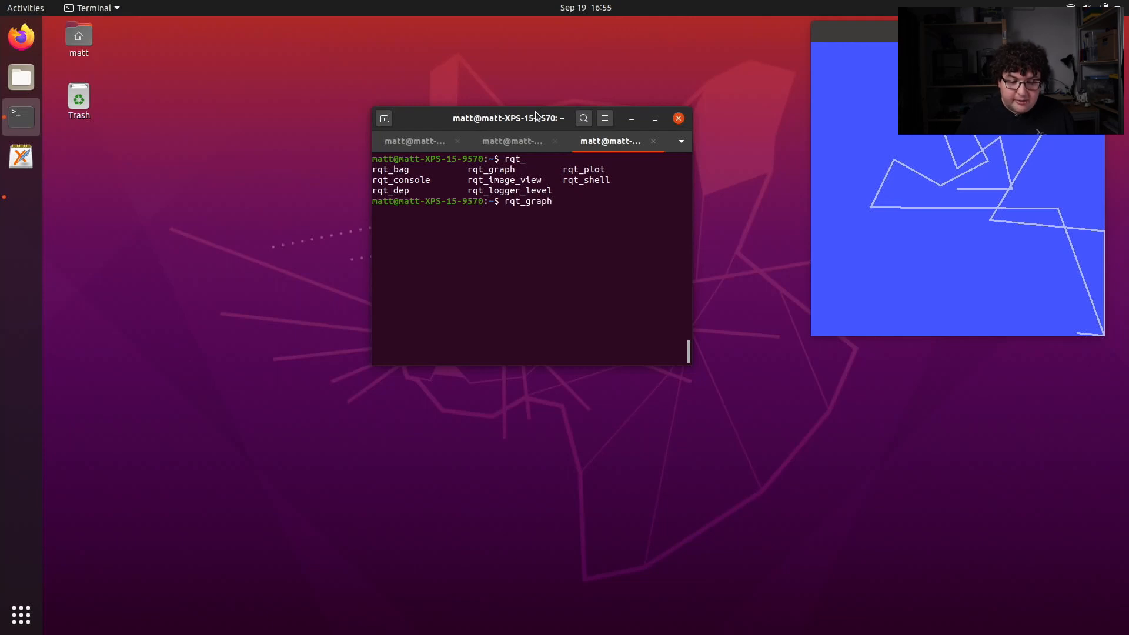
key("Return")
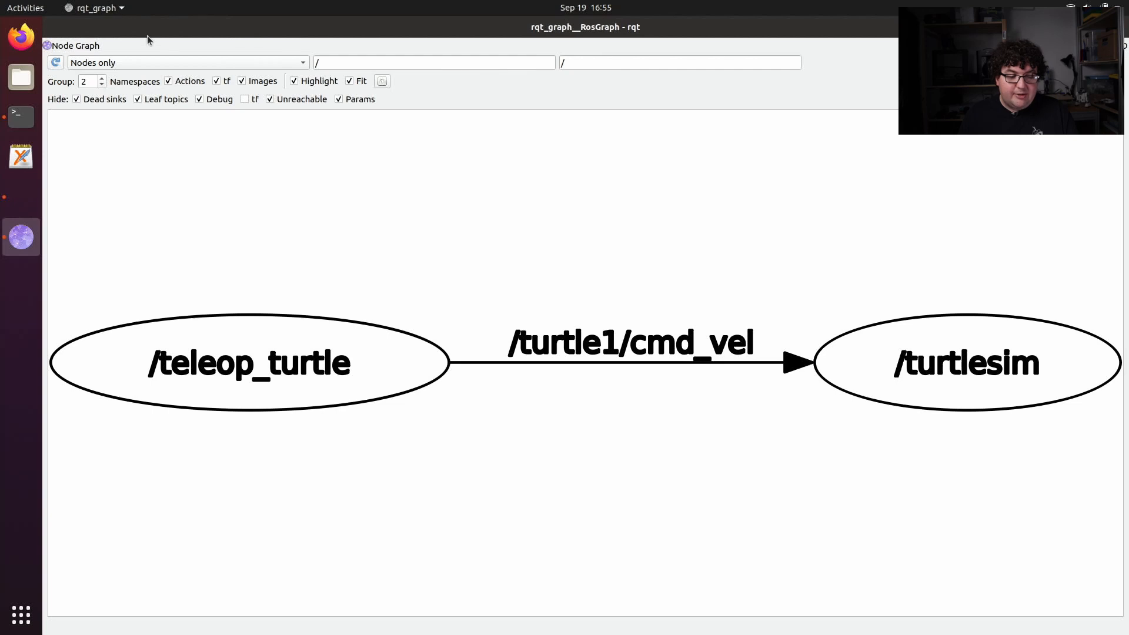
mouse_move(155, 46)
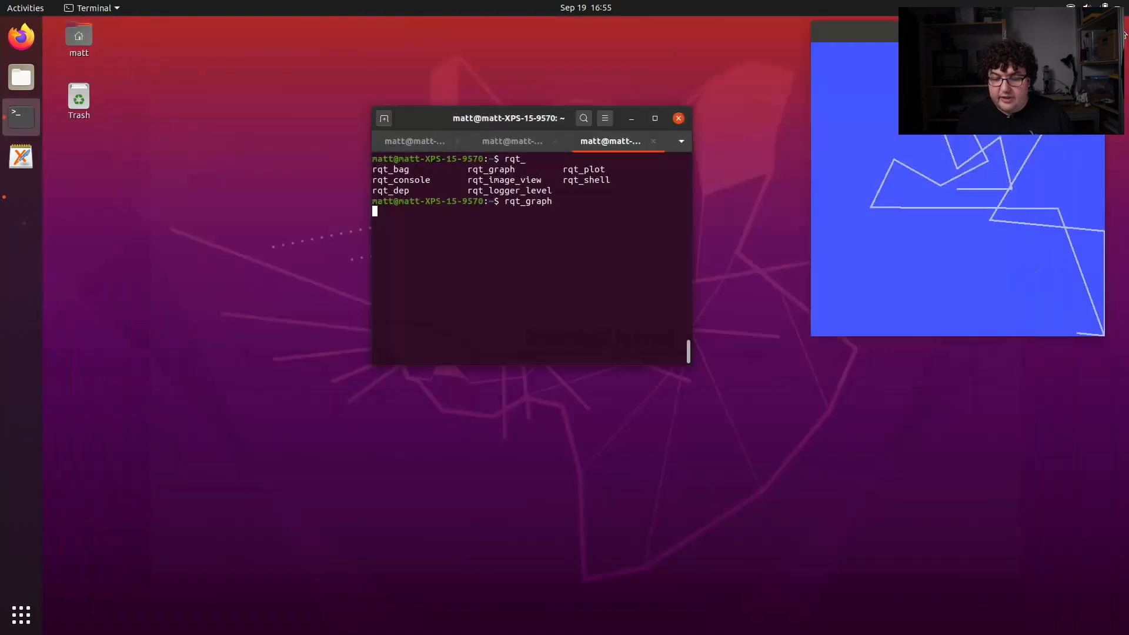
Quit rqt_graph from the terminal, returning to an empty prompt
key("Return")
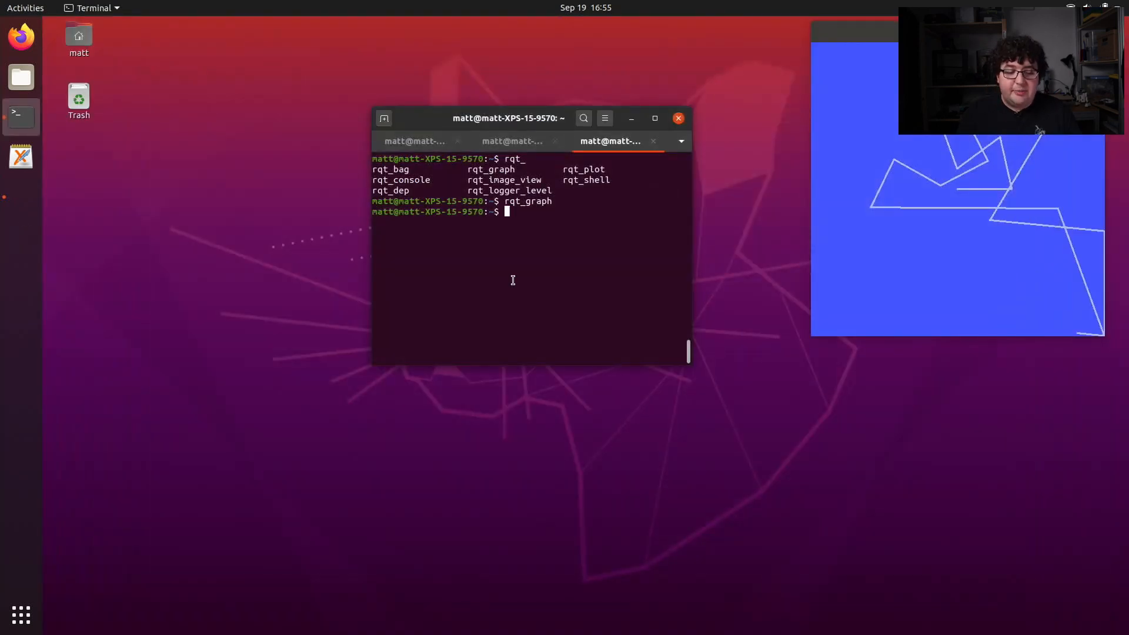